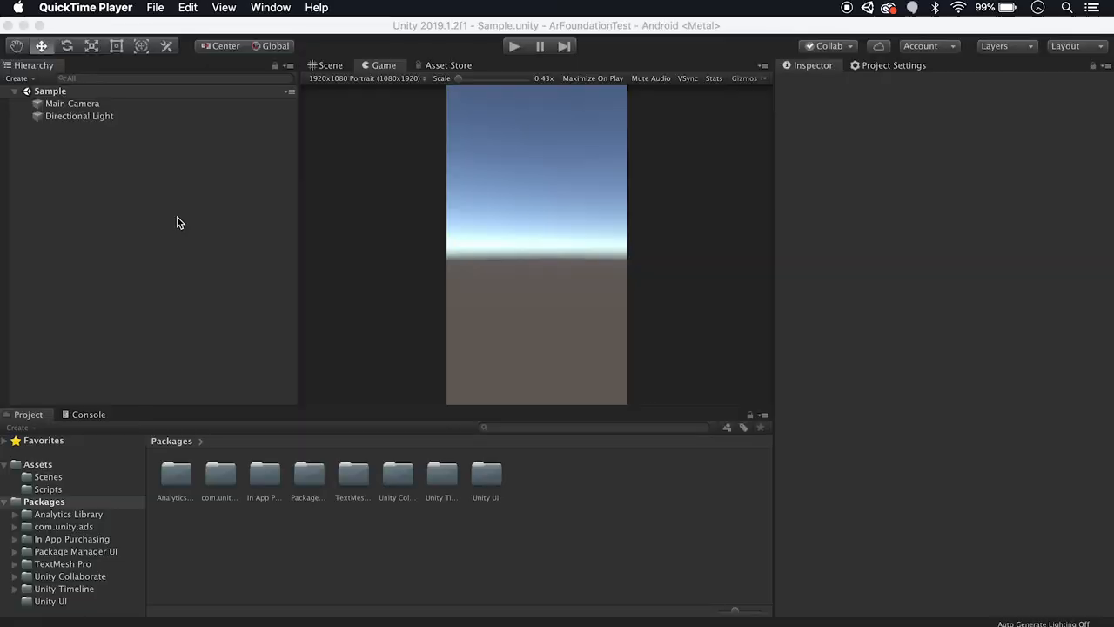
mouse_move(4, 508)
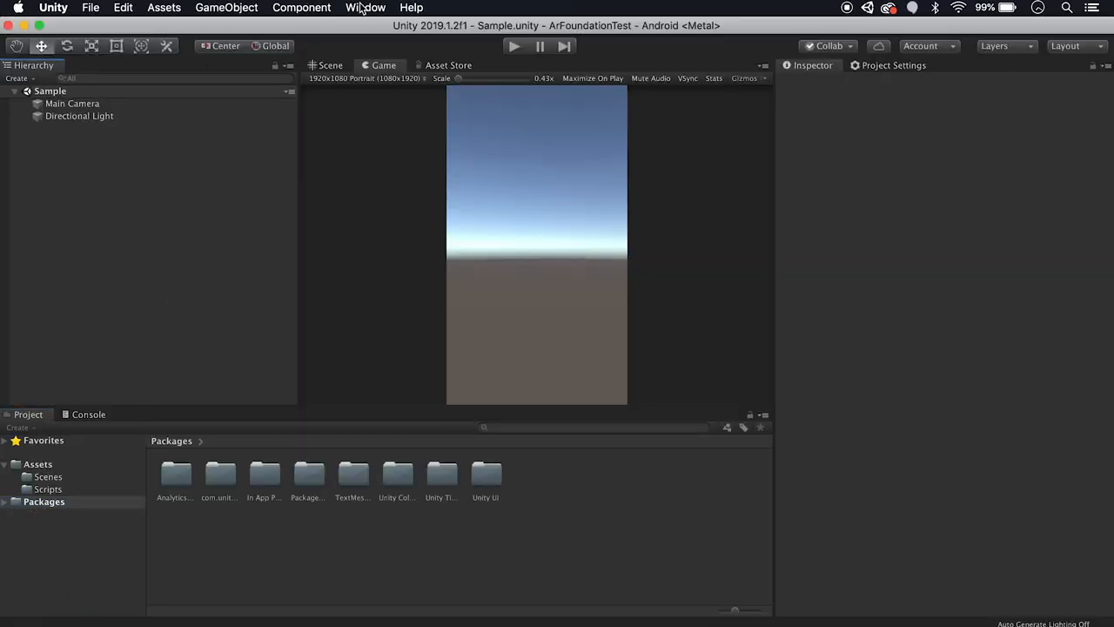
Step: Install AR Foundation, then the ARCore XR Plugin and ARKit XR Plugin from Package Manager
left_click(376, 7)
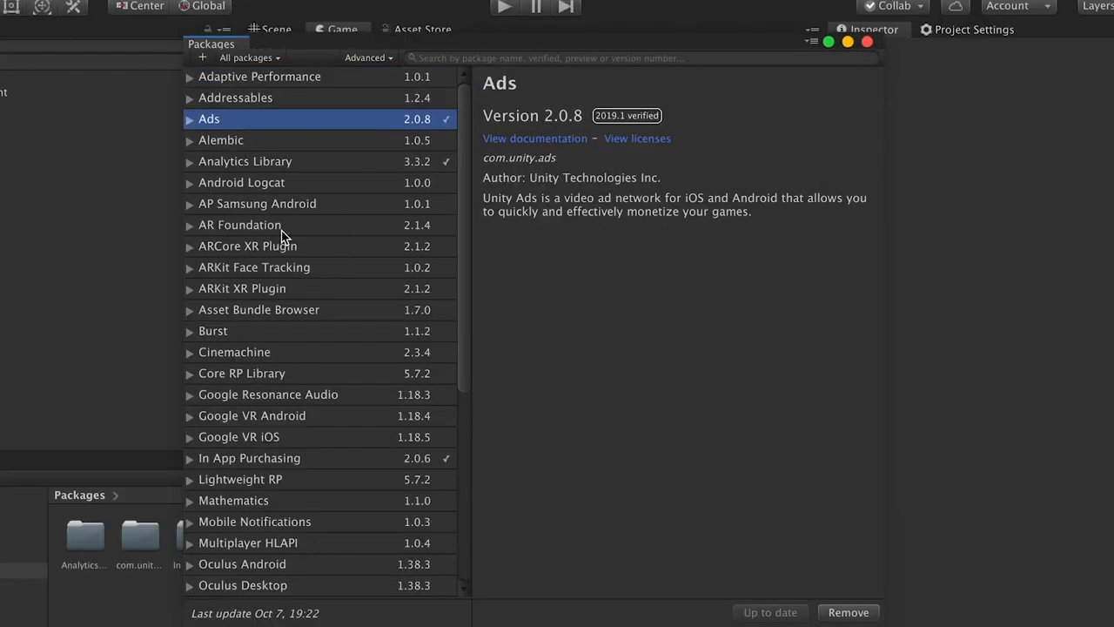
left_click(240, 225)
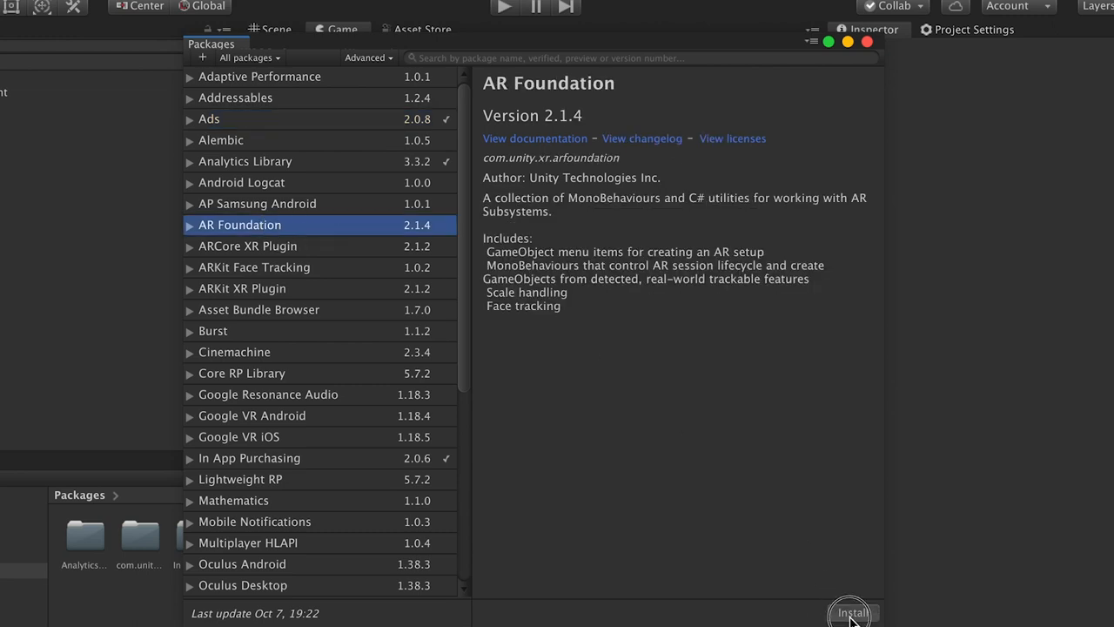
left_click(248, 245)
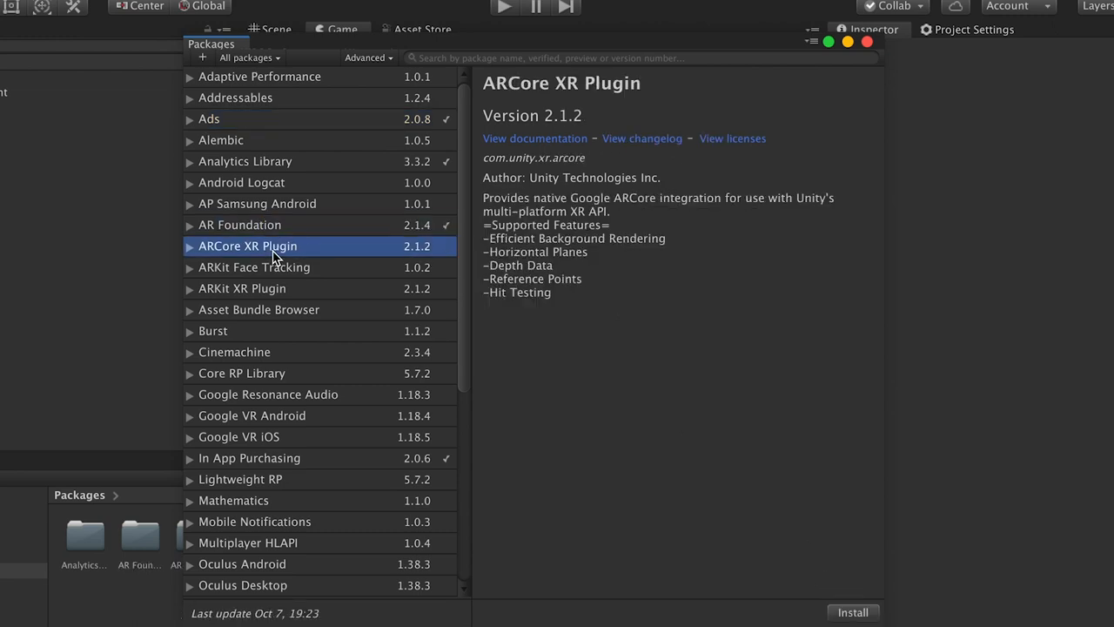
left_click(854, 612)
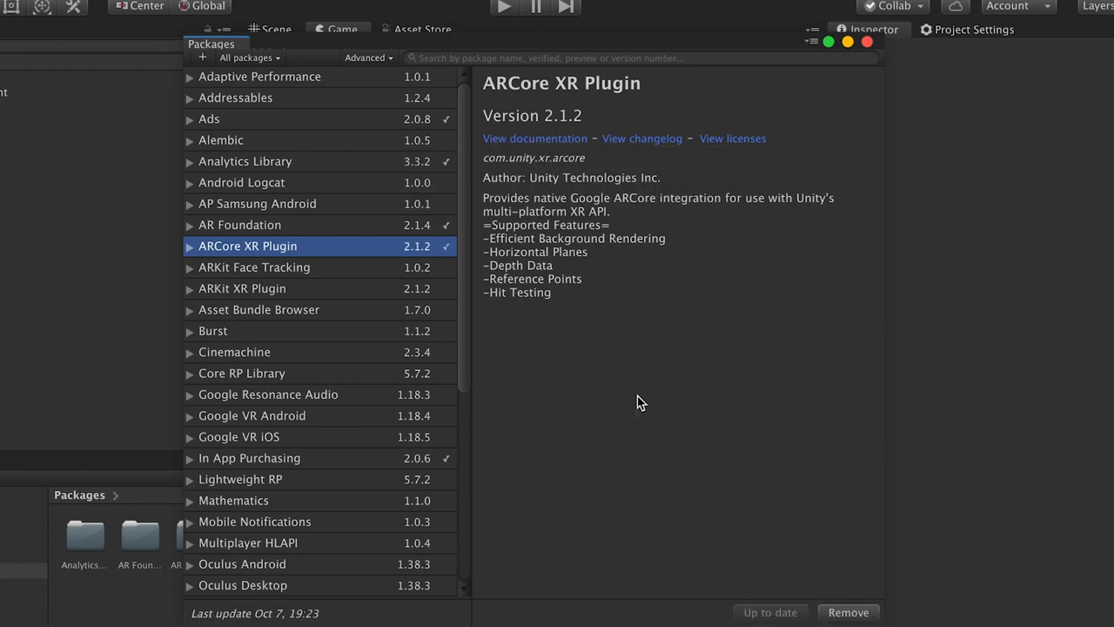
left_click(242, 289)
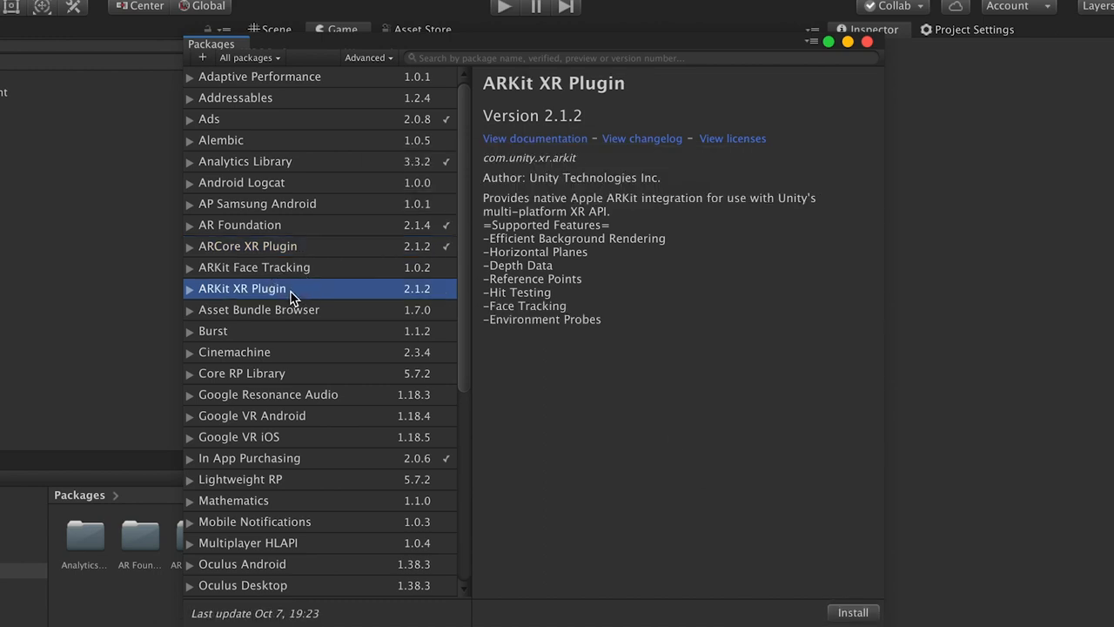
left_click(853, 612)
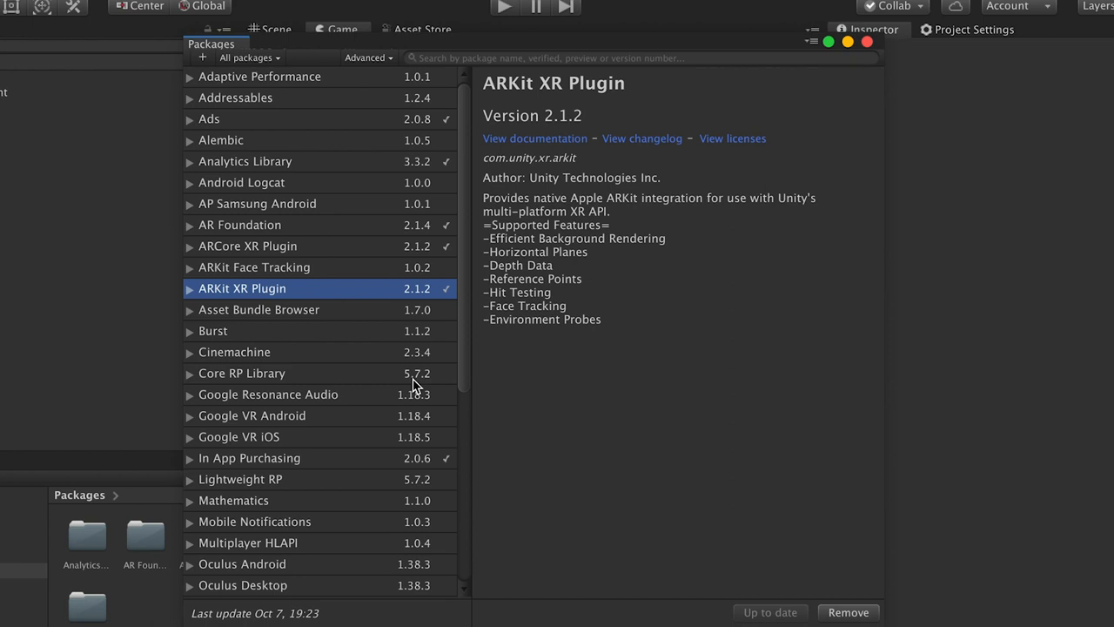
mouse_move(193, 259)
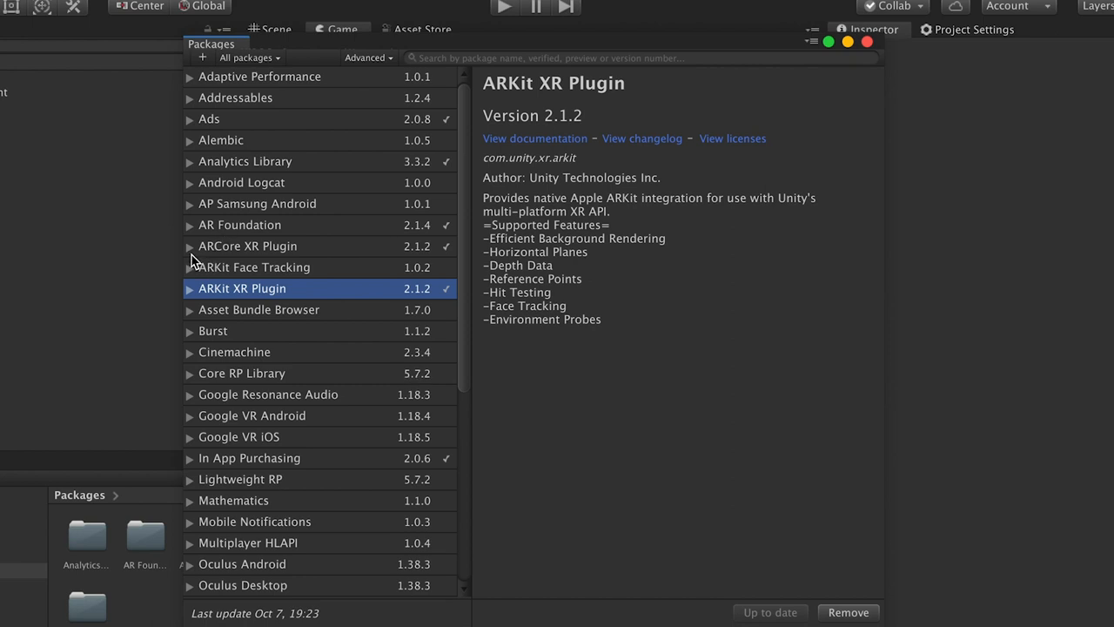
mouse_move(235, 277)
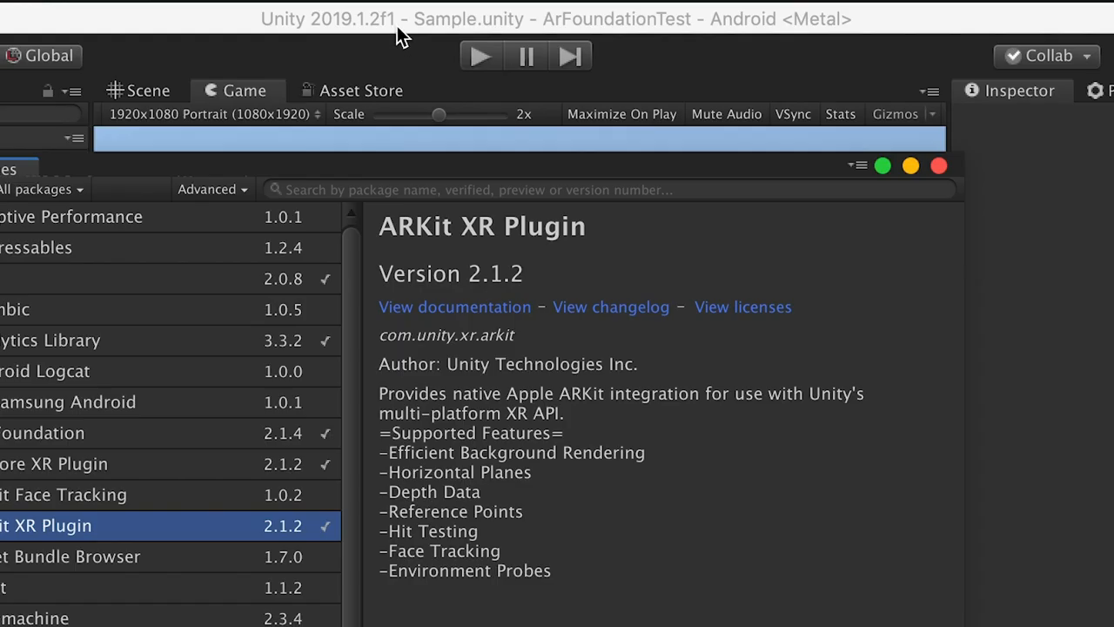
mouse_move(348, 32)
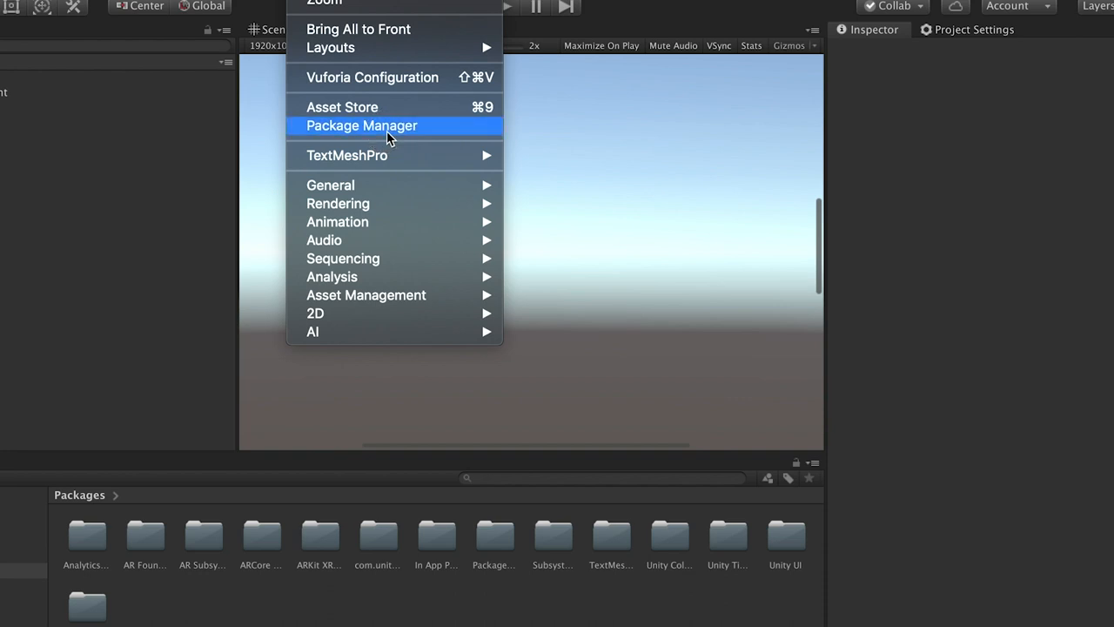
Step: Confirm AR Foundation 2.1.4 and both XR plugins at 2.1.2 are installed, then close Package Manager
left_click(361, 126)
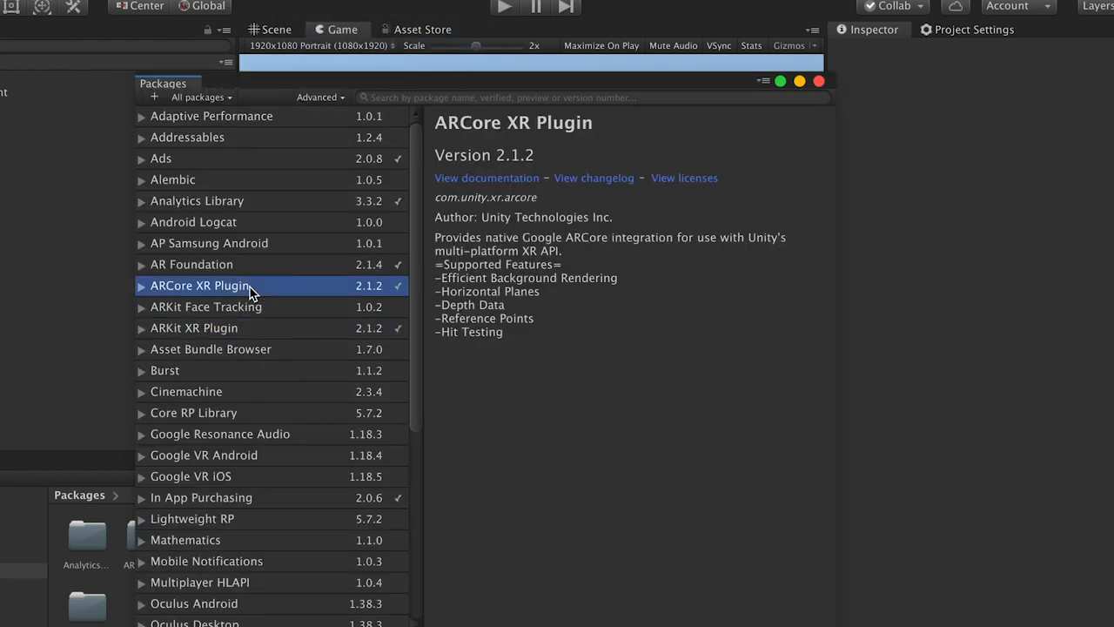
mouse_move(318, 299)
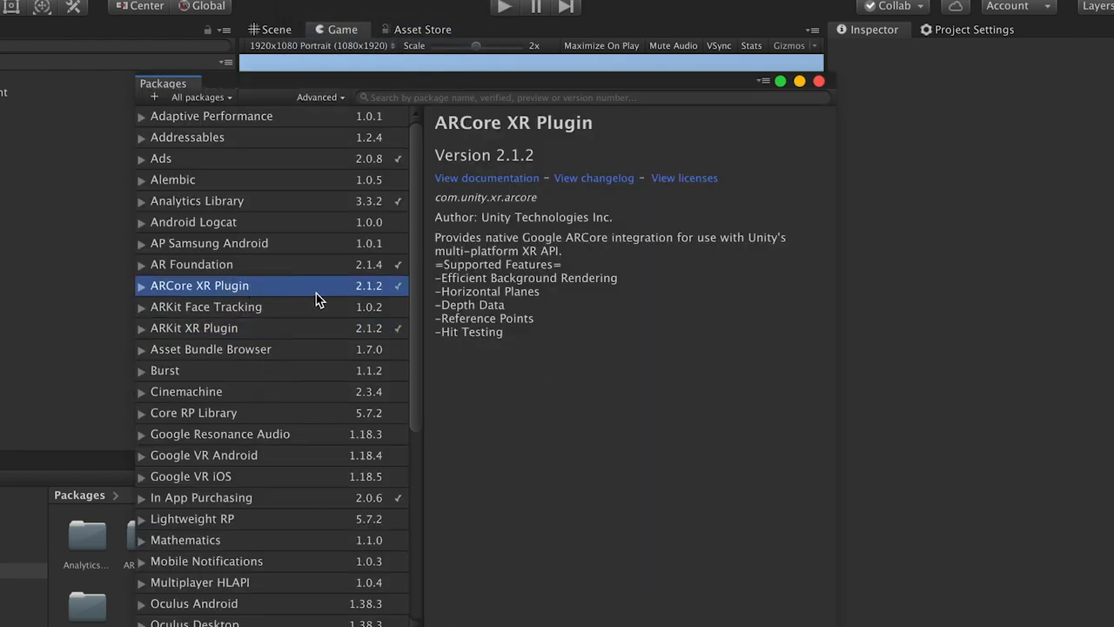
left_click(194, 328)
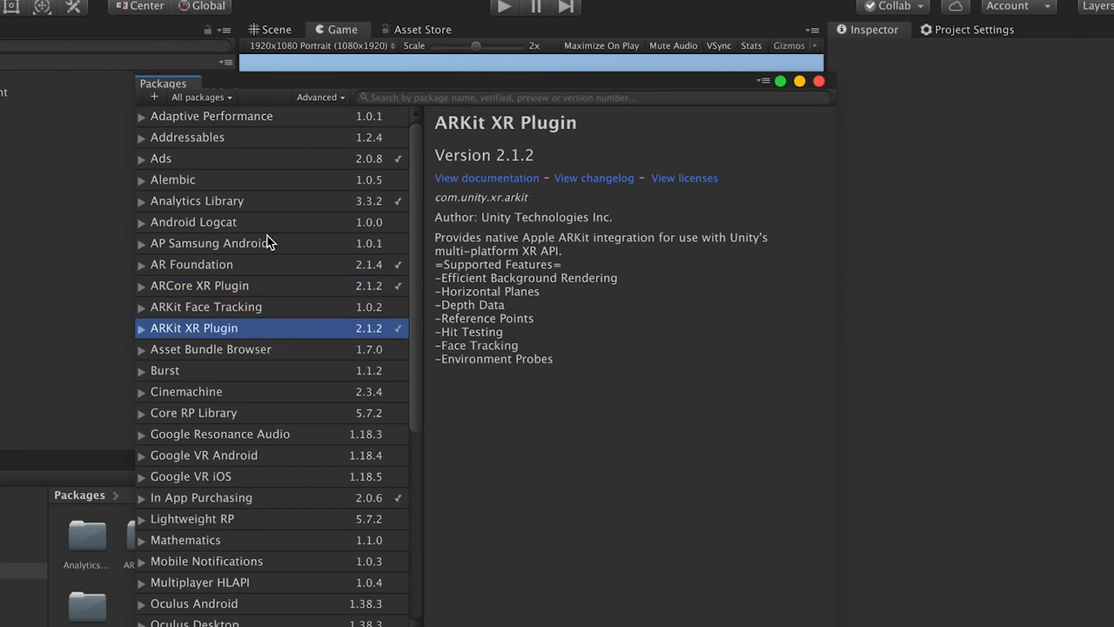
left_click(192, 264)
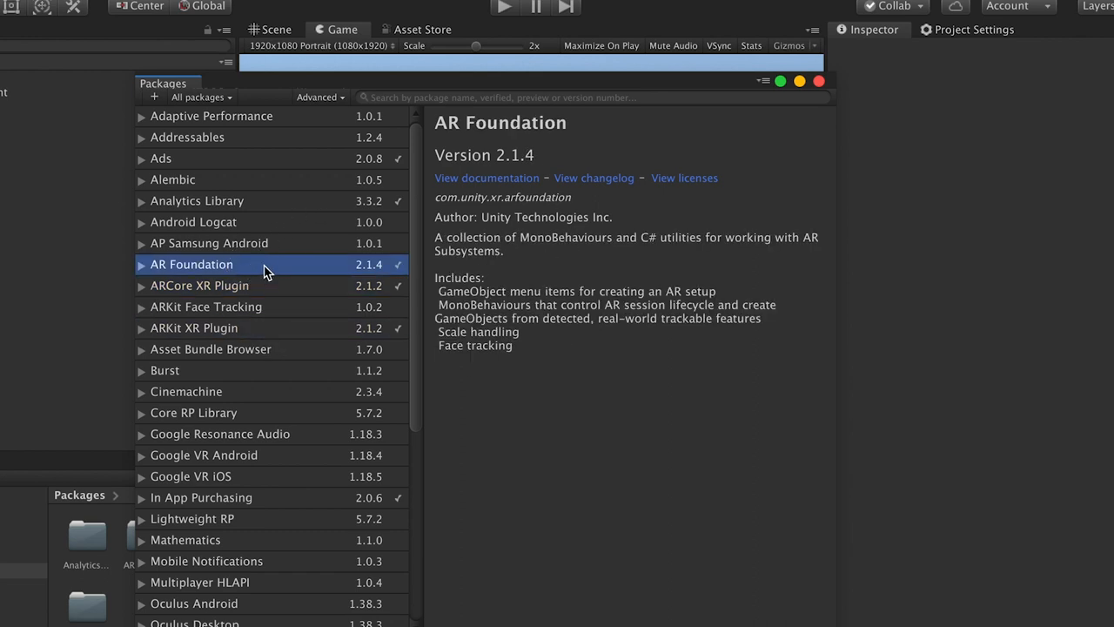
mouse_move(257, 285)
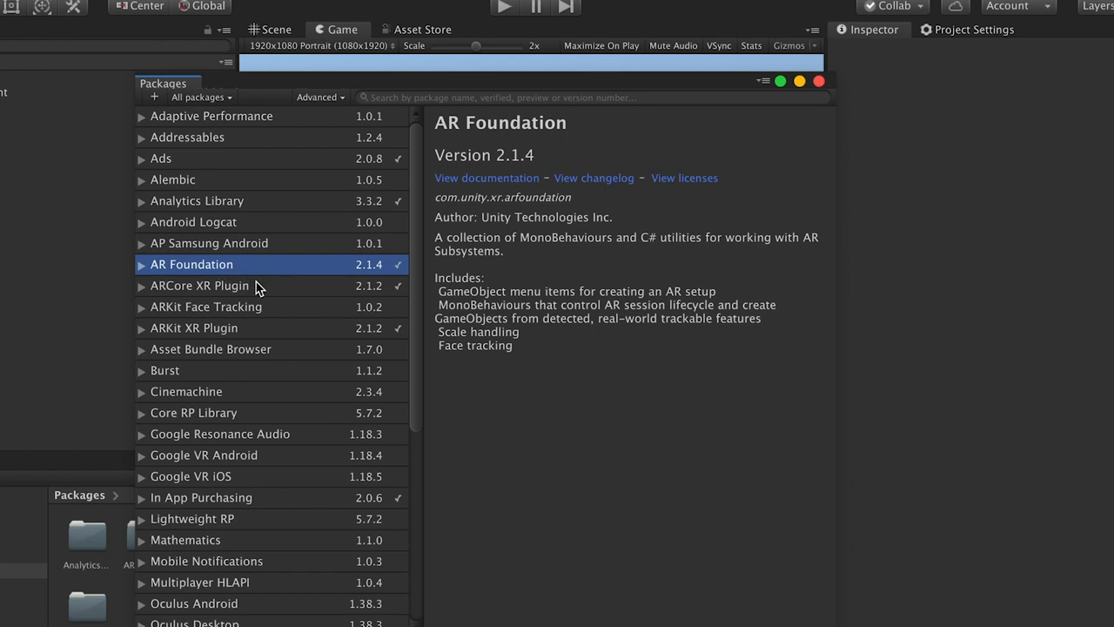
left_click(141, 263)
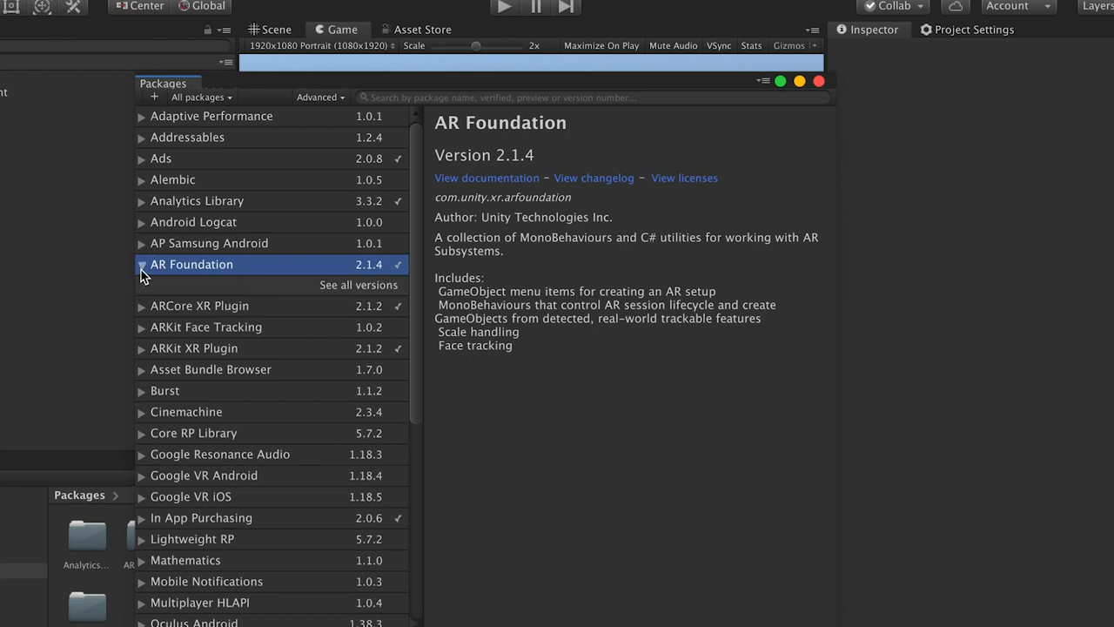
left_click(359, 284)
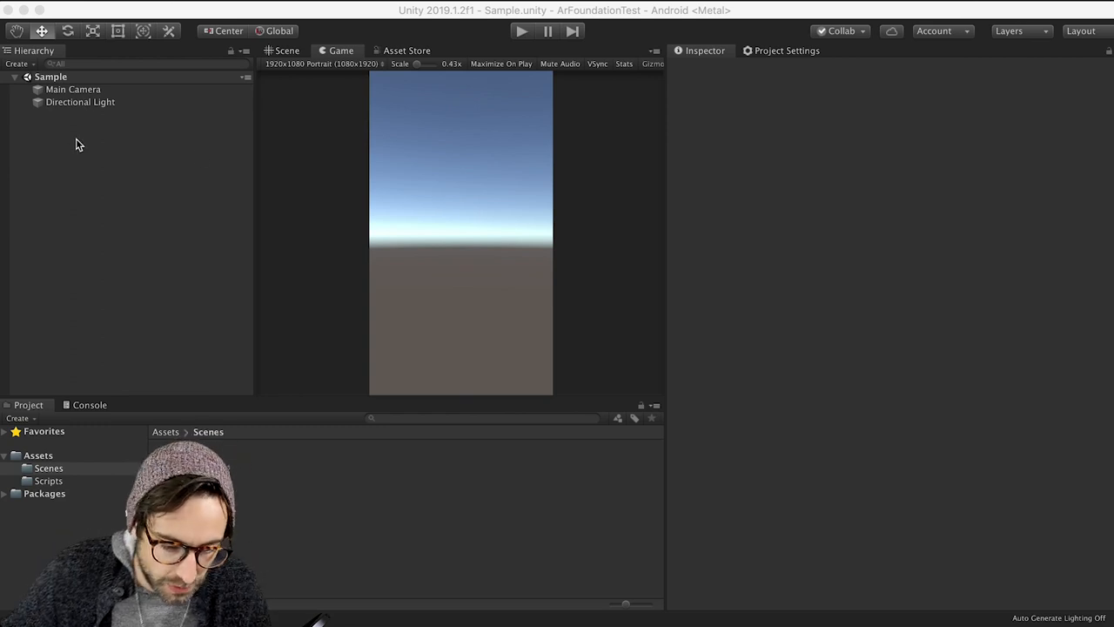
Step: Delete the Main Camera and add an AR Session Origin and an AR Session
right_click(73, 89)
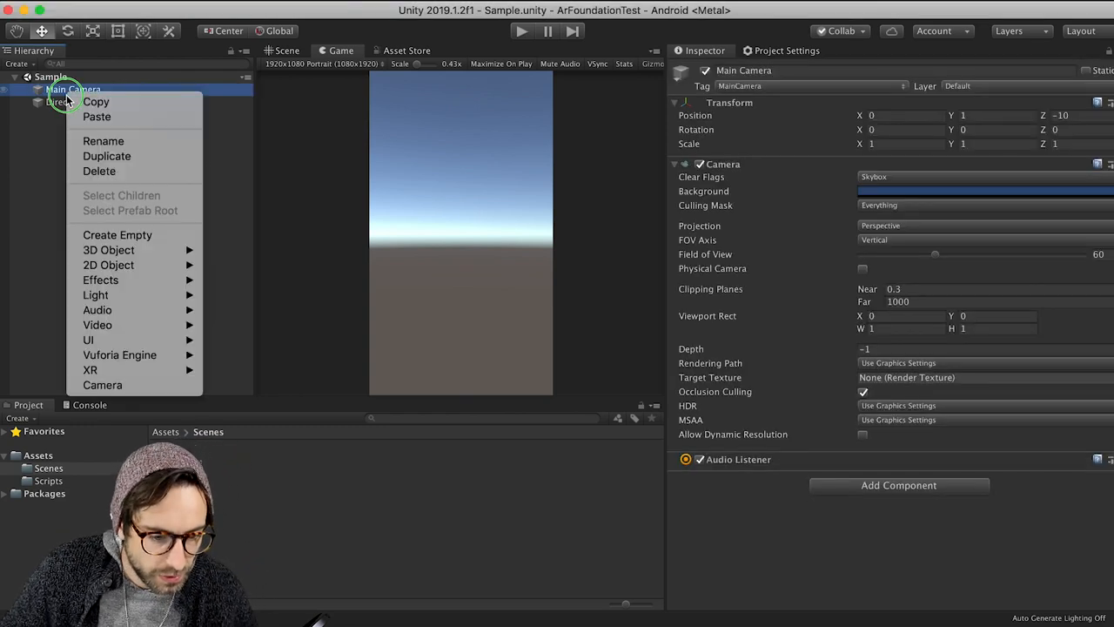
left_click(99, 171)
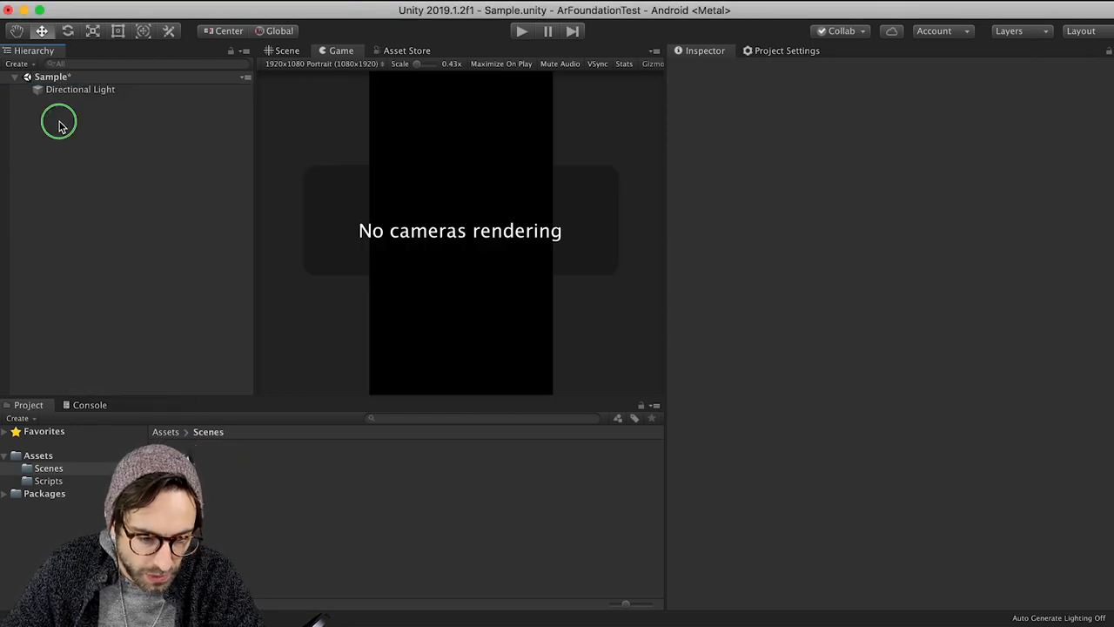
right_click(59, 121)
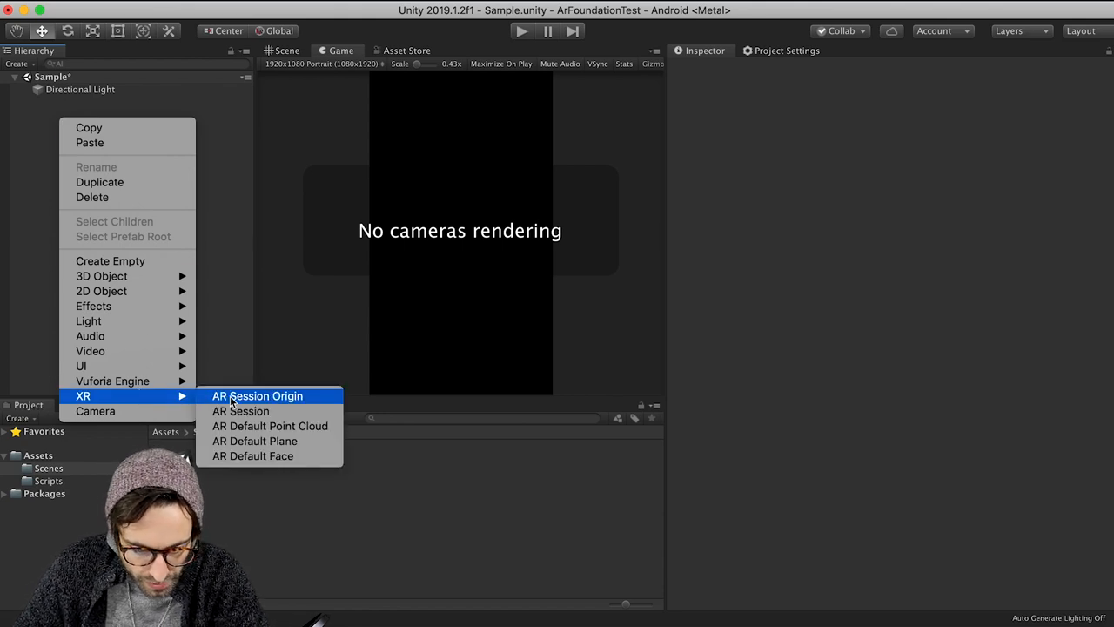
left_click(257, 396)
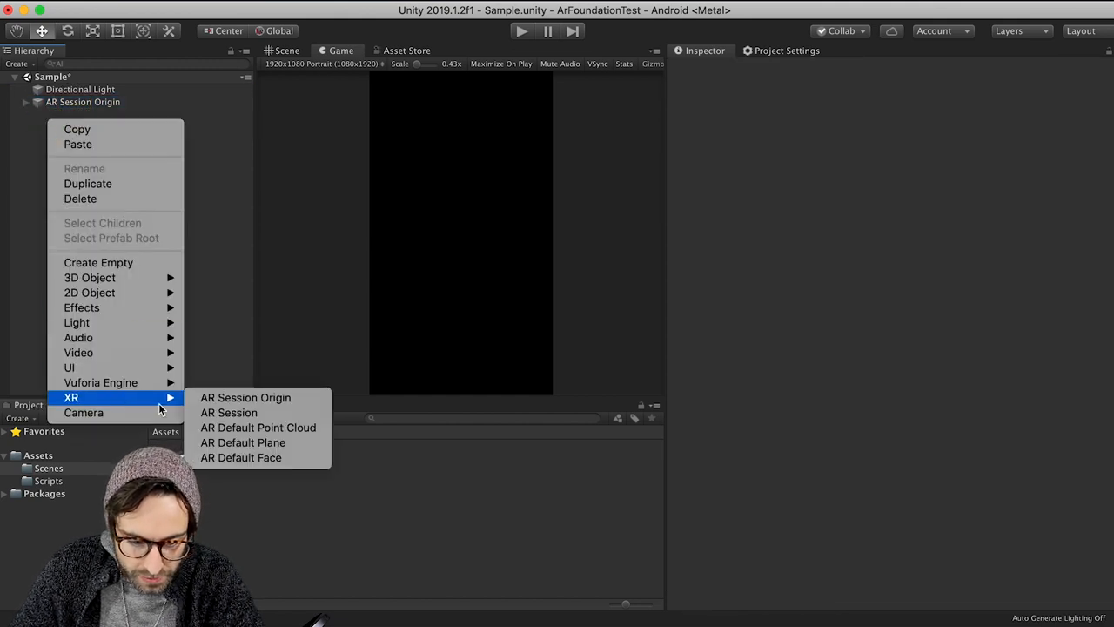
left_click(228, 411)
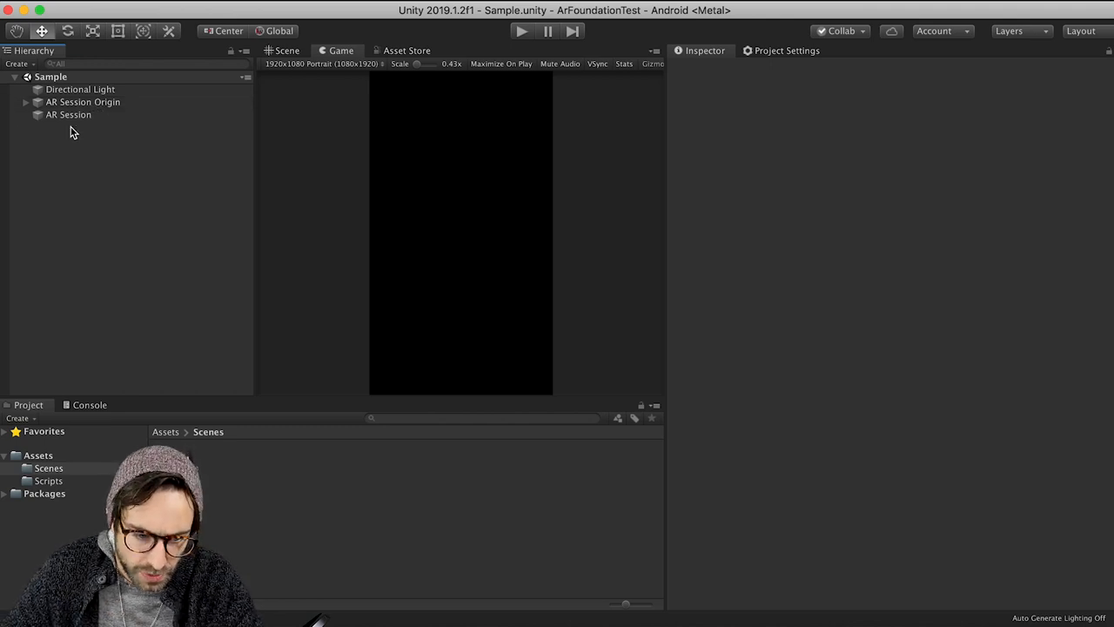
Step: Add an AR Default Point Cloud and an AR Default Plane to the scene
right_click(74, 131)
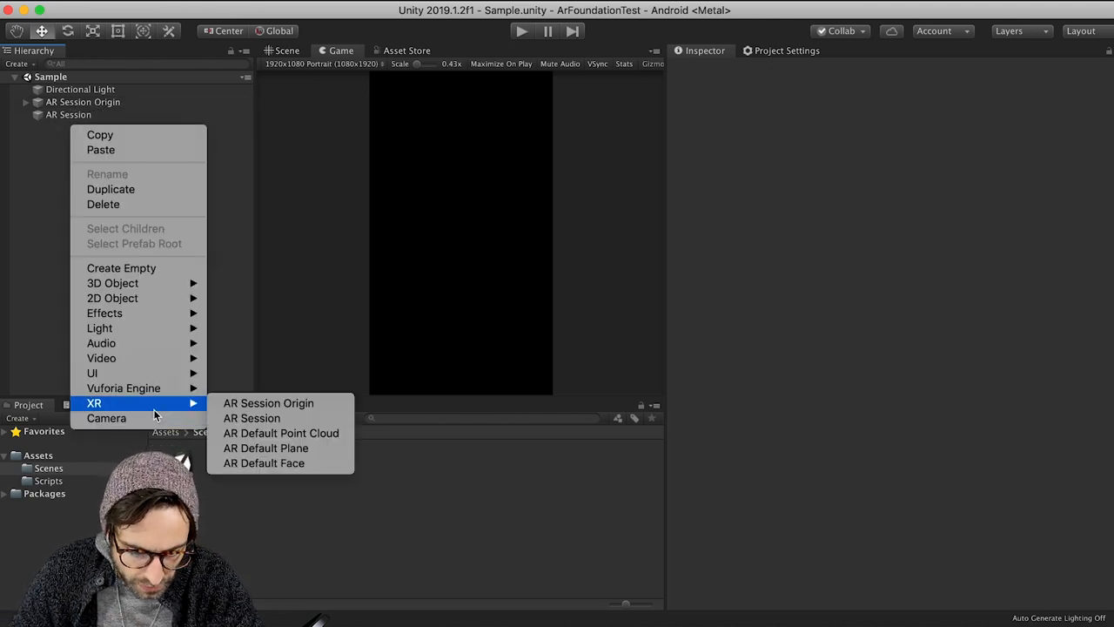
left_click(280, 432)
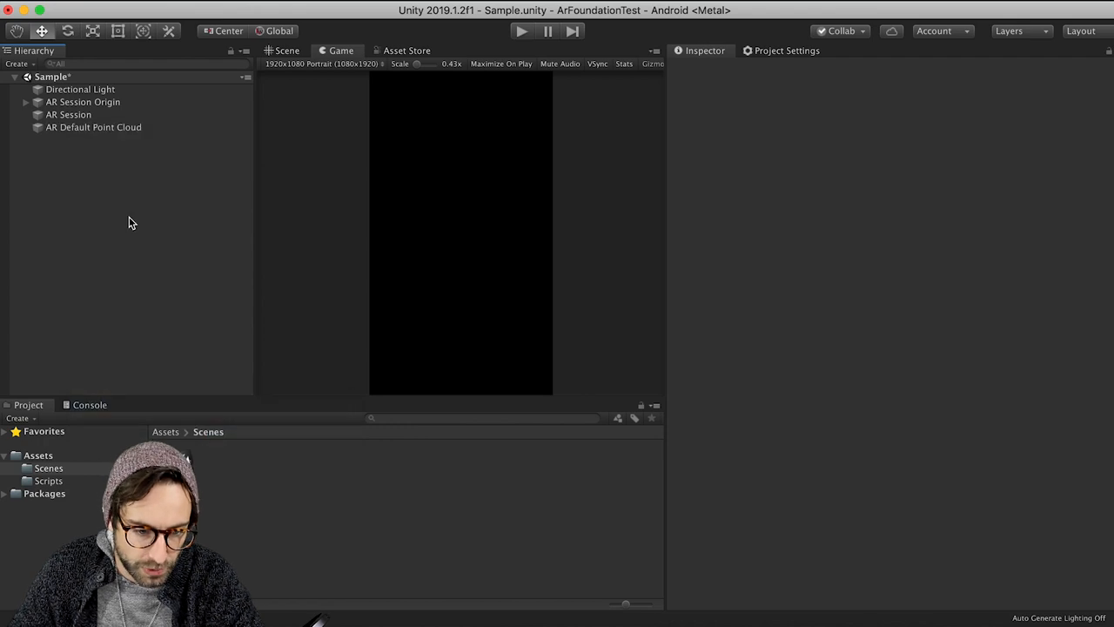
right_click(128, 222)
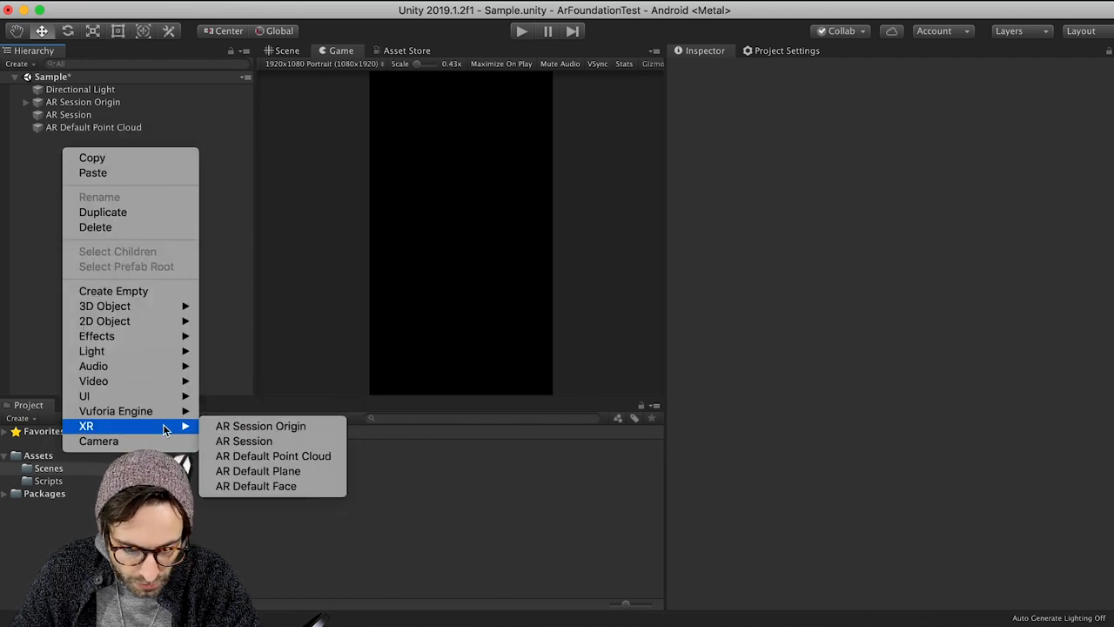
left_click(258, 470)
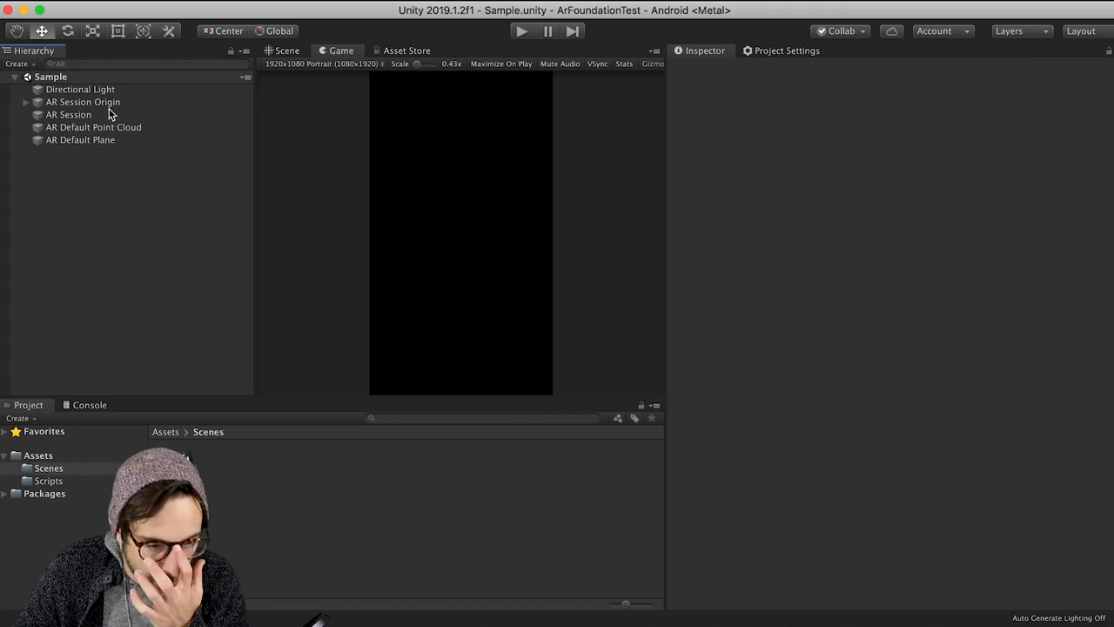
left_click(83, 102)
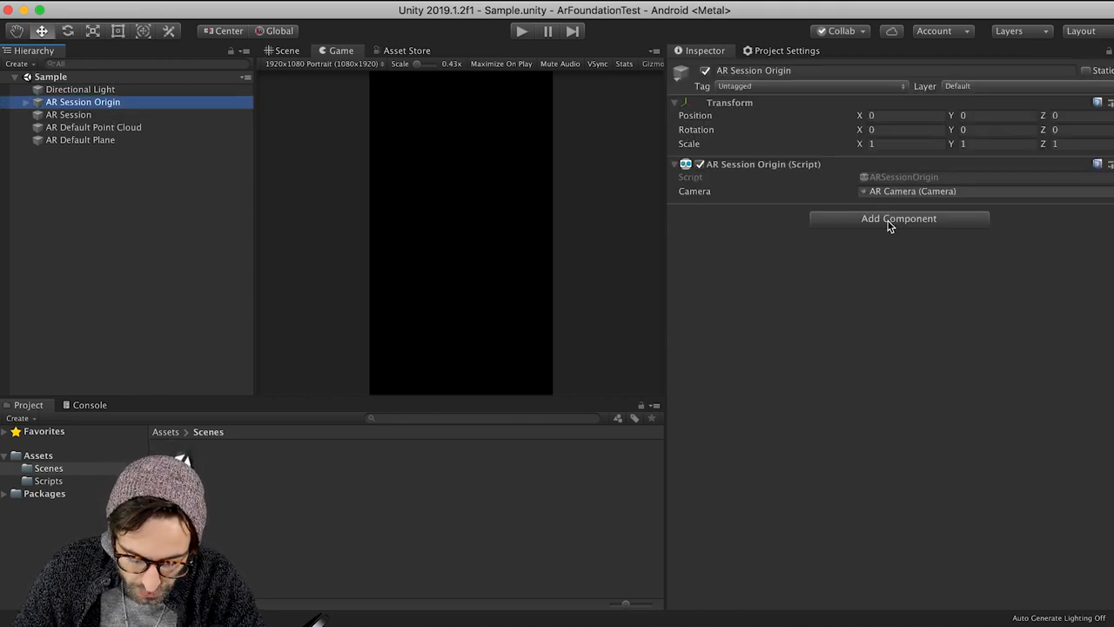
Step: Add AR Point Cloud Manager and AR Plane Manager components to AR Session Origin
left_click(898, 218)
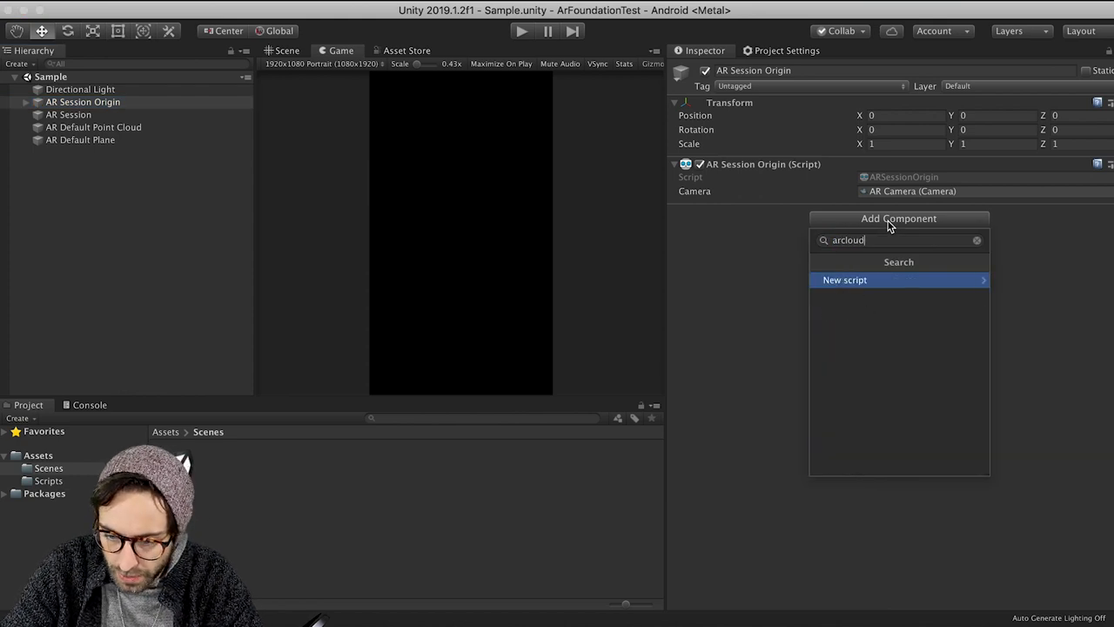
type("arpoin")
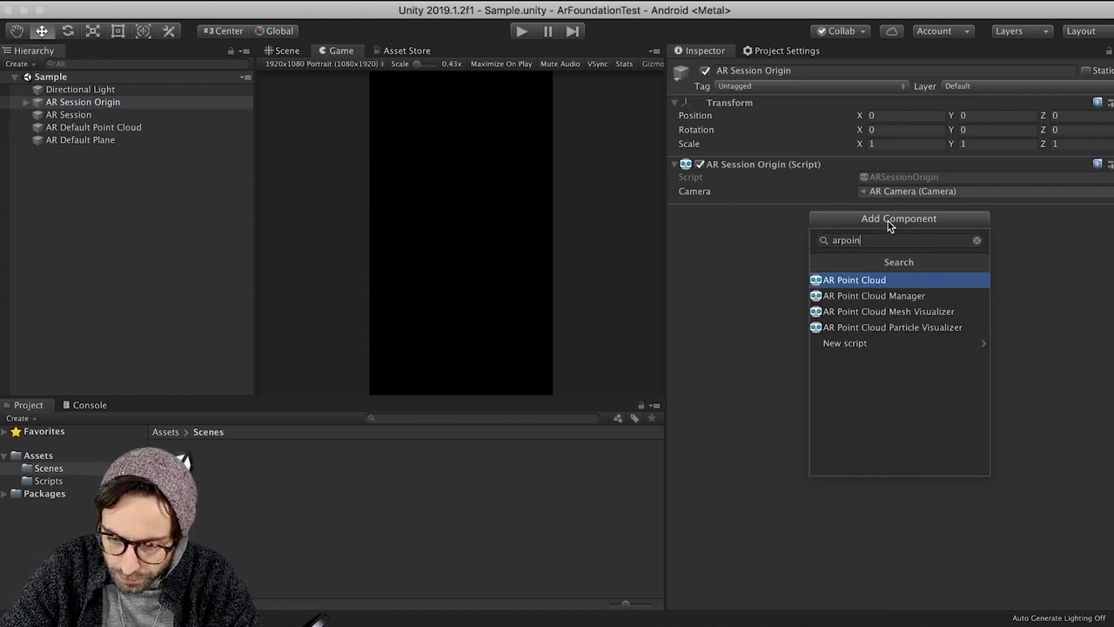
left_click(876, 295)
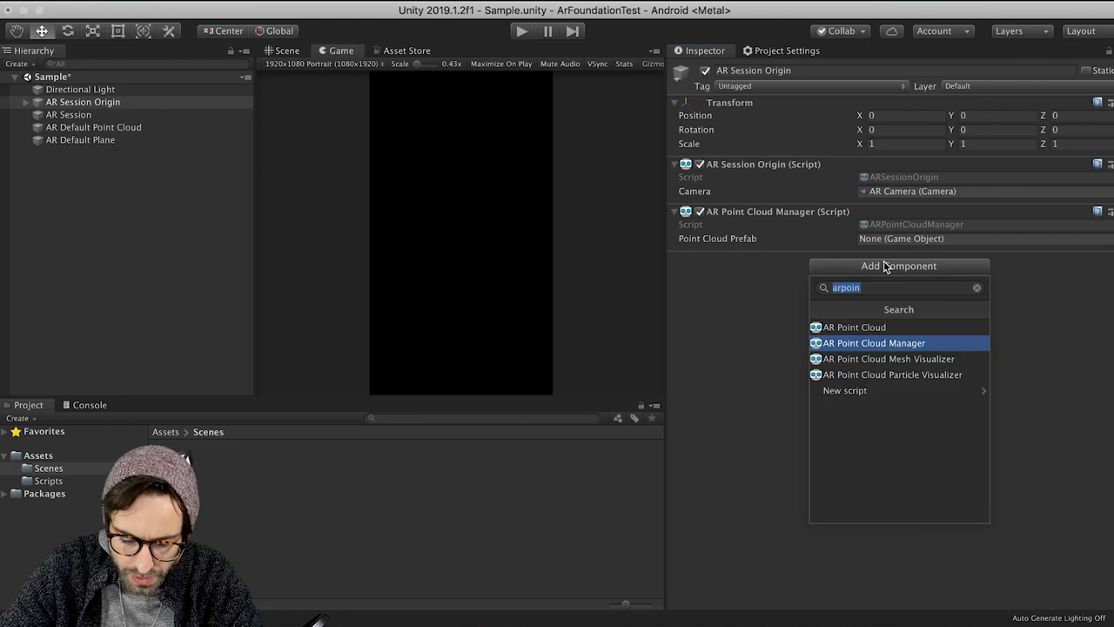
left_click(875, 342)
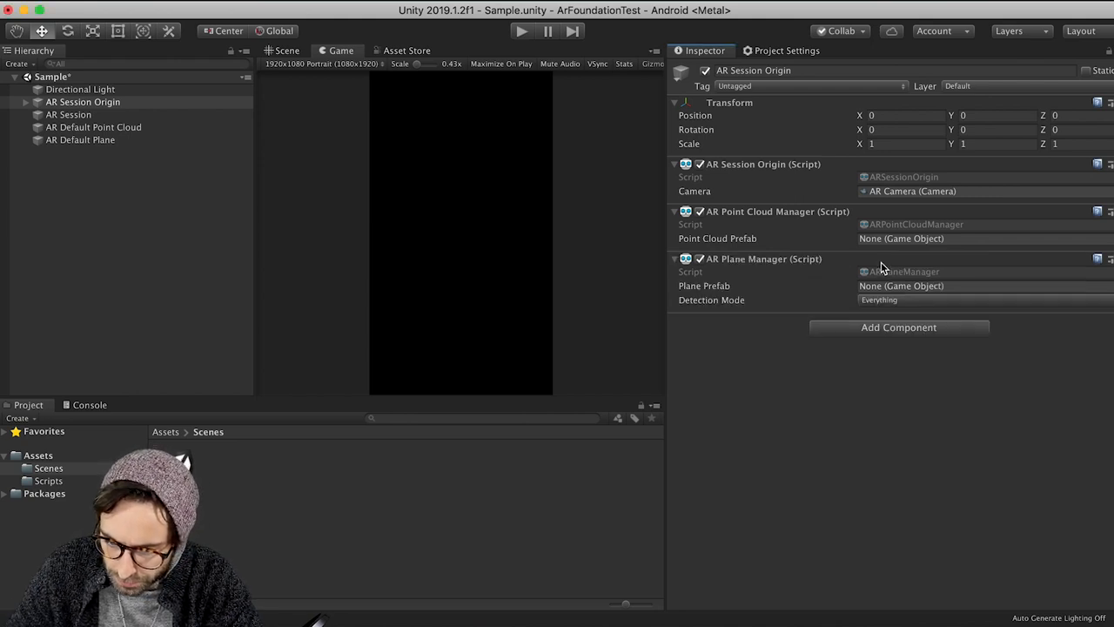
Step: Add an AR Raycast Manager and assign the default point cloud and plane prefabs
left_click(898, 327)
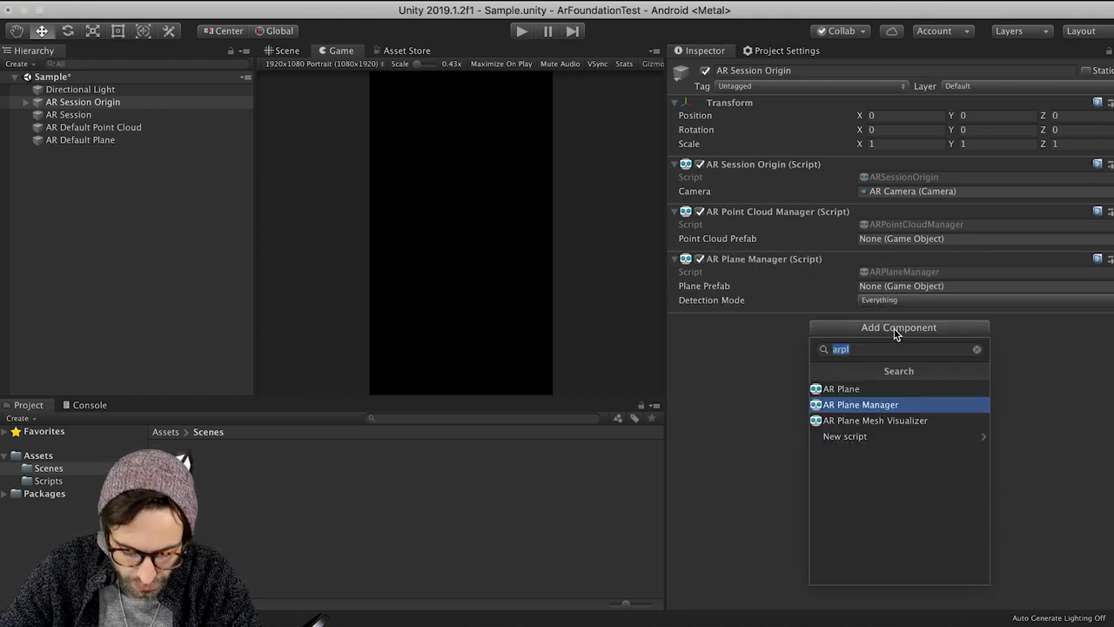
type("array")
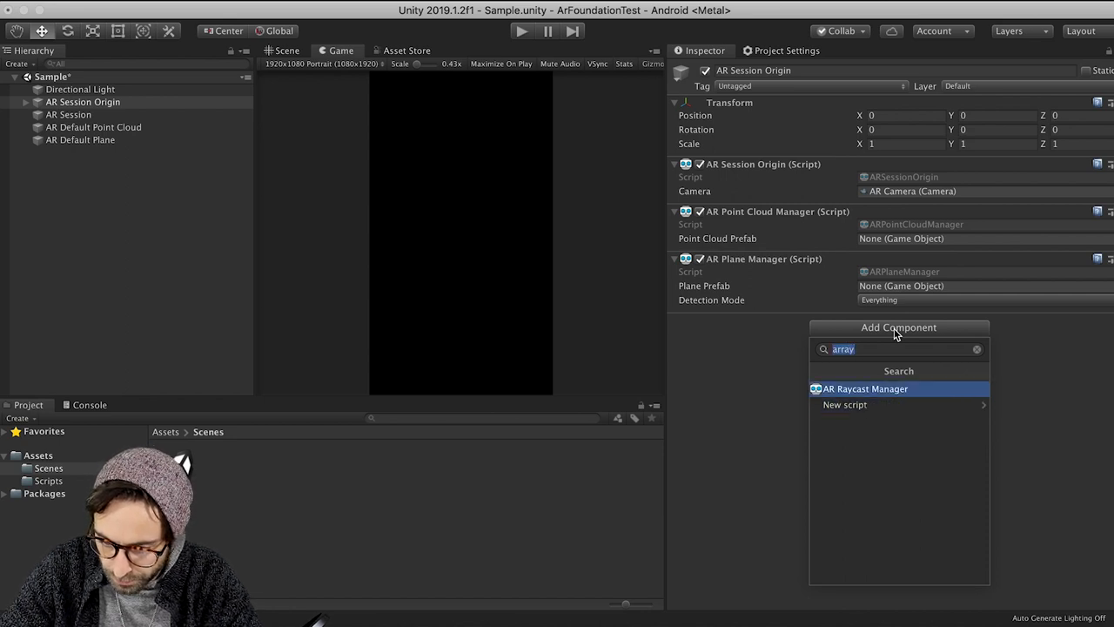
left_click(865, 388)
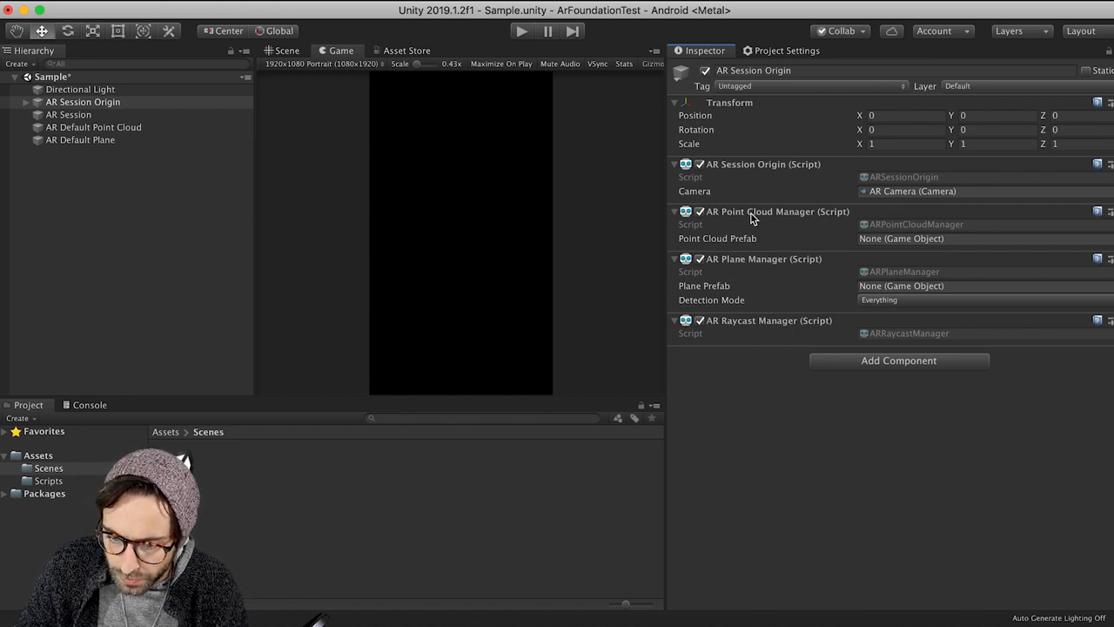
left_click(82, 102)
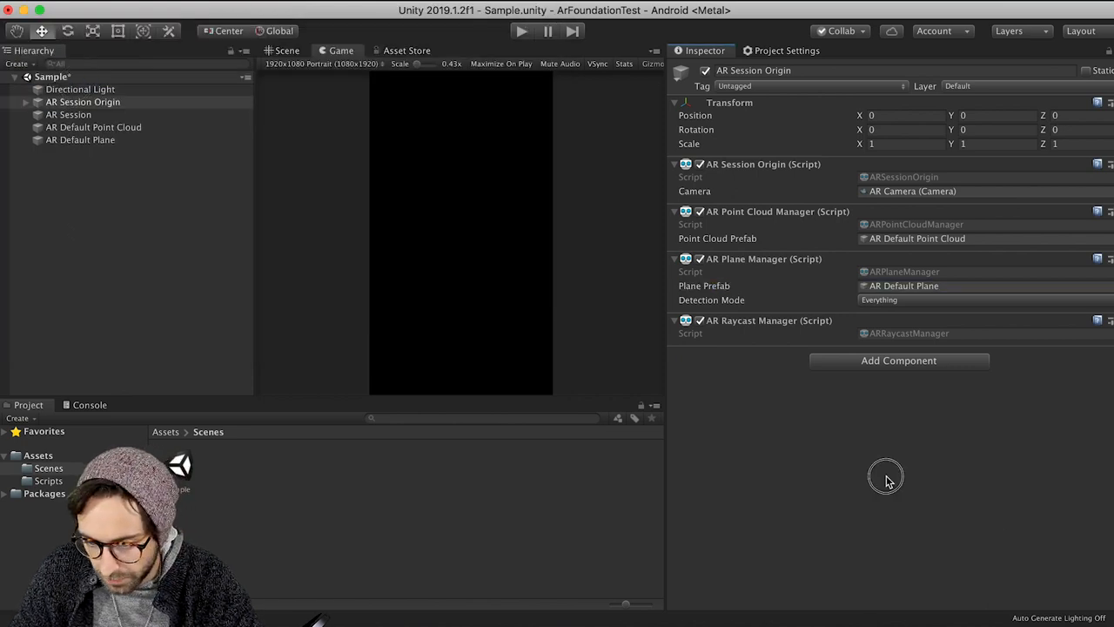
mouse_move(109, 242)
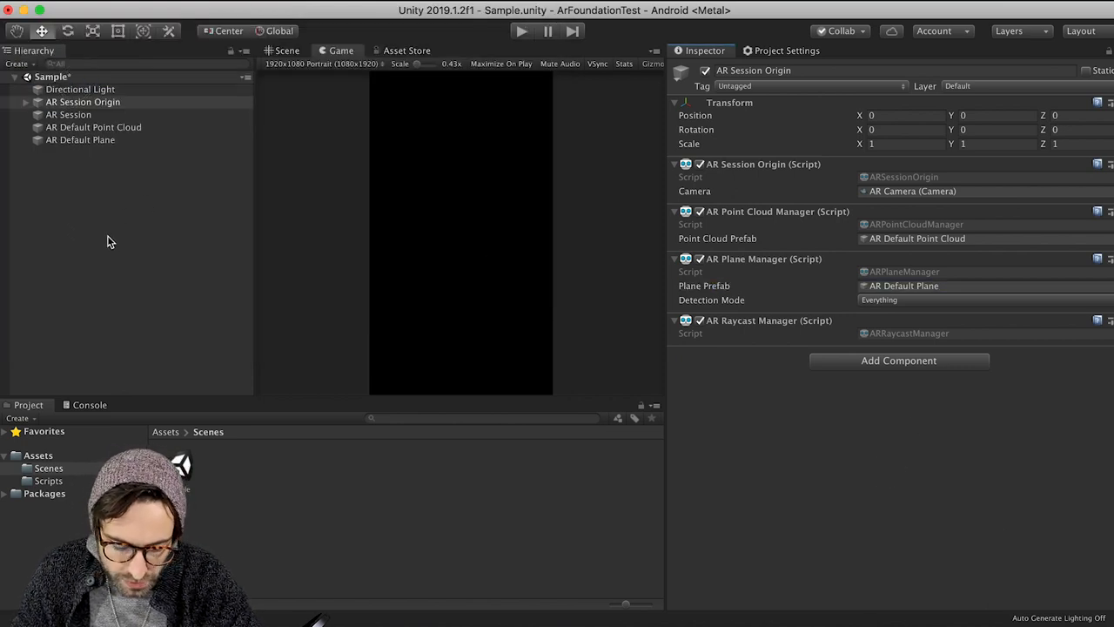
left_click(285, 49)
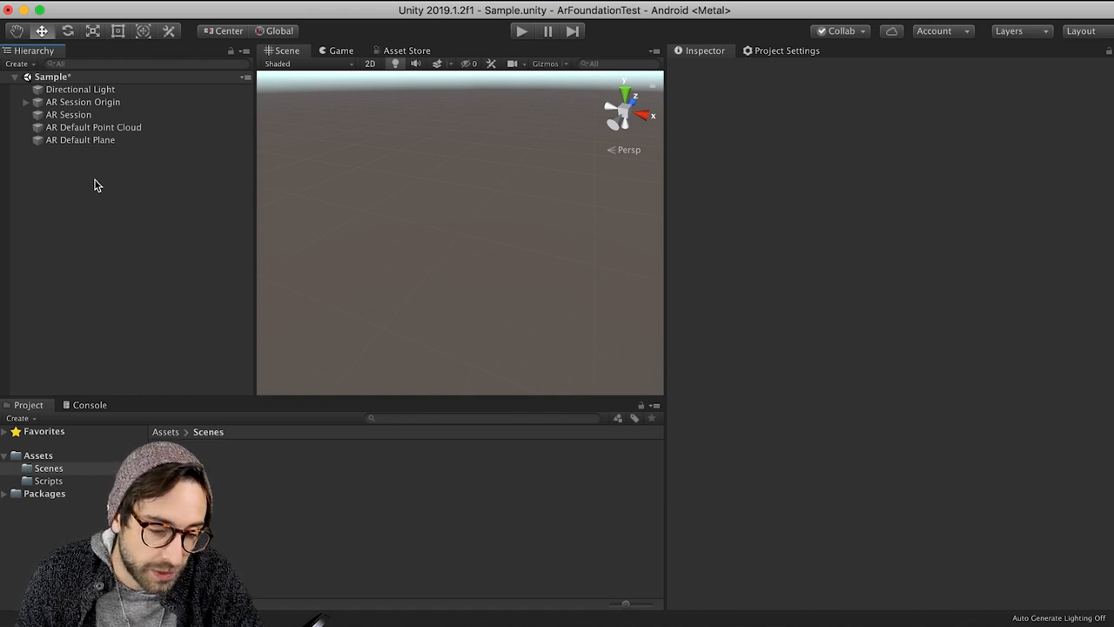
Step: Create a 3D Plane object in the Hierarchy and remove its Mesh Collider
right_click(97, 183)
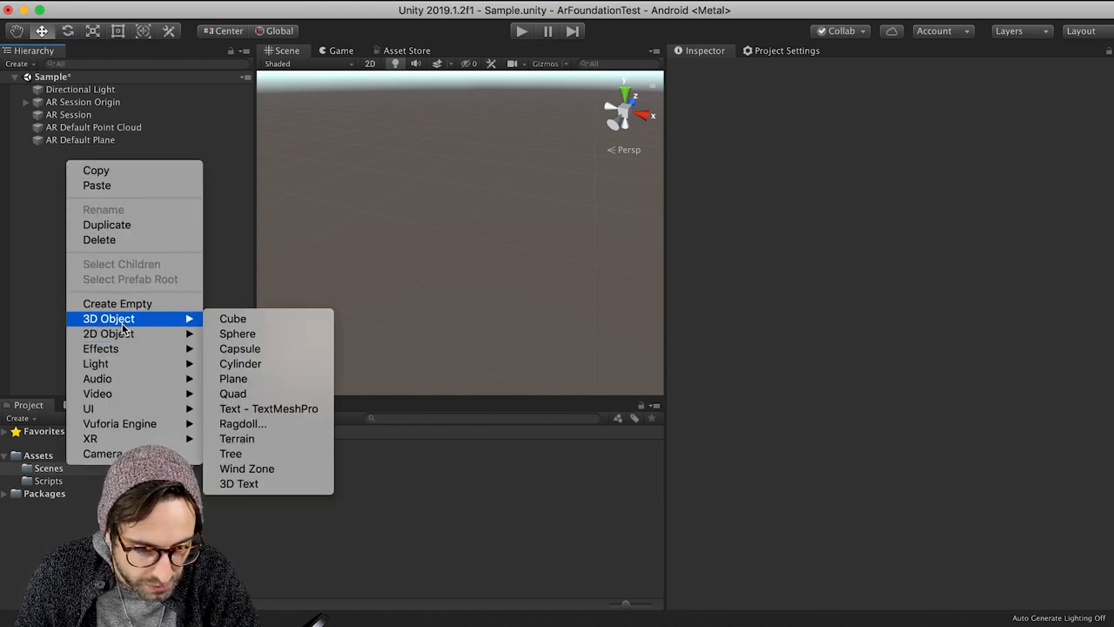
left_click(232, 378)
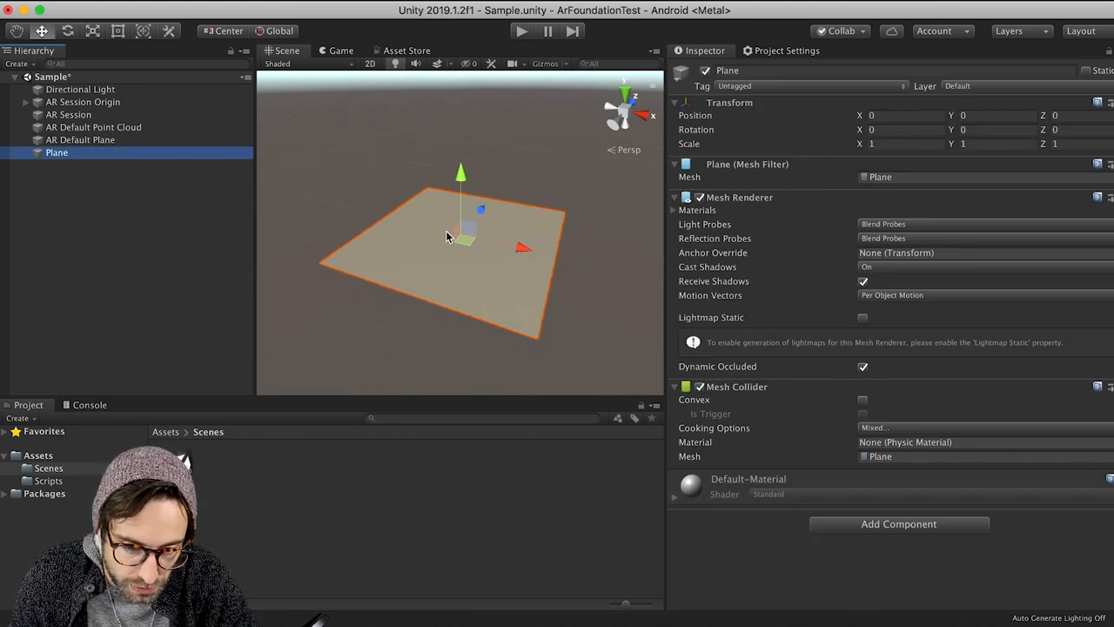
mouse_move(464, 231)
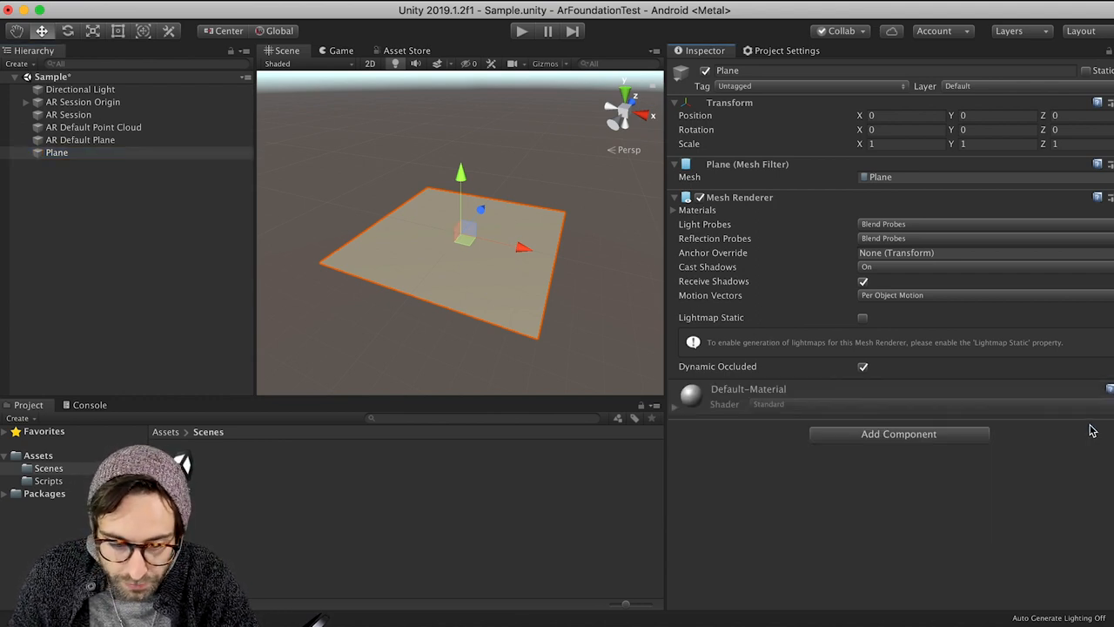
left_click(57, 152)
type("ContentParent")
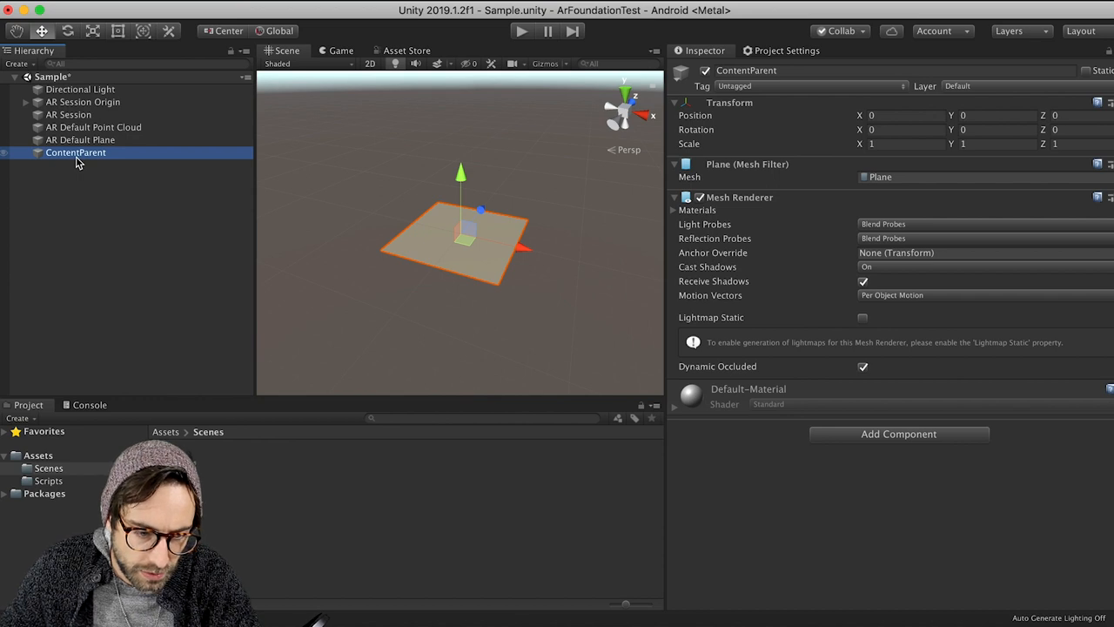
Step: Add a child Cube under ContentParent and scale it to 0.2 on X, Y and Z
right_click(76, 152)
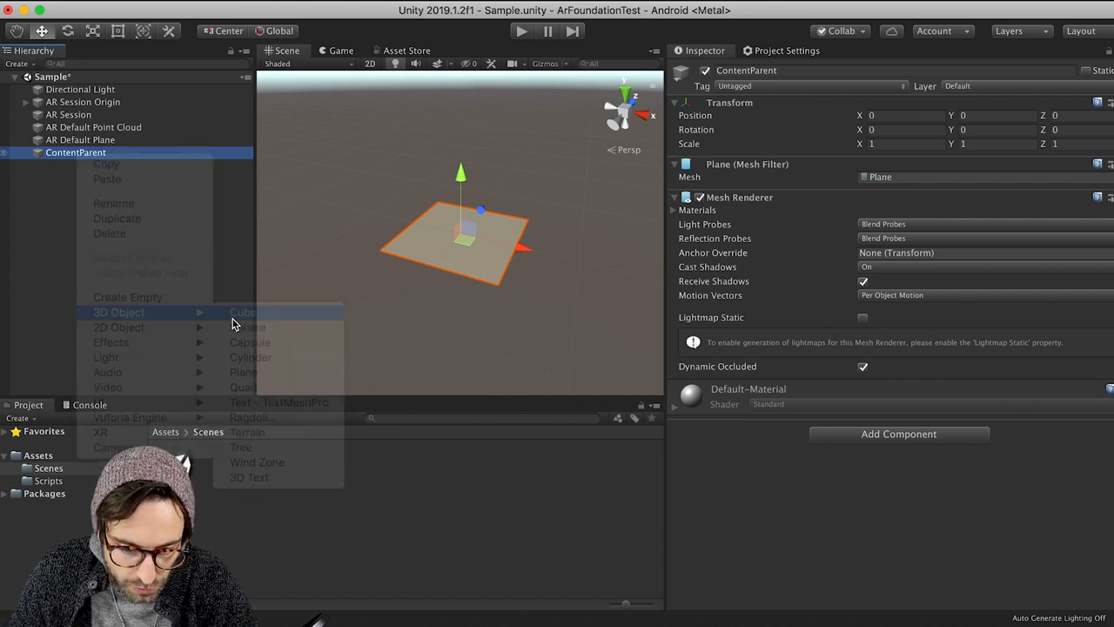
left_click(242, 311)
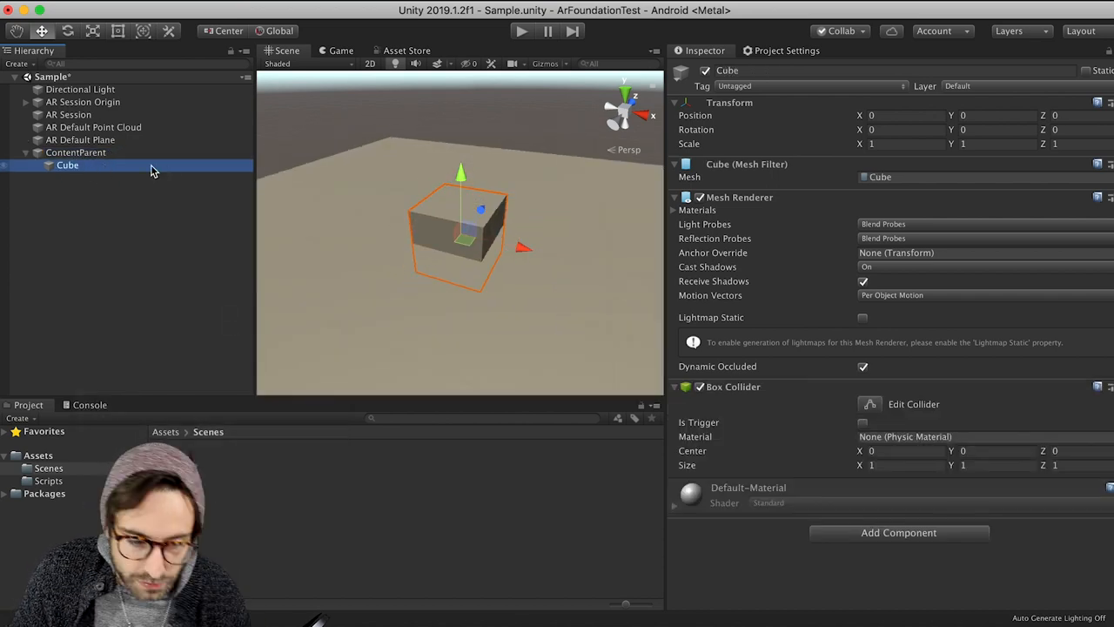
left_click(76, 152)
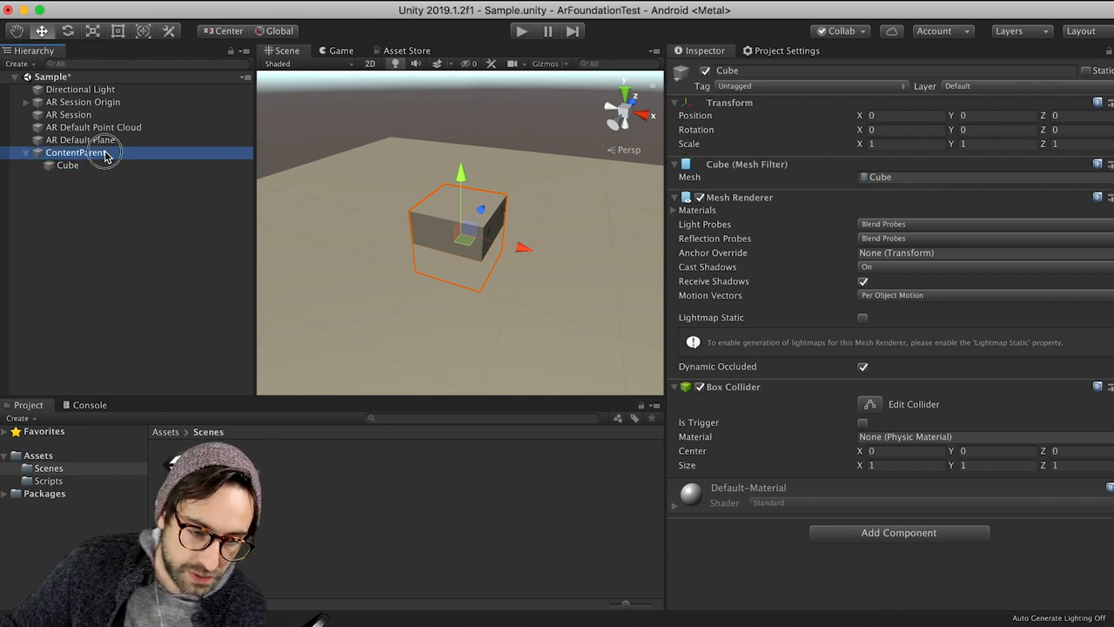
left_click(67, 165)
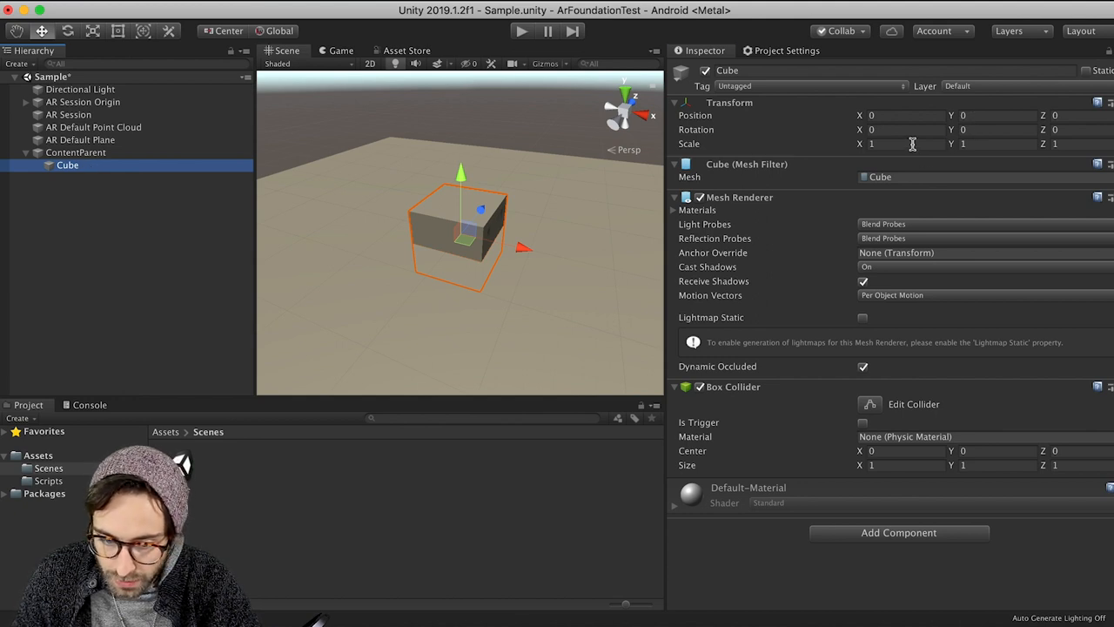
type(".2")
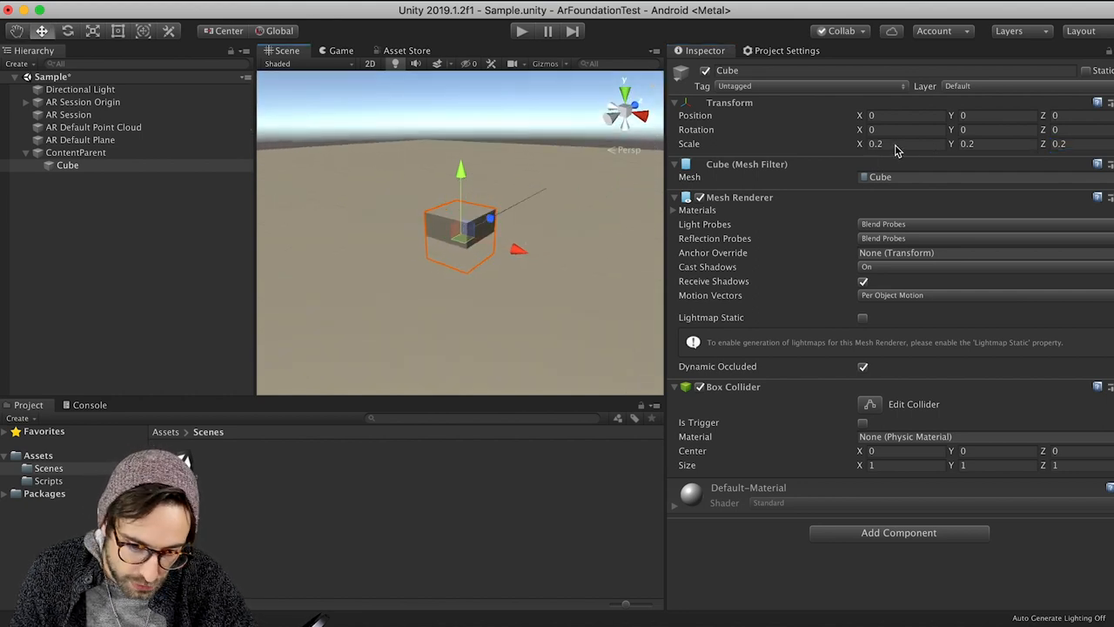
Step: Set the Cube's Y position to 0.1, disable ContentParent's Mesh Renderer, and save the scene
left_click(990, 115)
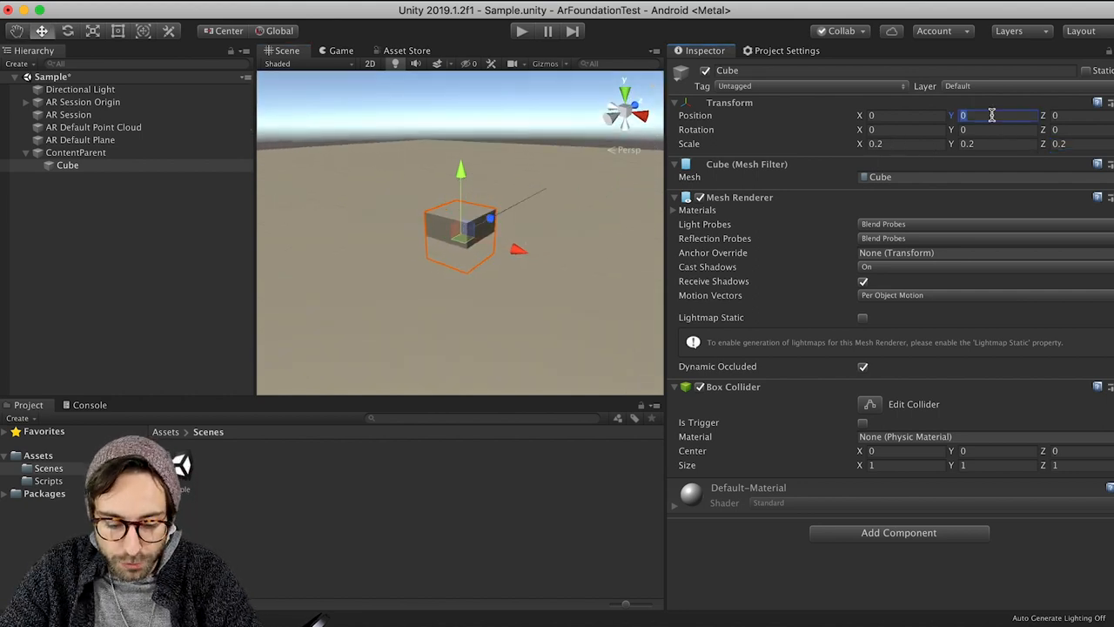
type("0.1")
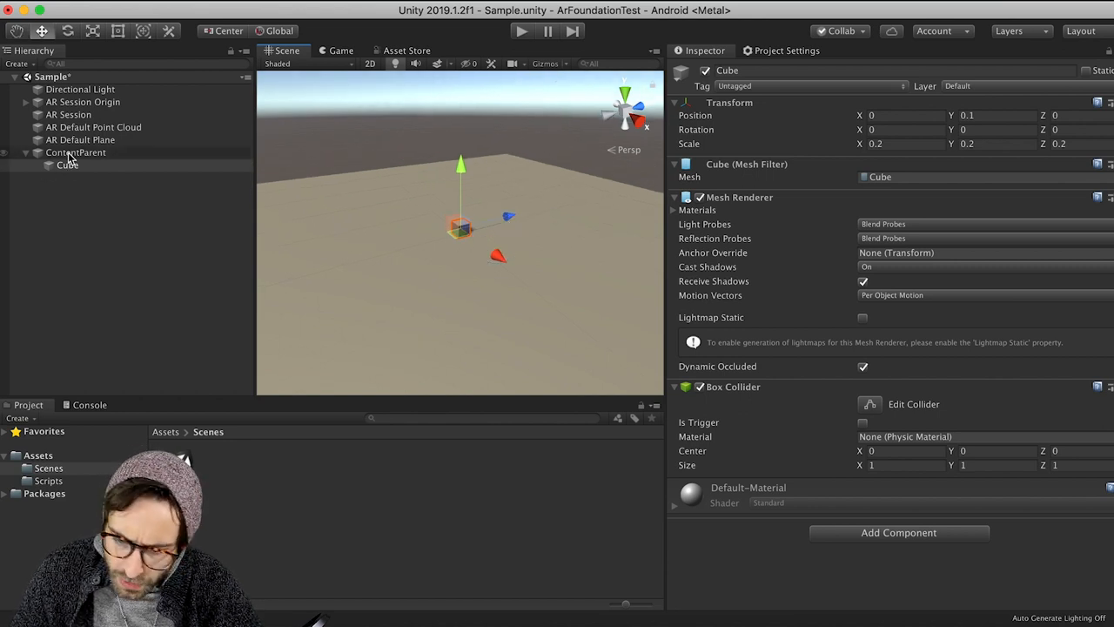
left_click(76, 152)
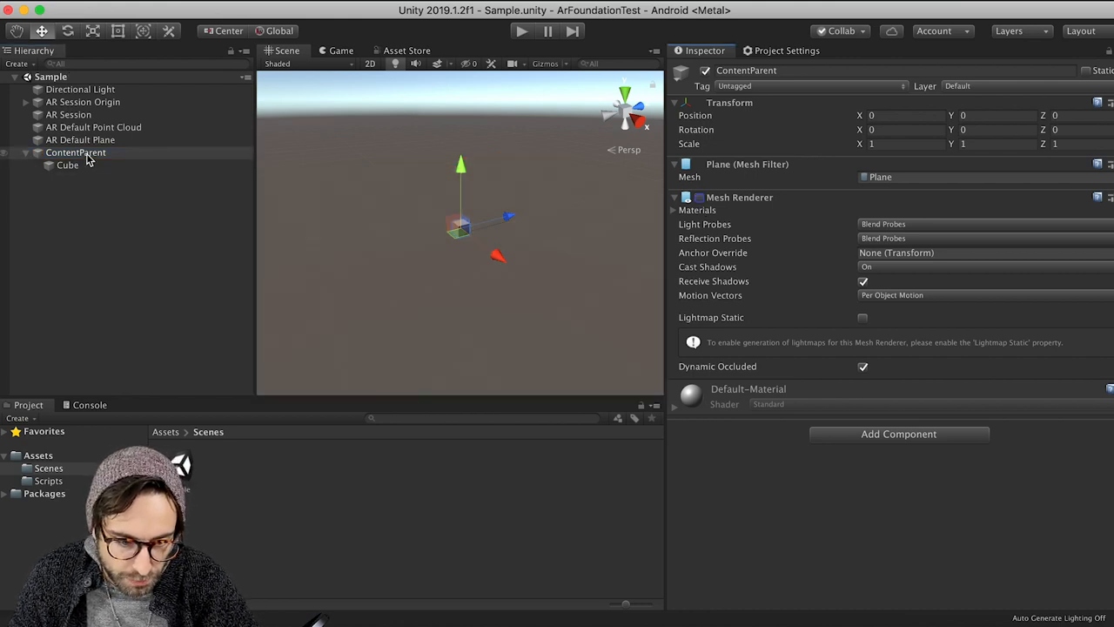
left_click(76, 152)
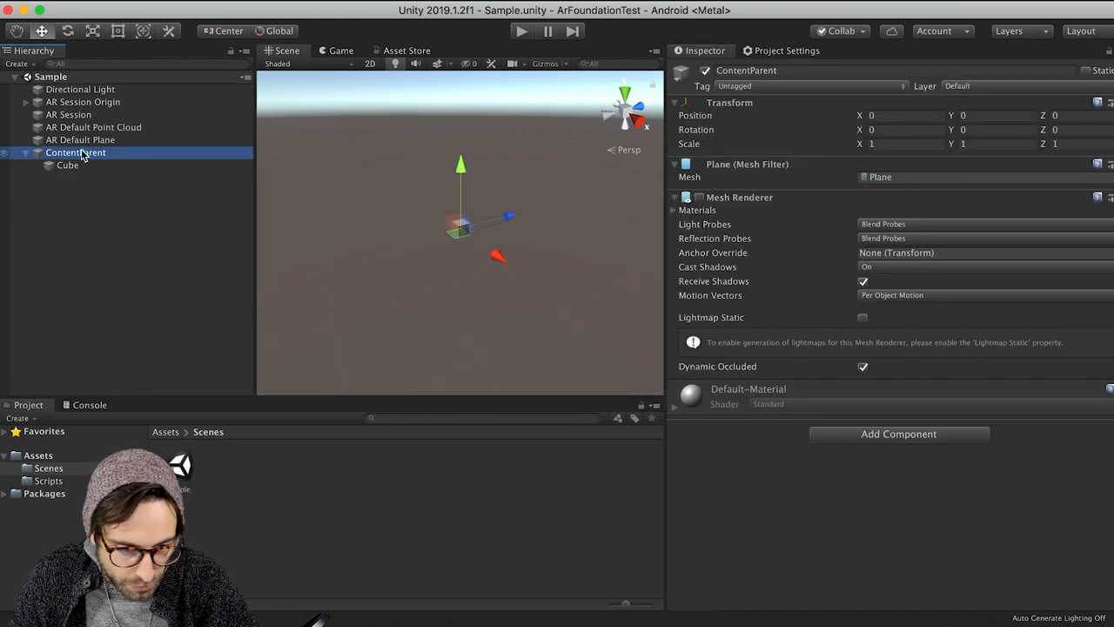
Step: Set the Canvas to Scale With Screen Size and add a UI Toggle to it
right_click(75, 152)
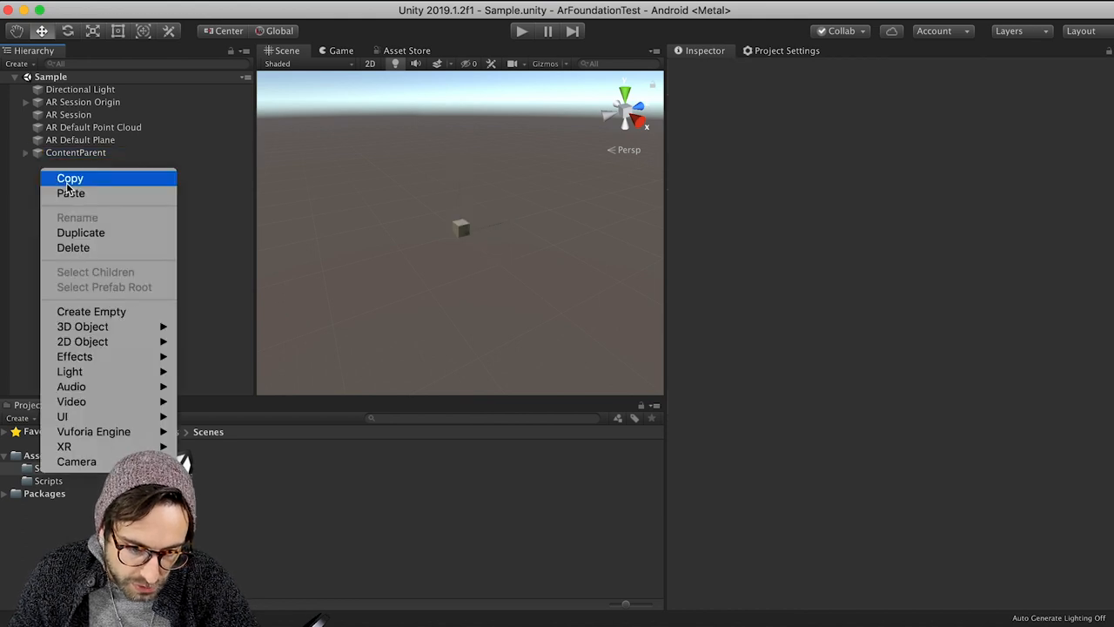
mouse_move(62, 416)
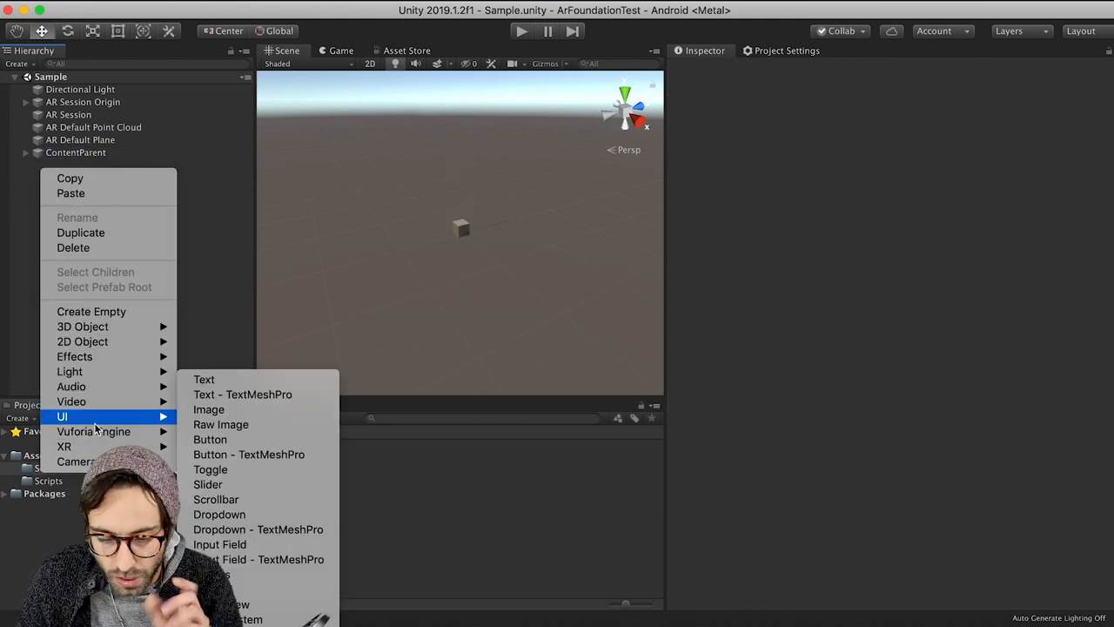
mouse_move(92, 417)
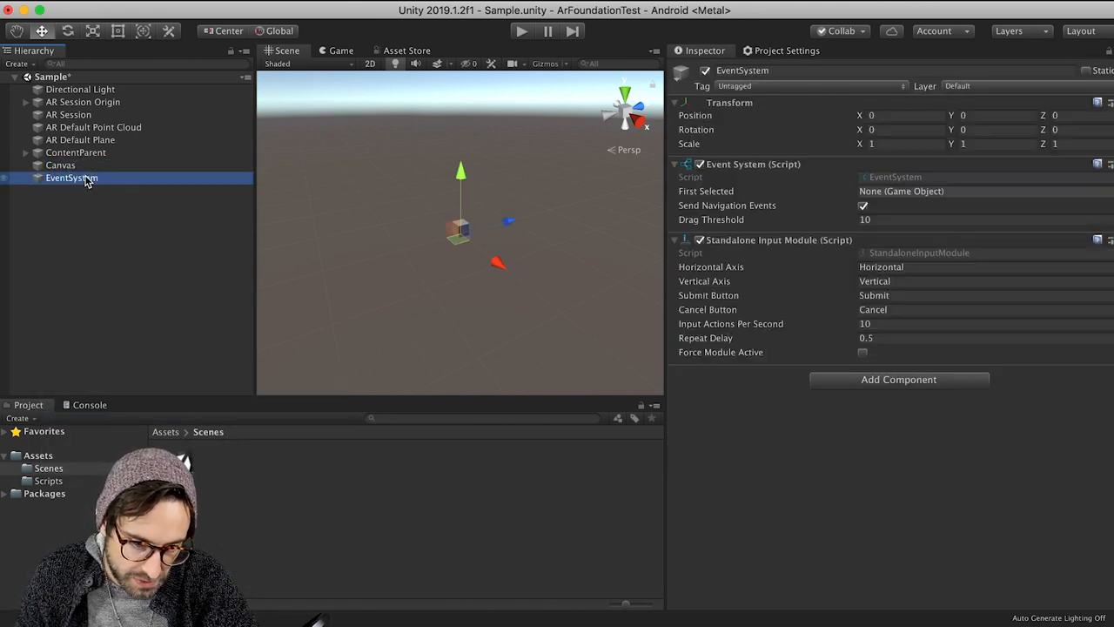
left_click(60, 165)
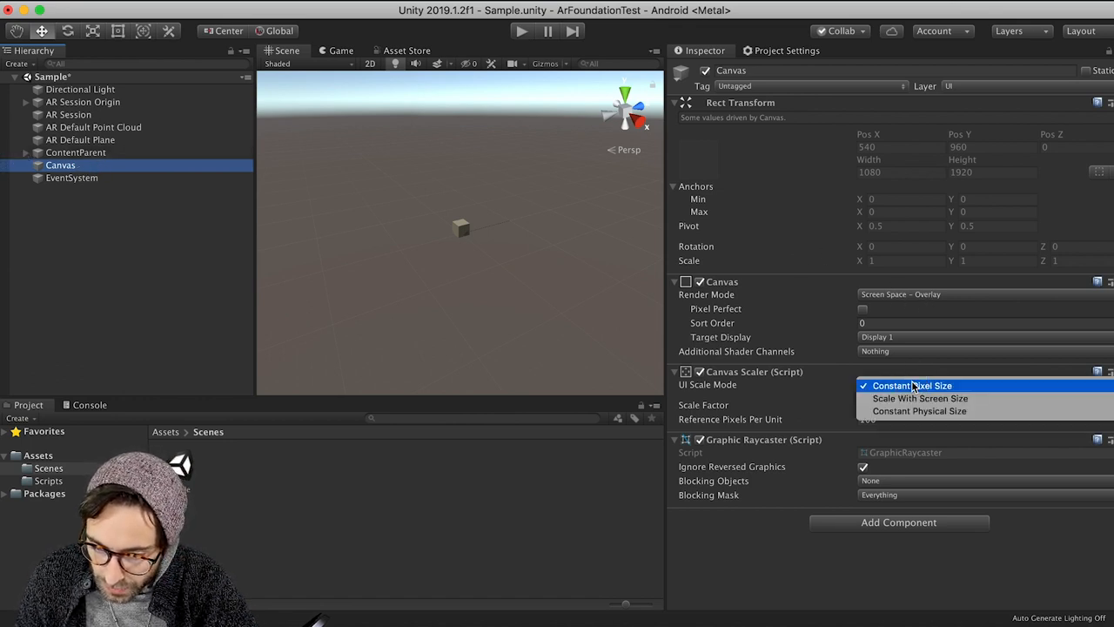
left_click(920, 398)
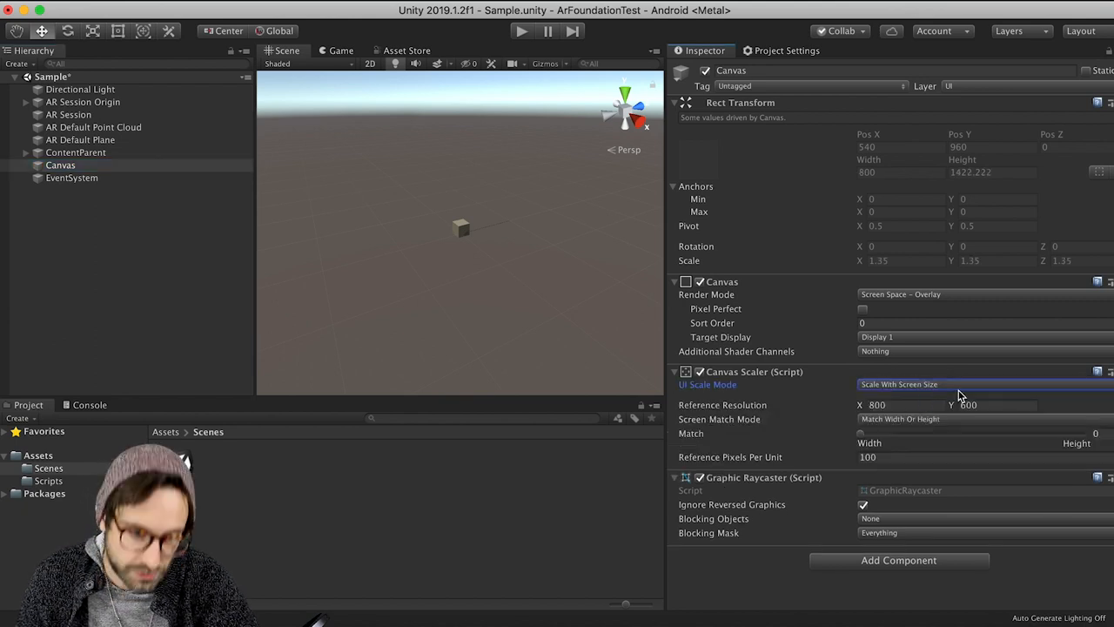
right_click(60, 165)
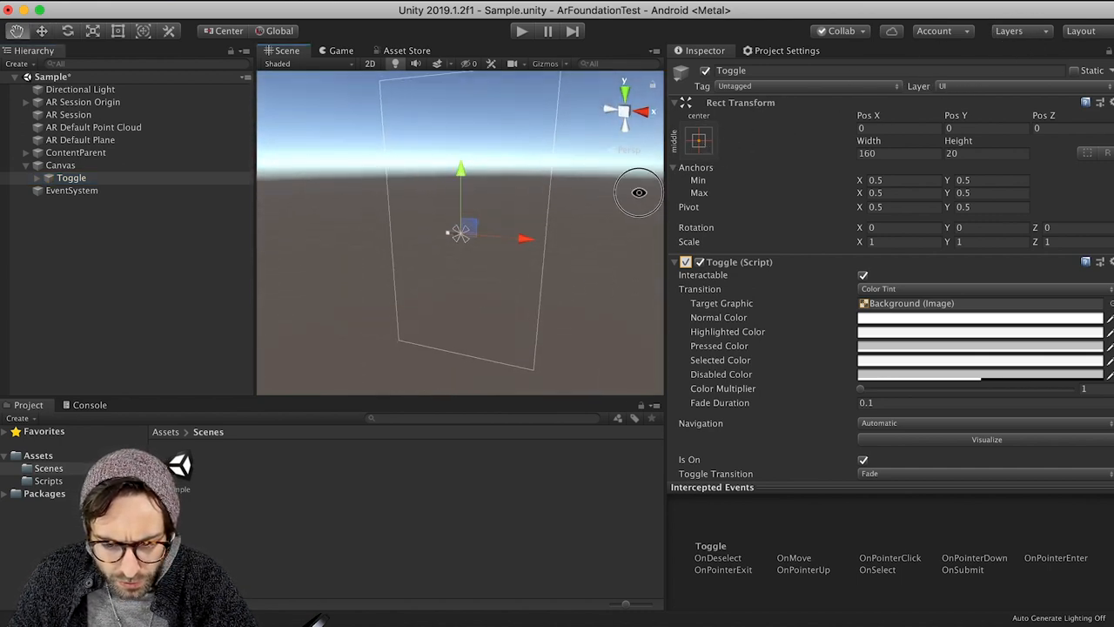
Step: Anchor the Toggle top-left with pivot 0,1 at position 0,0, then expand its children
left_click(699, 140)
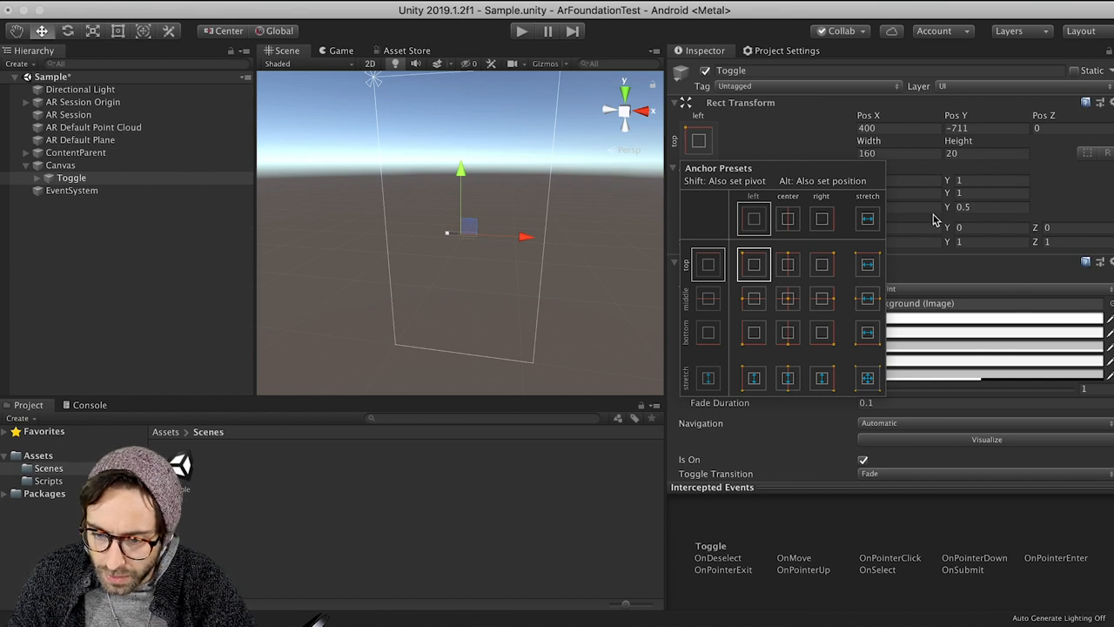
left_click(891, 128)
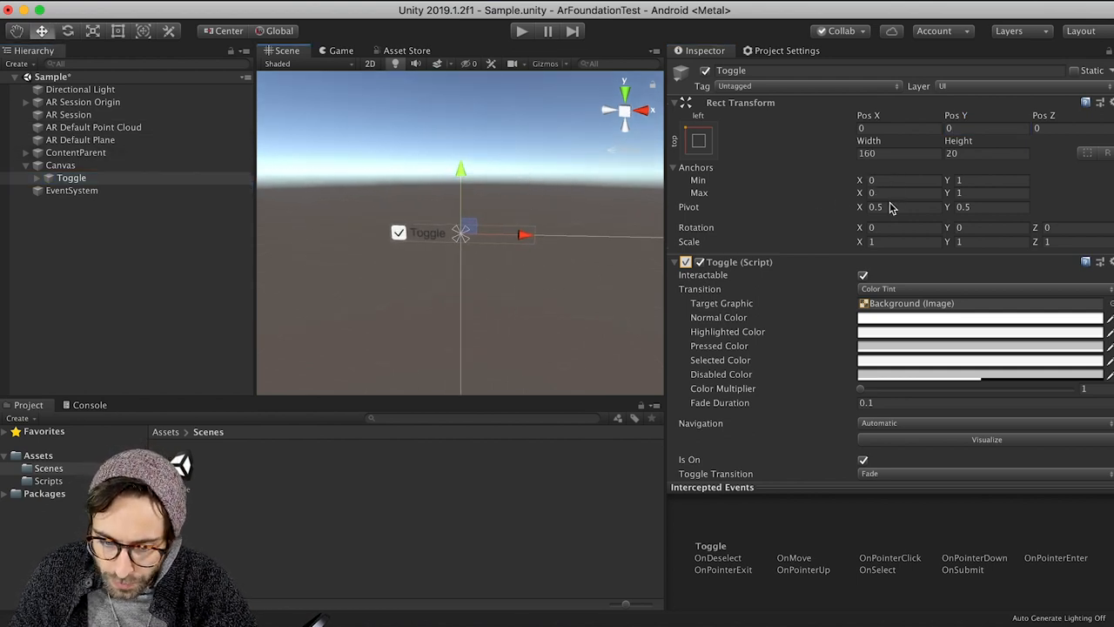
left_click(888, 206)
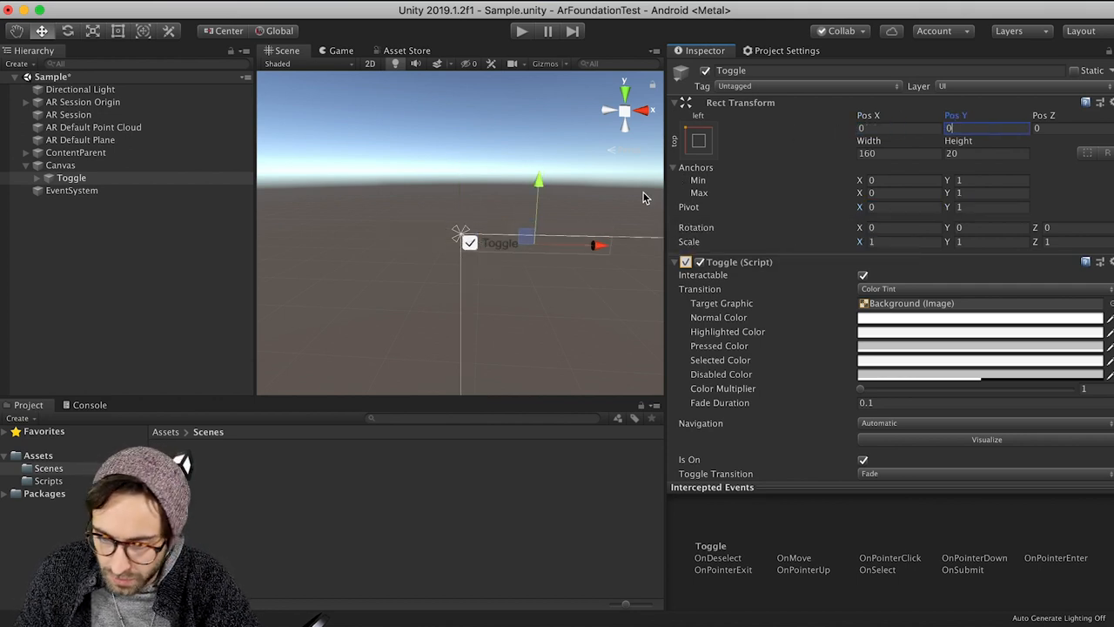
left_click(37, 178)
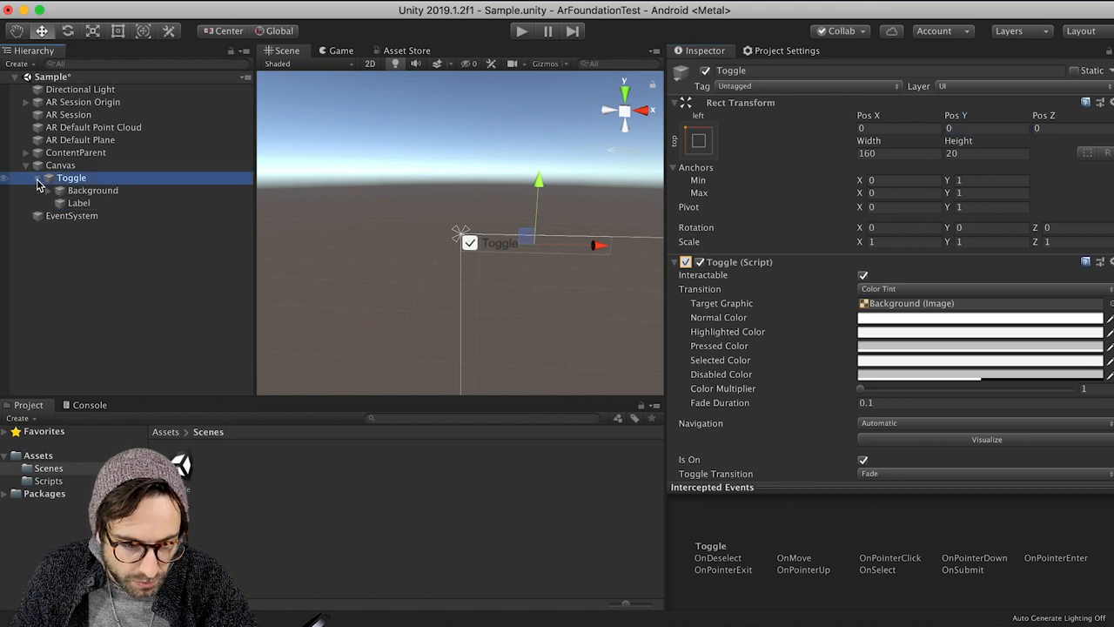
Step: Remove the Label and give Background a stretch-stretch anchor with Right offset 0
left_click(78, 203)
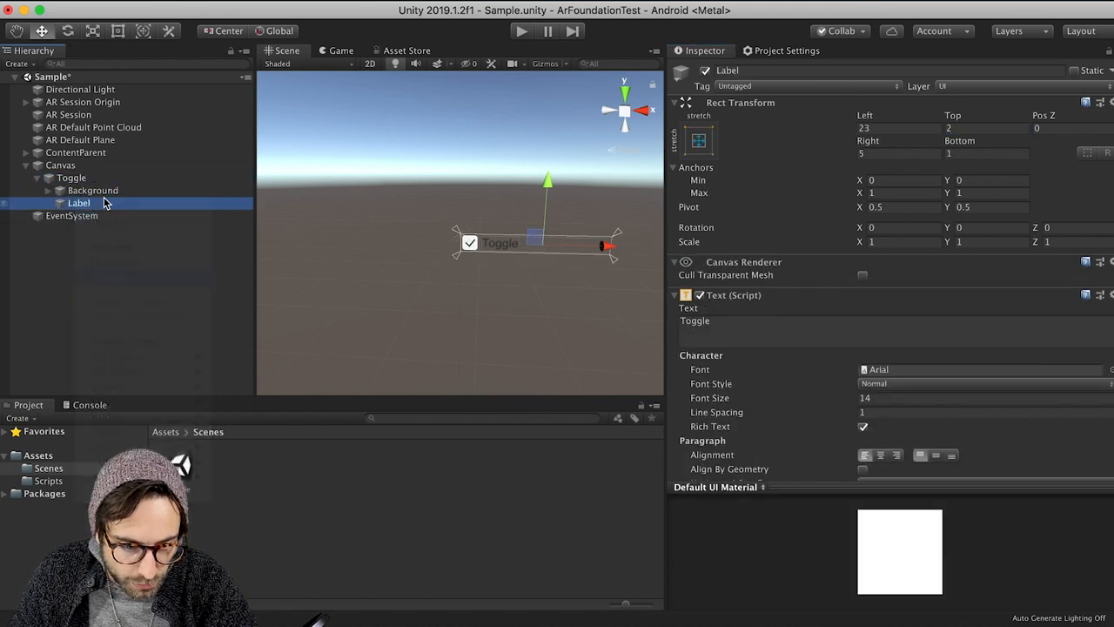
left_click(93, 190)
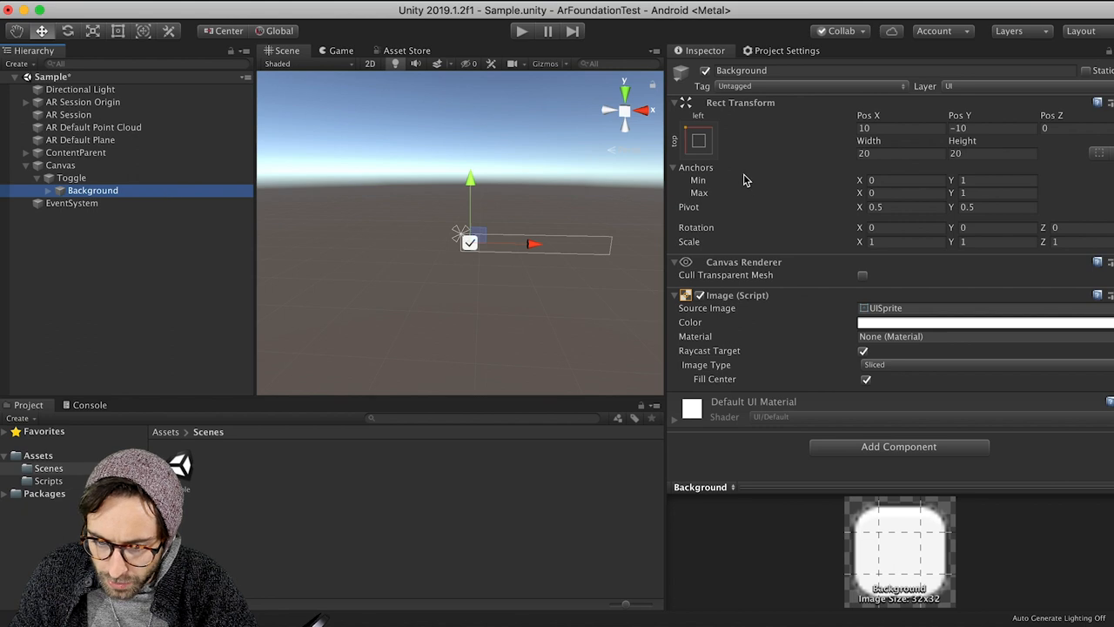
left_click(697, 140)
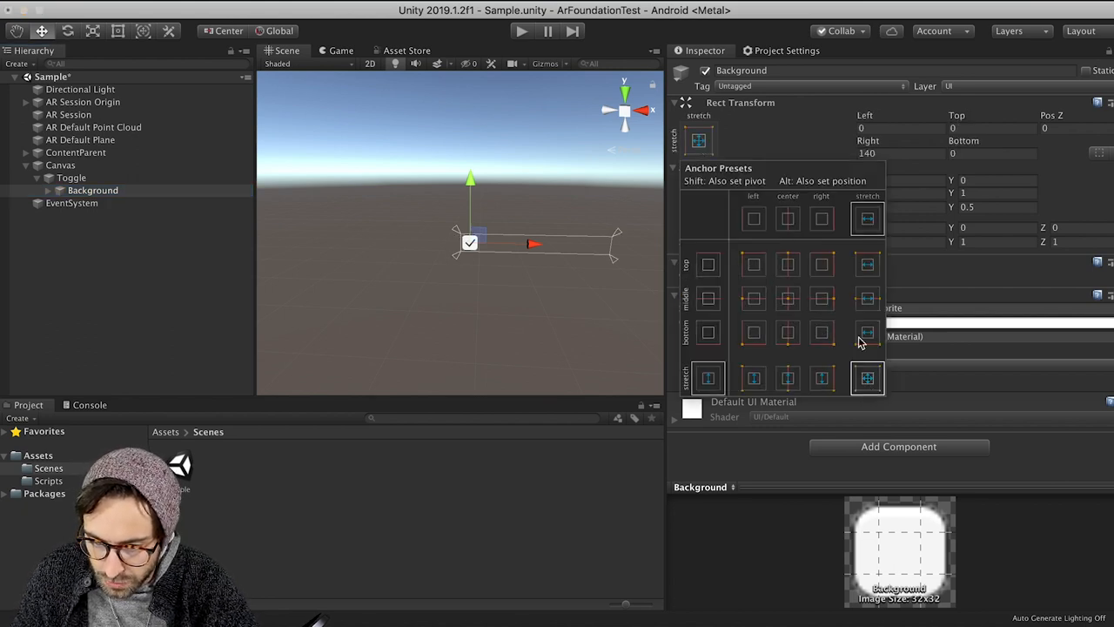
left_click(888, 153)
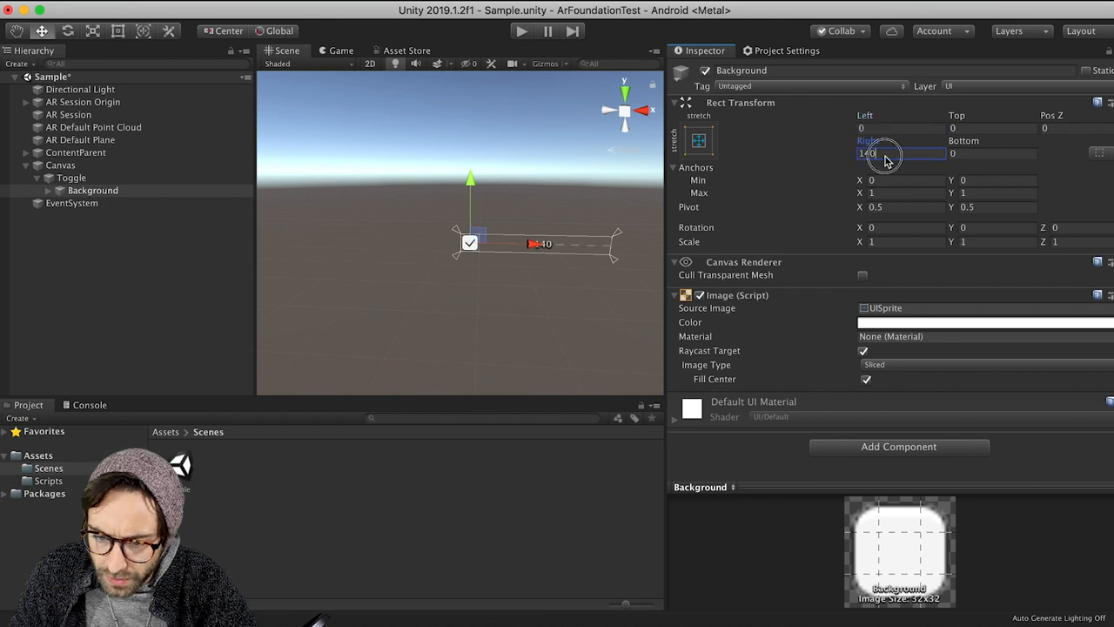
type("0")
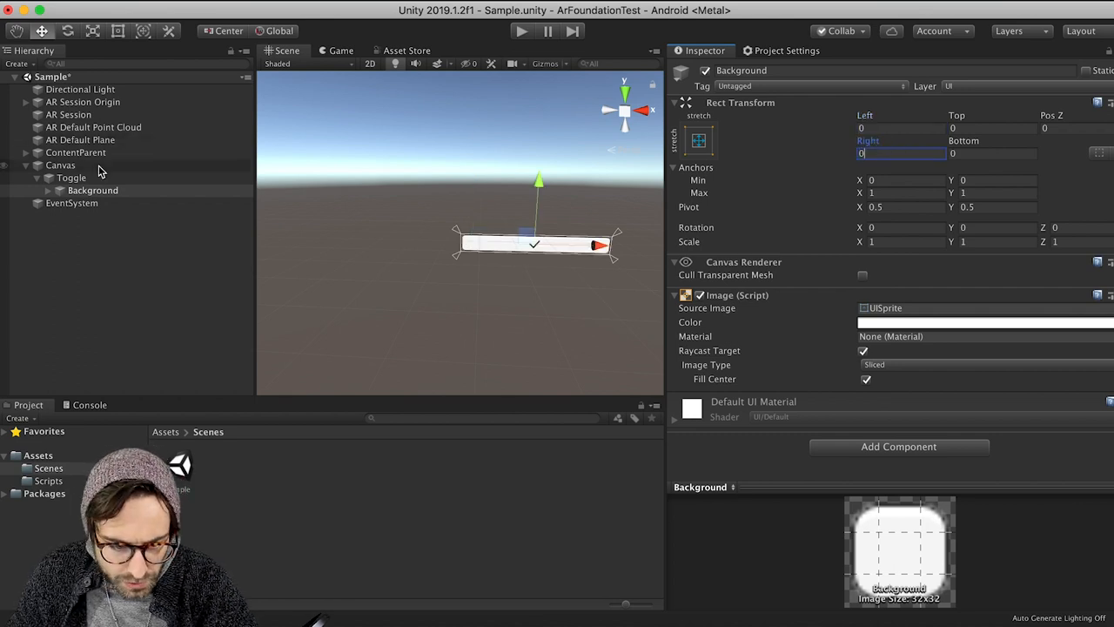
left_click(71, 177)
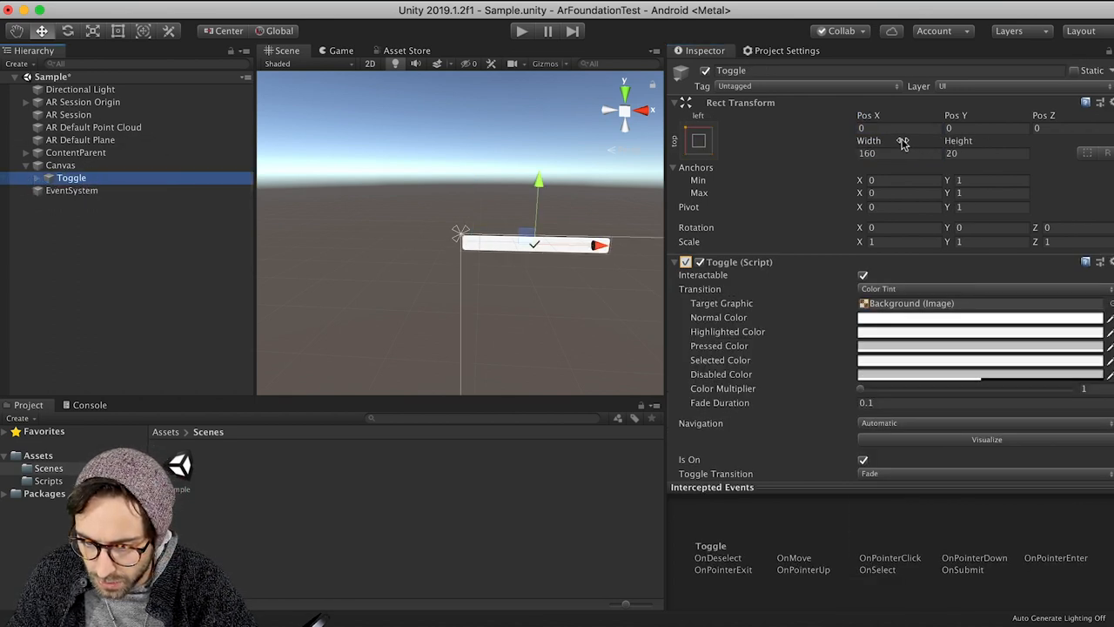
Step: Move the Toggle to 53, -59 and size it 120 by 120, previewing in Game view
left_click(897, 153)
type("100")
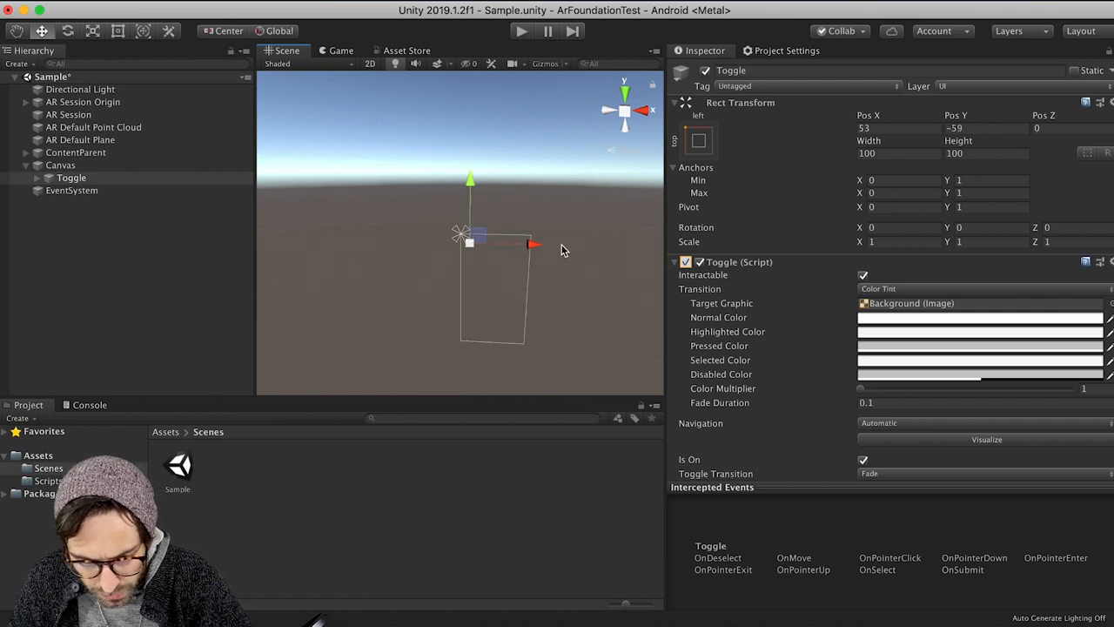
left_click(336, 50)
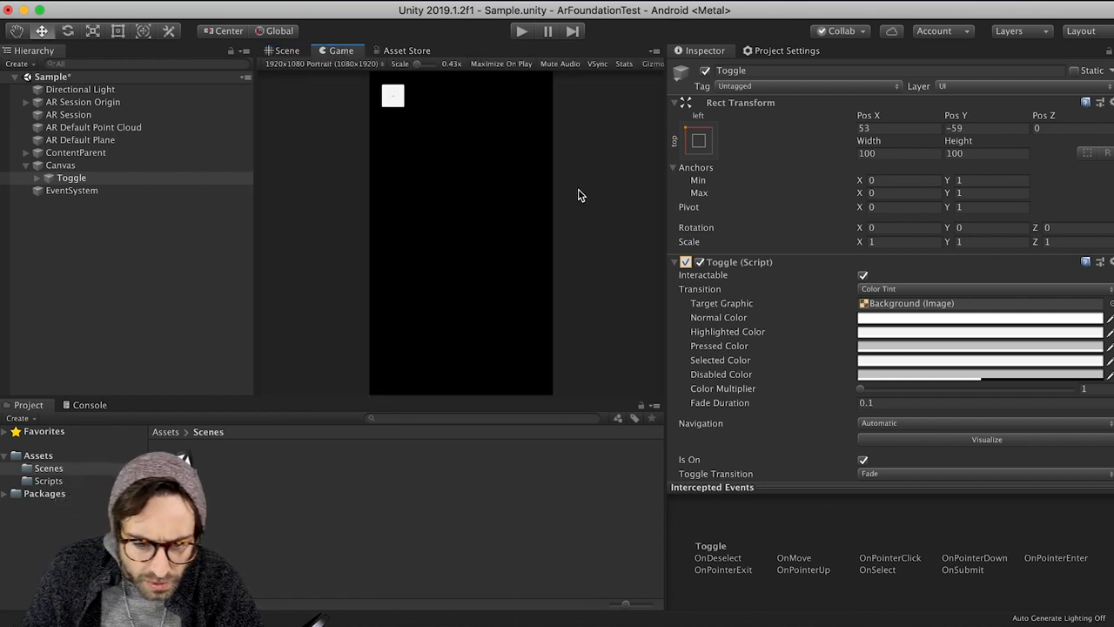
mouse_move(282, 166)
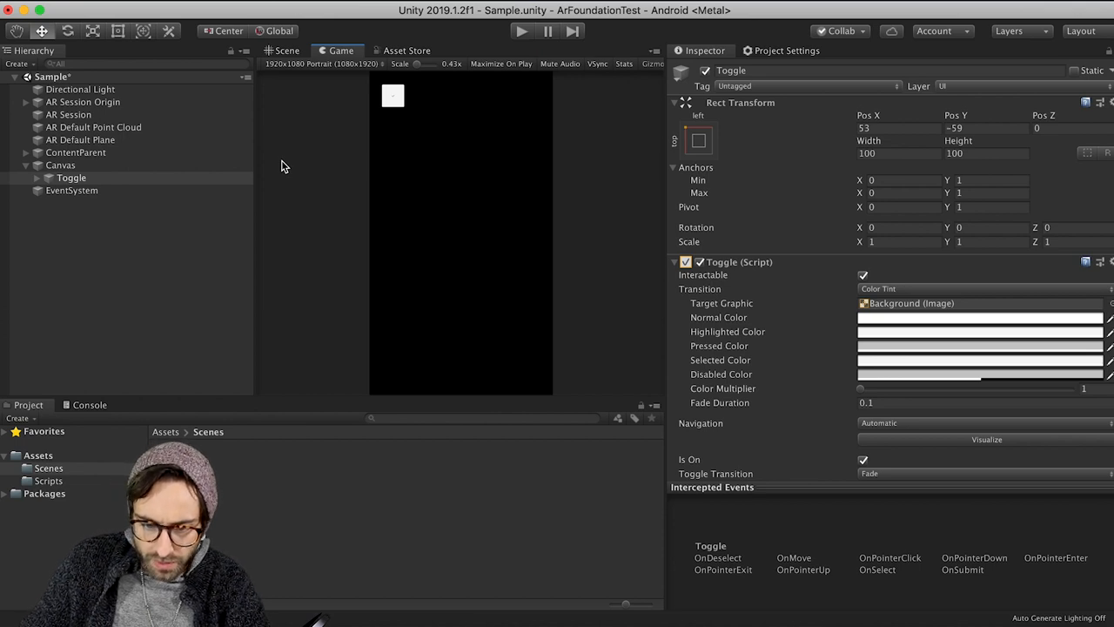
left_click(896, 153)
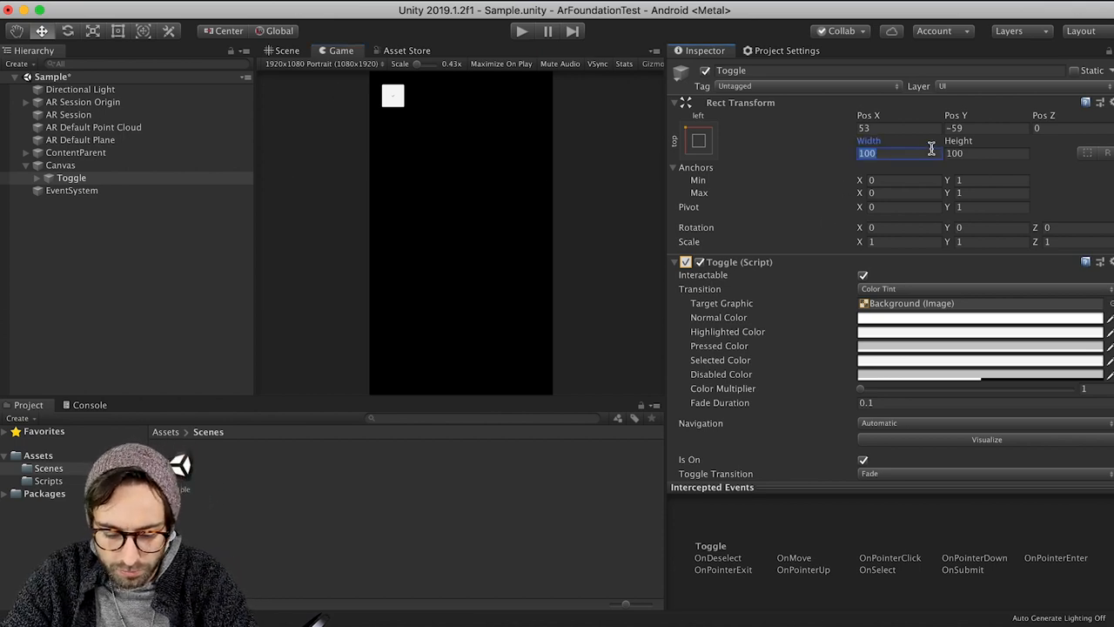
type("12")
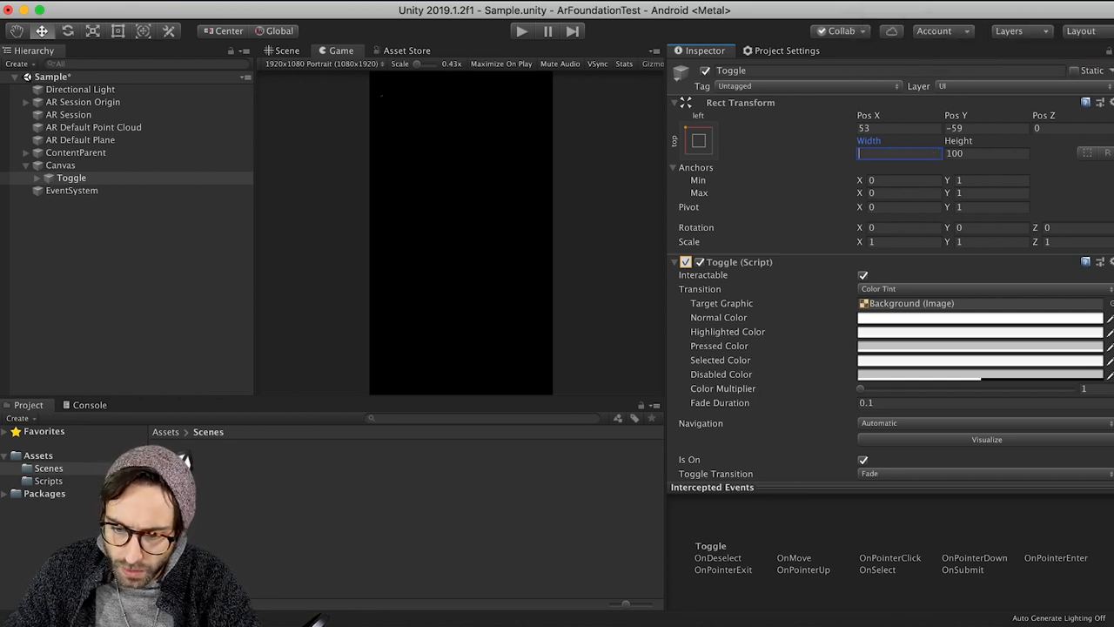
type("120")
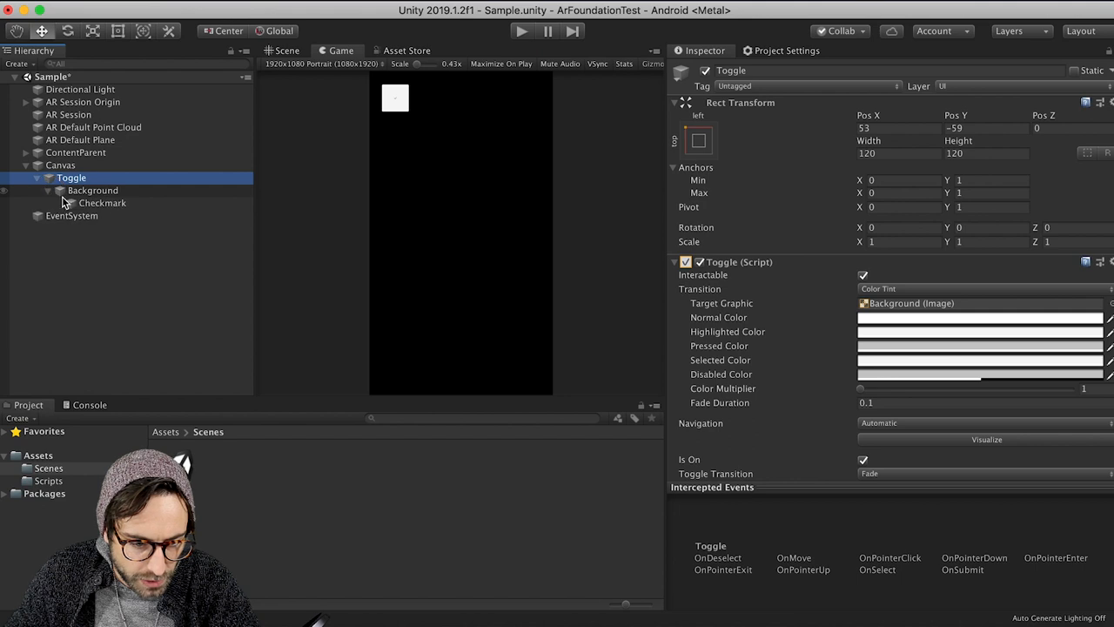
Step: Stretch the Checkmark to fill the Toggle, save the scene, and run a brief play-mode test
left_click(101, 203)
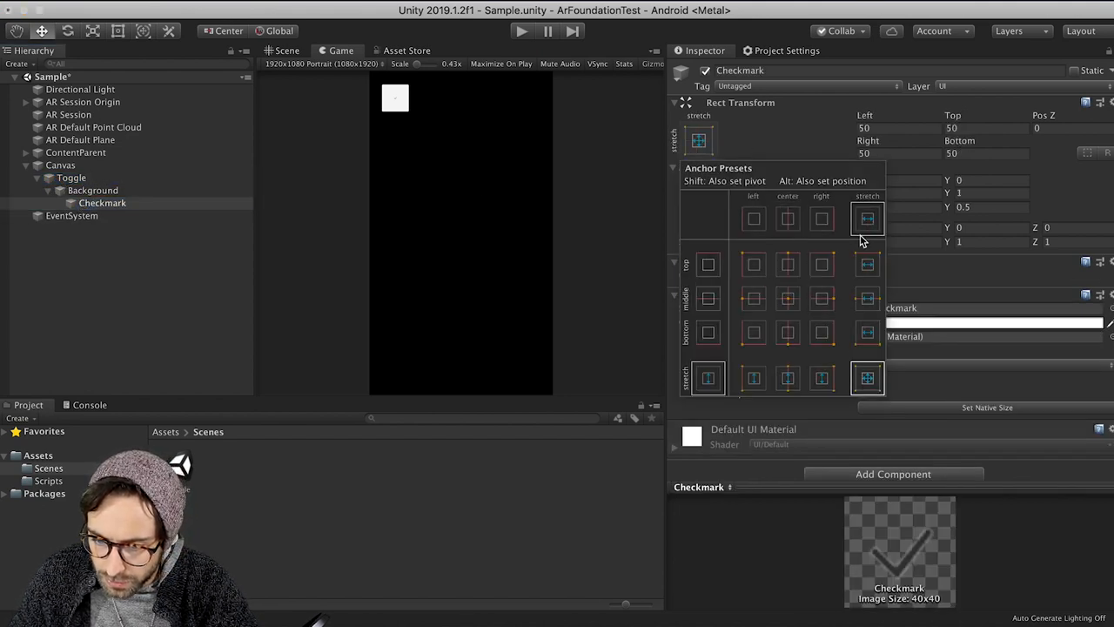
left_click(866, 377)
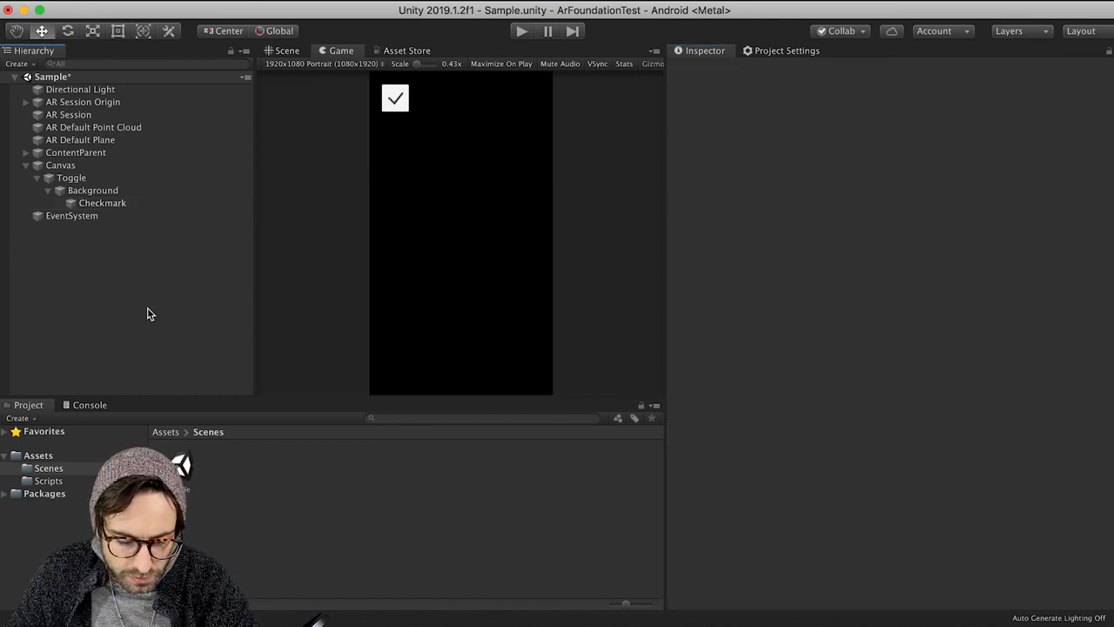
left_click(50, 178)
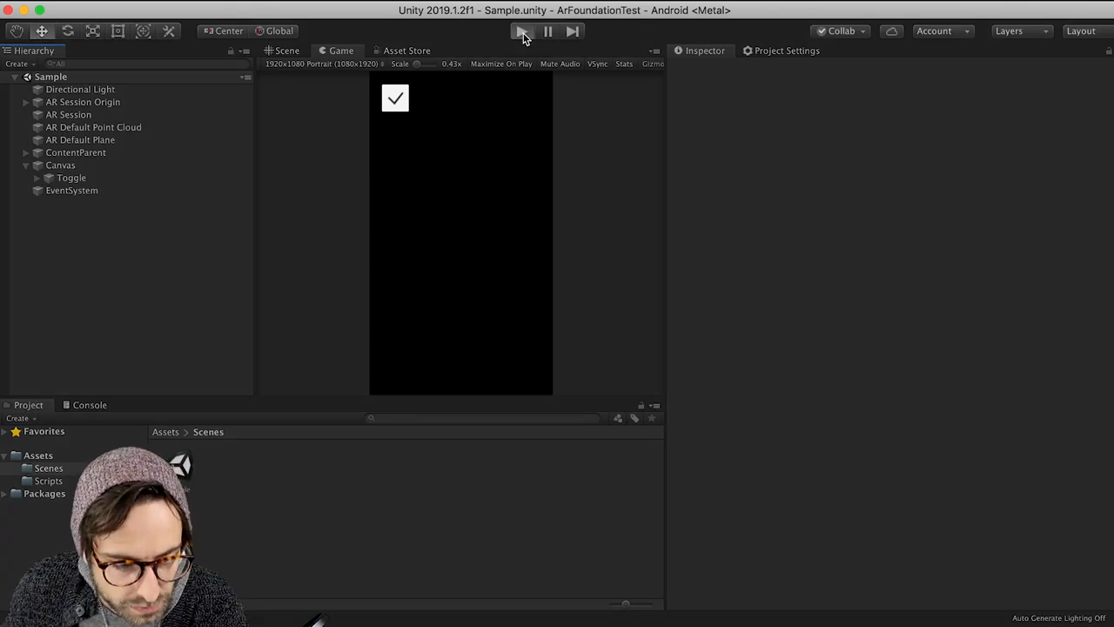
left_click(522, 31)
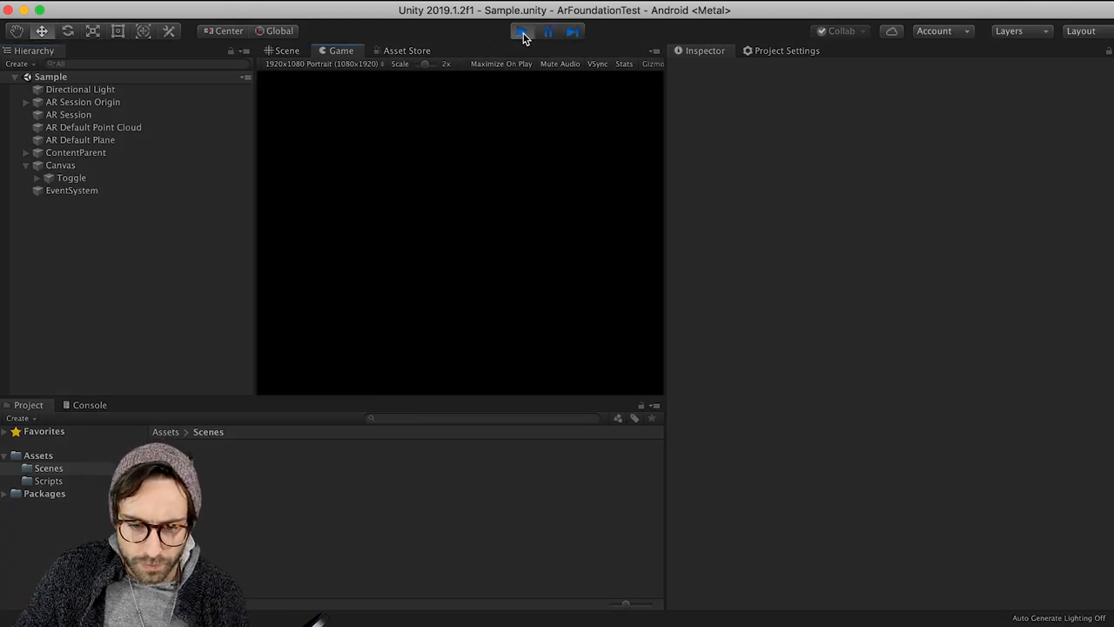
left_click(520, 31)
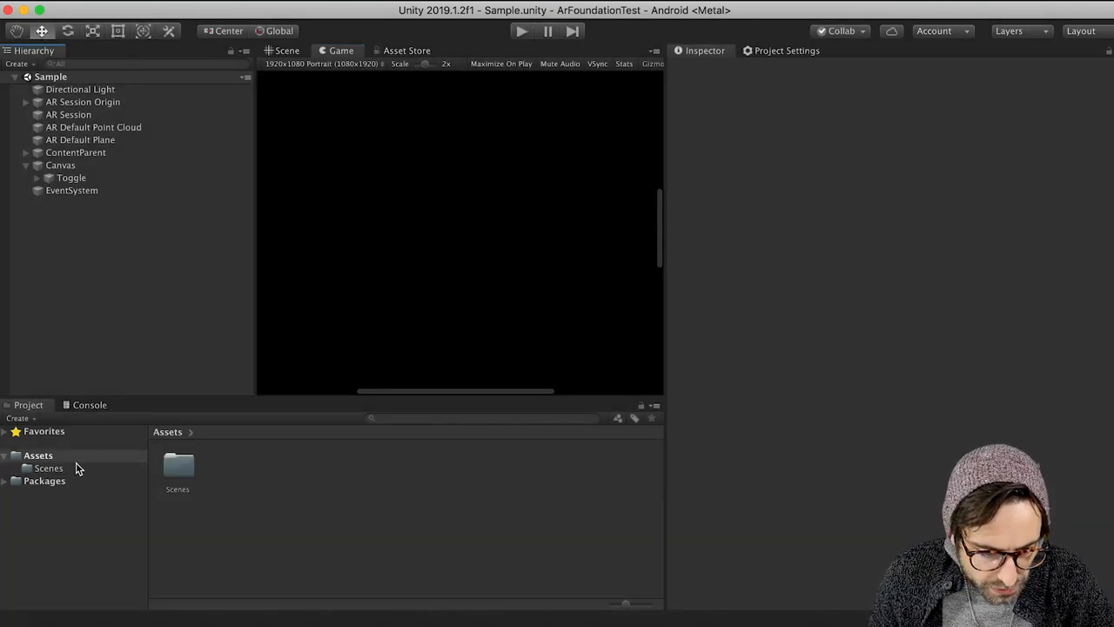
Step: Create a Scripts folder with PlaceContent and ToggleAR C# scripts, and open PlaceContent
right_click(79, 468)
type("Scripts")
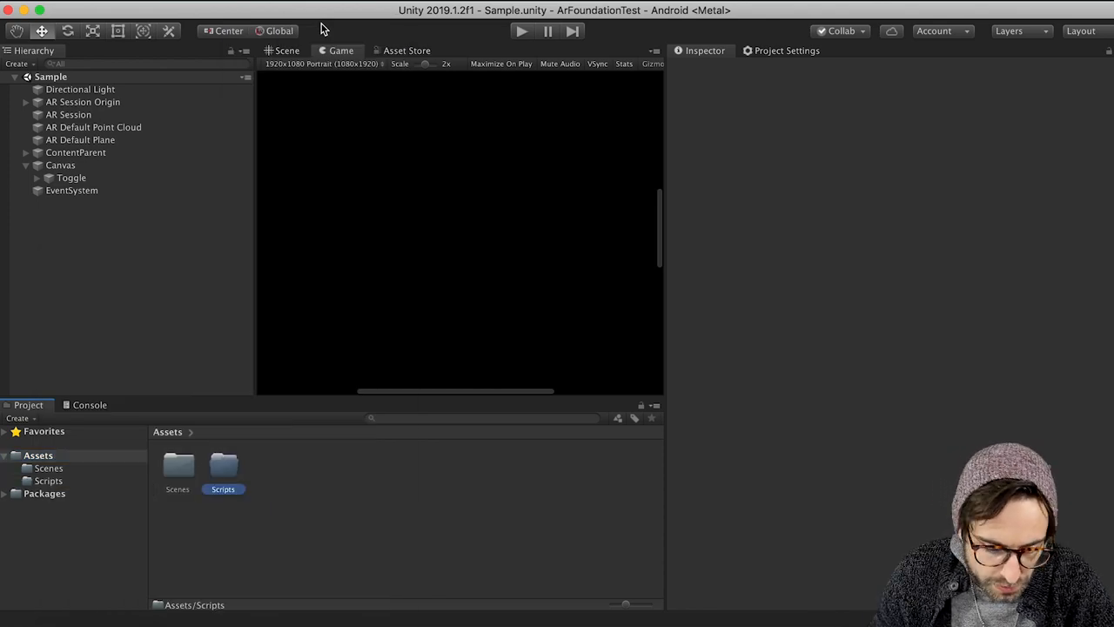
double_click(223, 469)
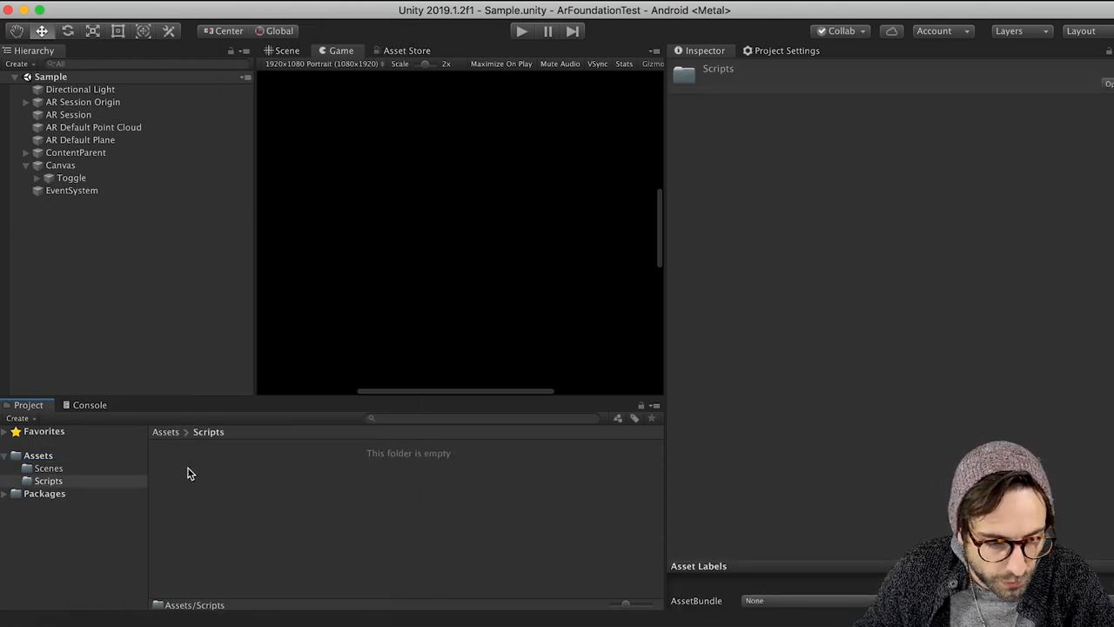
right_click(189, 473)
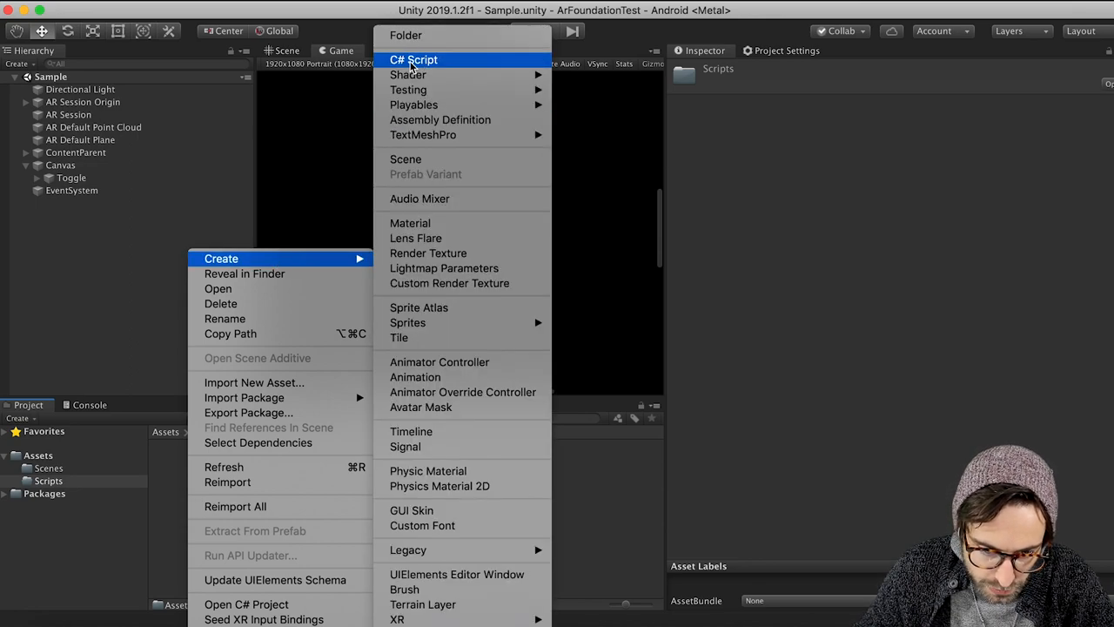
left_click(420, 59)
type("PlaceC")
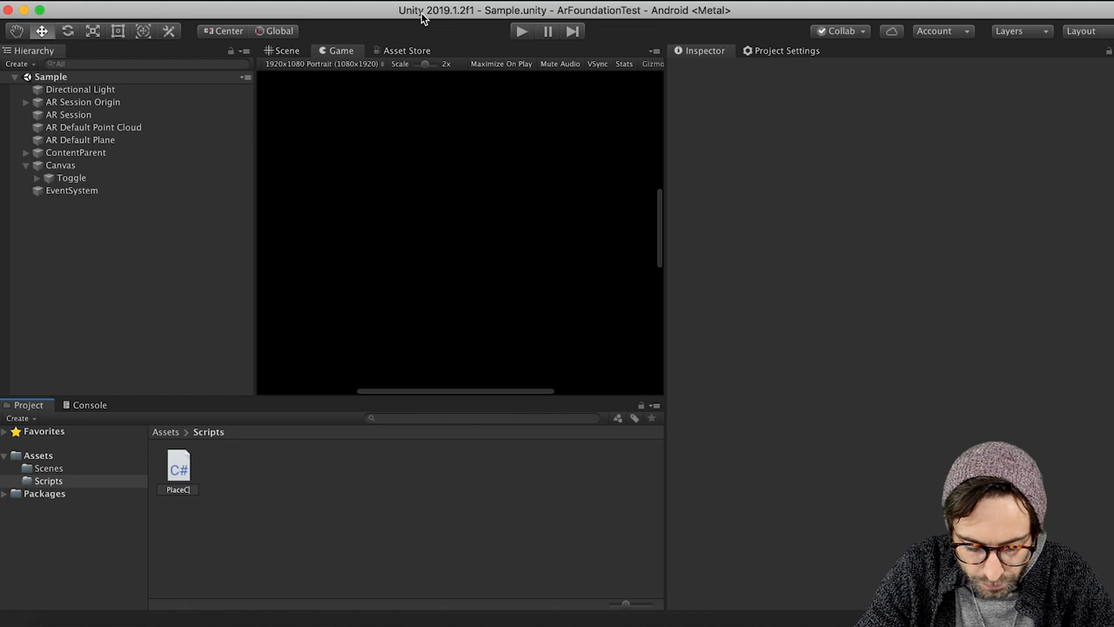
left_click(177, 465)
type("ToggleAR")
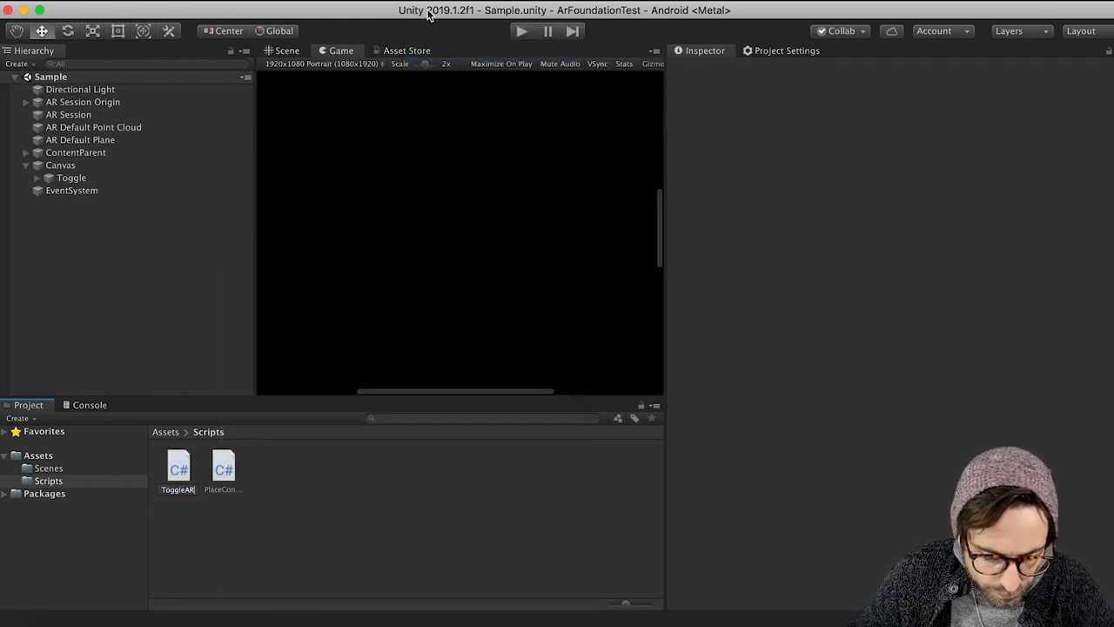
double_click(223, 464)
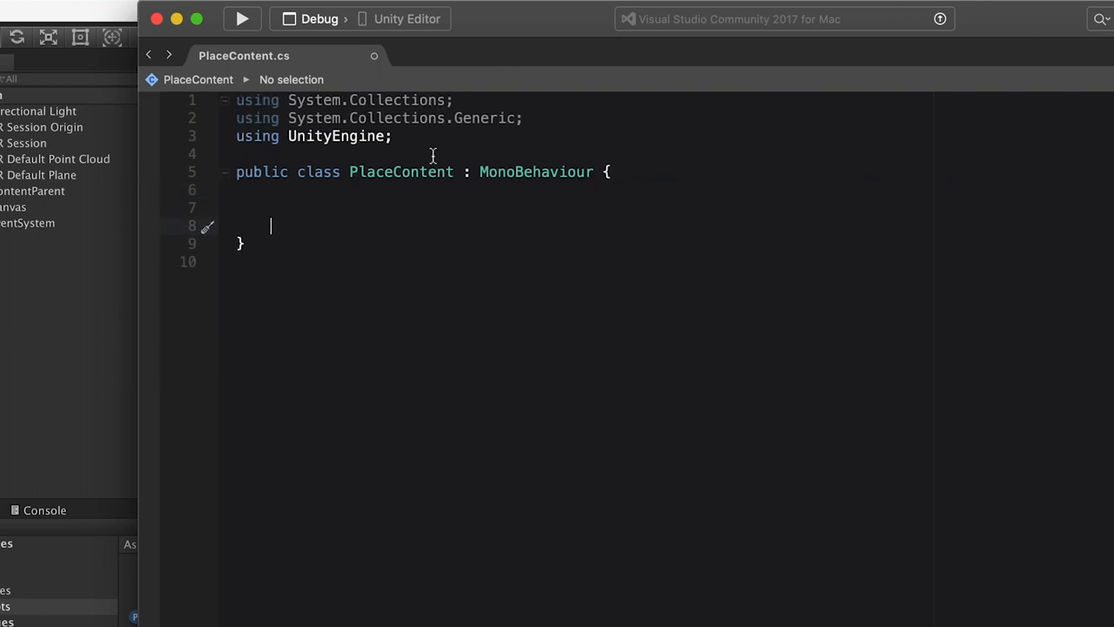
Step: Add ARFoundation import, ARRaycastManager and GraphicRaycaster fields, and an Update GetMouseButtonDown(0) check
type("public ARRaycst")
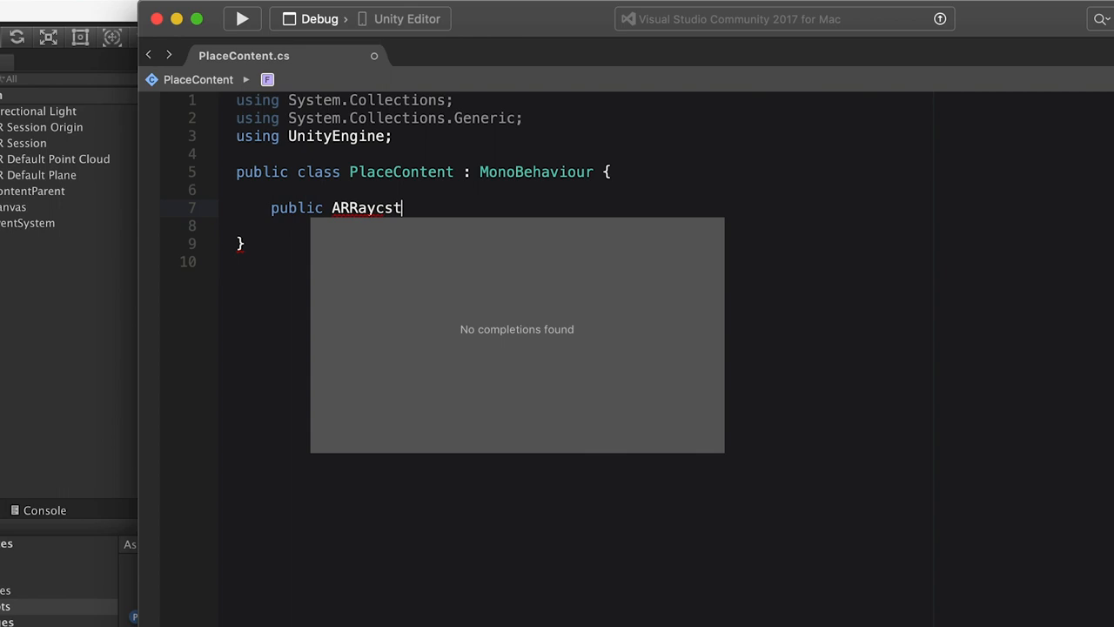
right_click(401, 207)
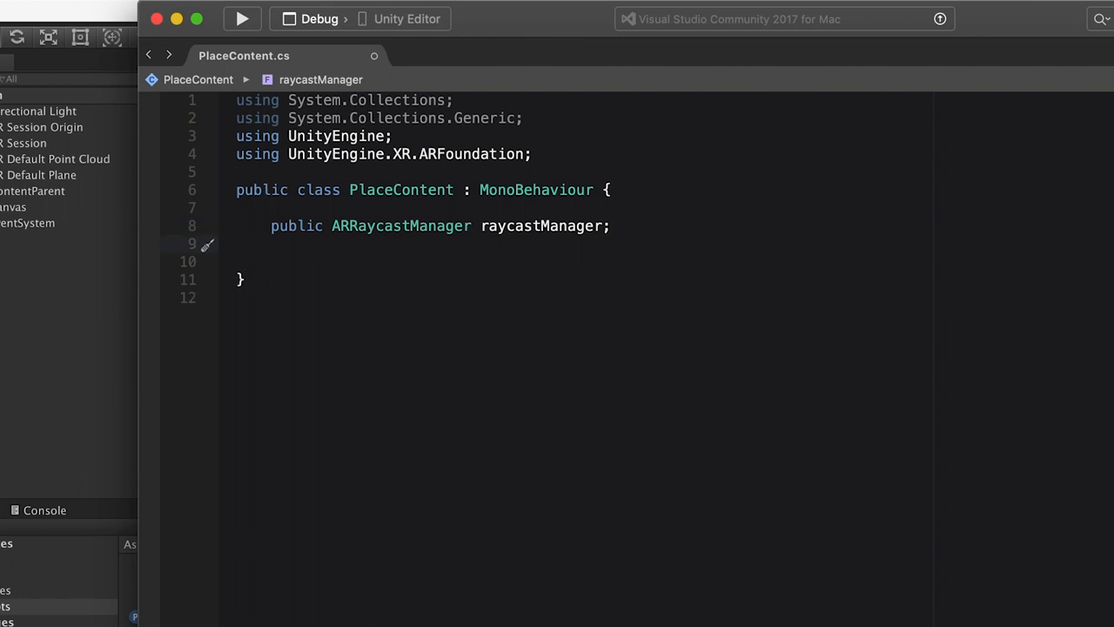
type("public GraphicRaycaster raycaster;")
type("private void Update() {")
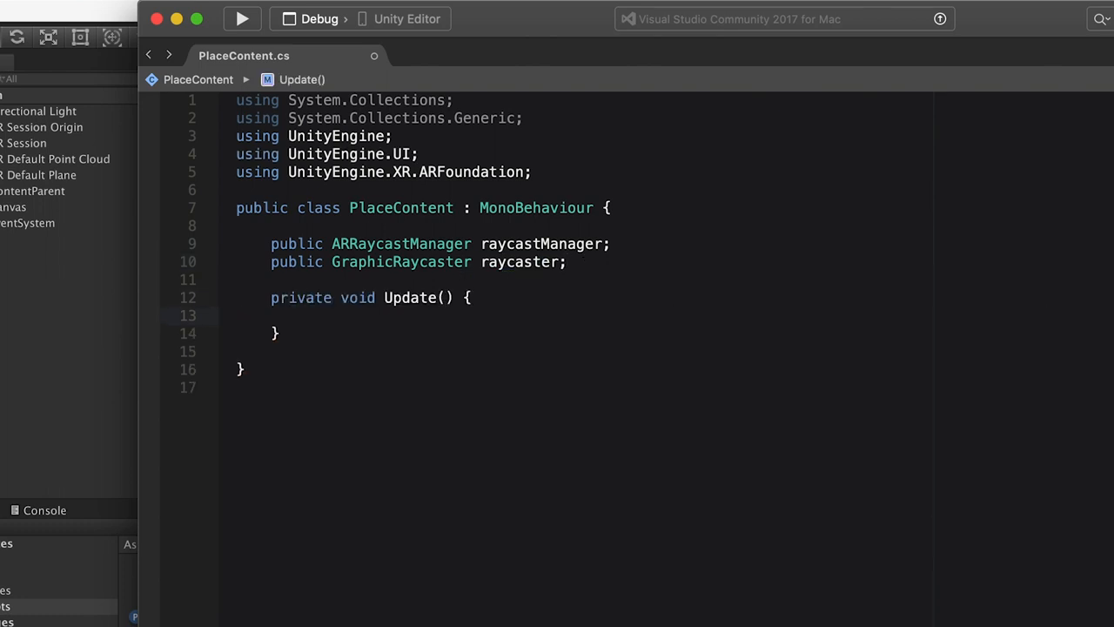
type("if (Input.ge")
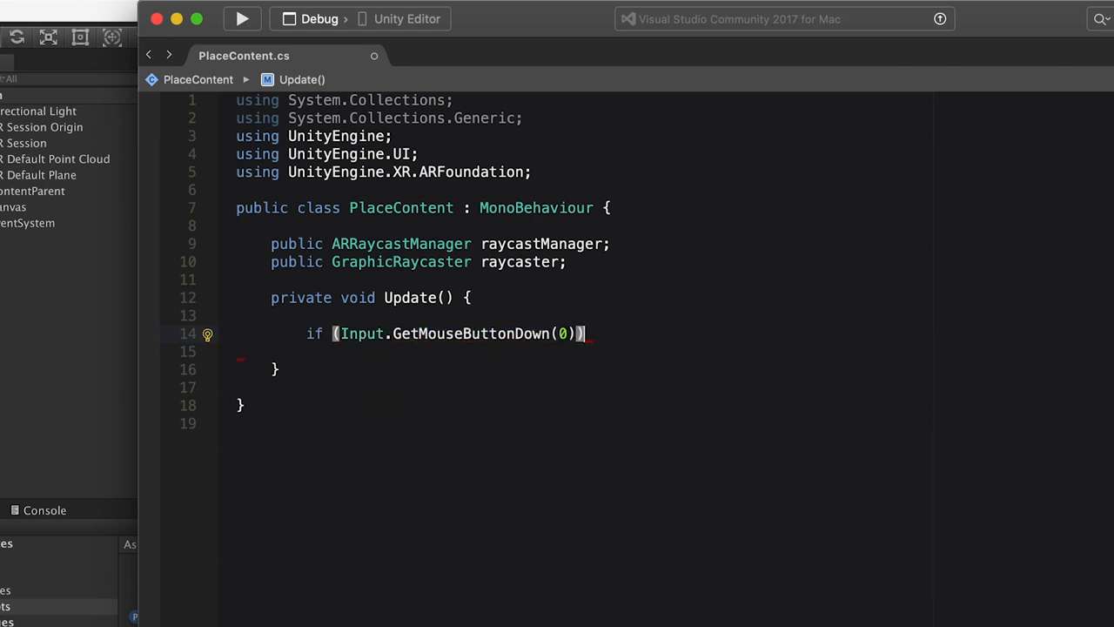
type("{")
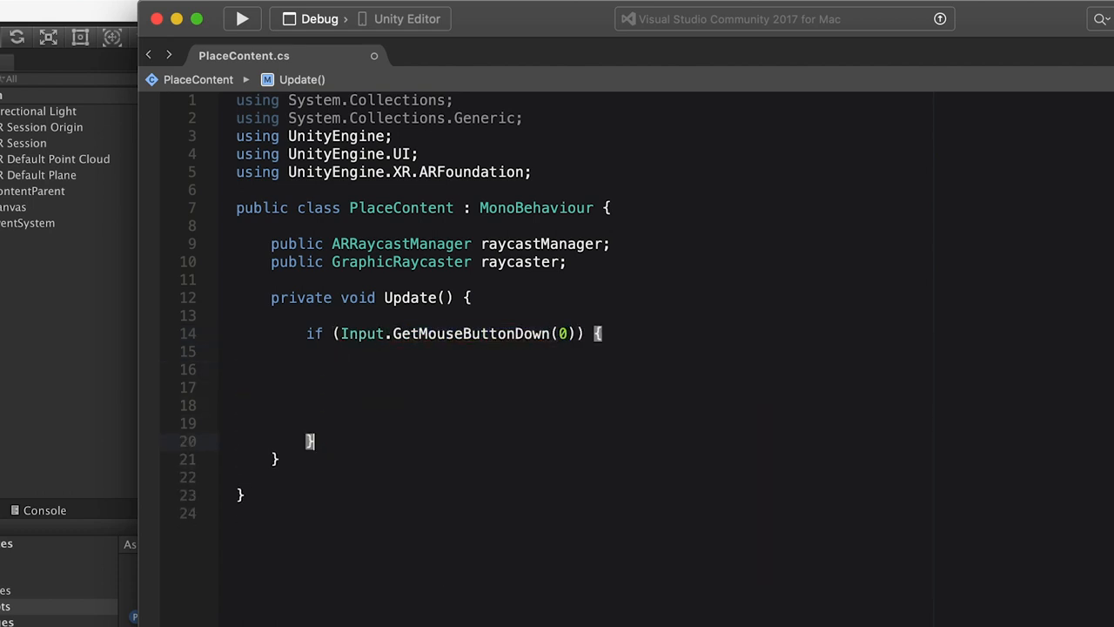
type("List<ar")
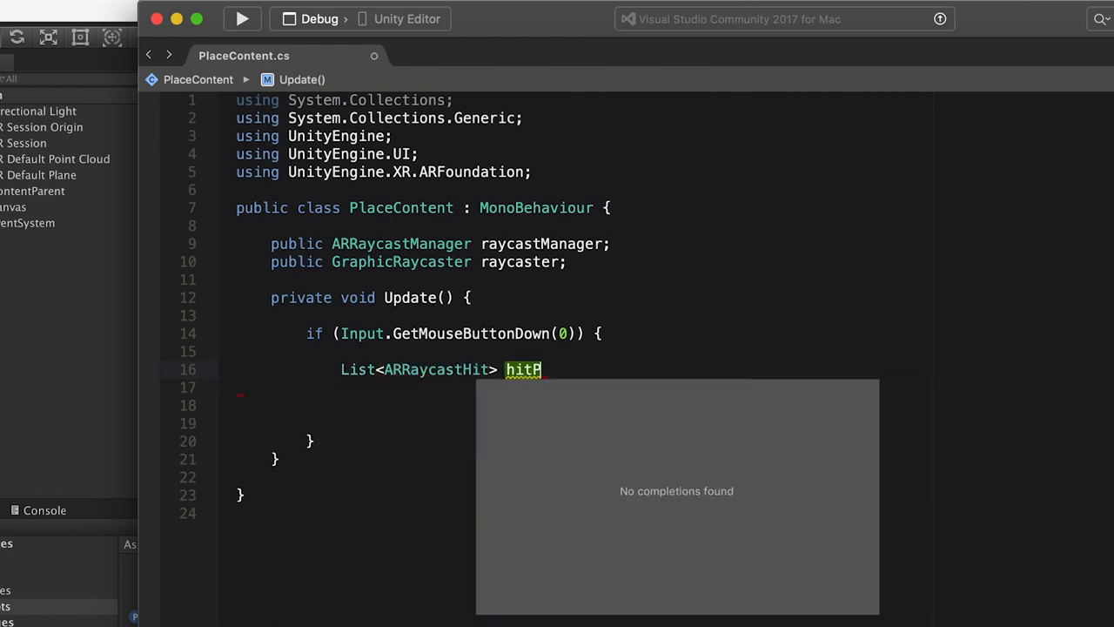
Step: Create the hitPoints list and raycast the tap against TrackableType.Planes
type("oints = new List<ARRaycastHit>();")
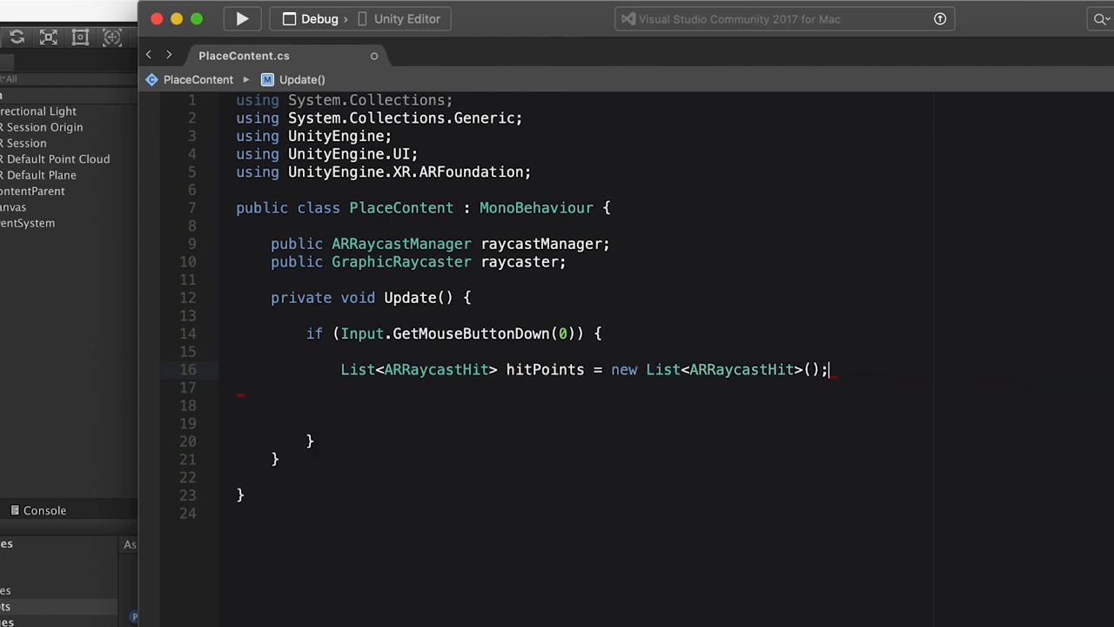
type("raycast")
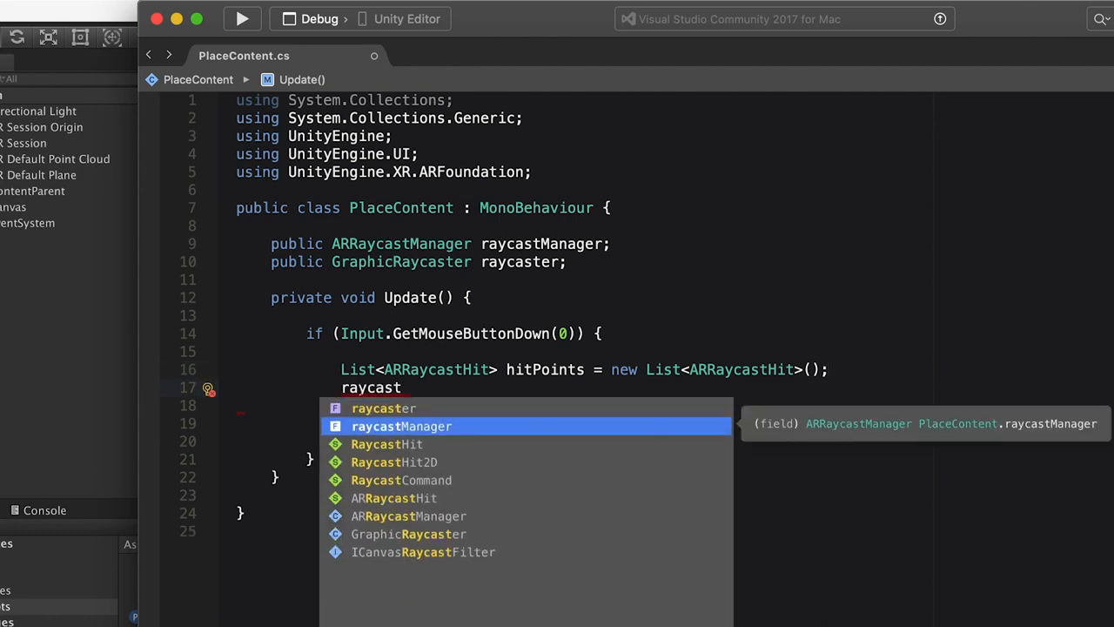
type("Manager.Raycast(Input.mousePosition")
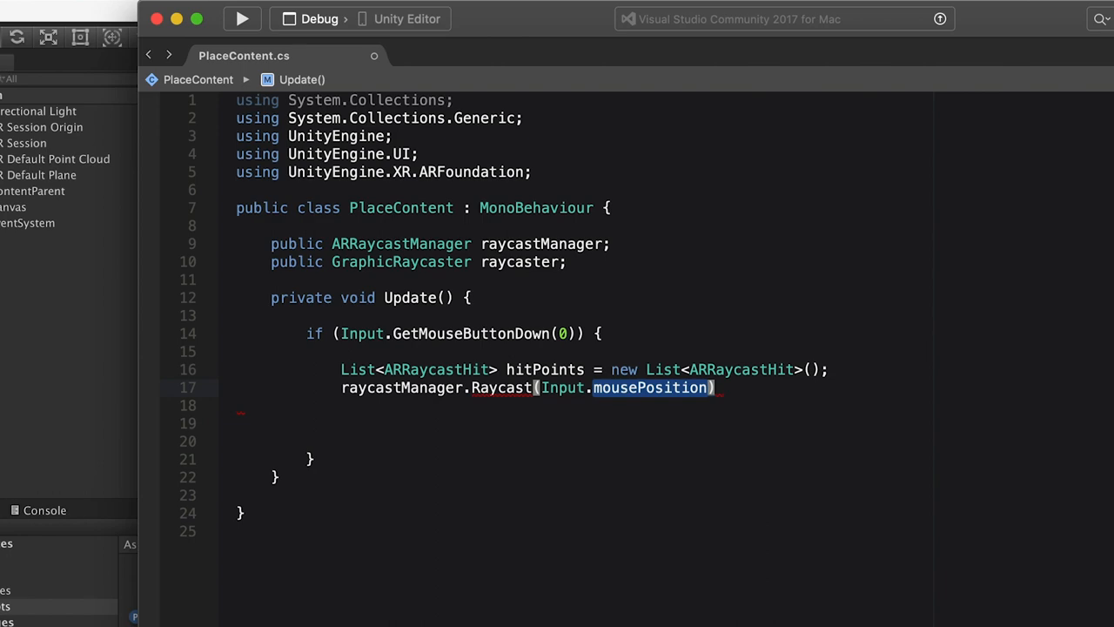
type(",hitPoints,Tr")
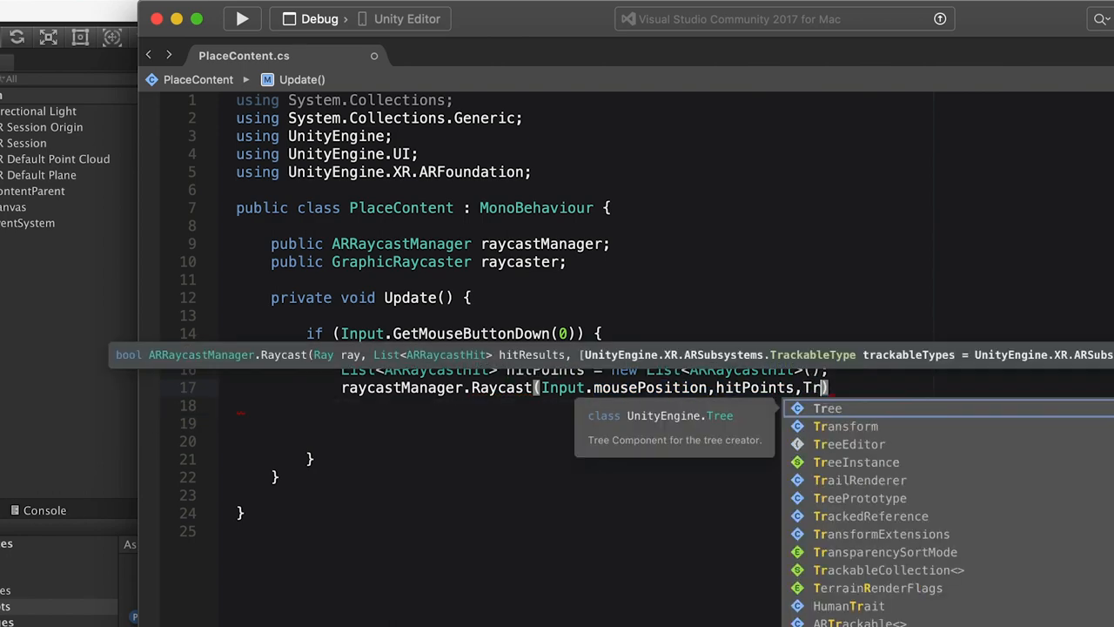
type("ackableT")
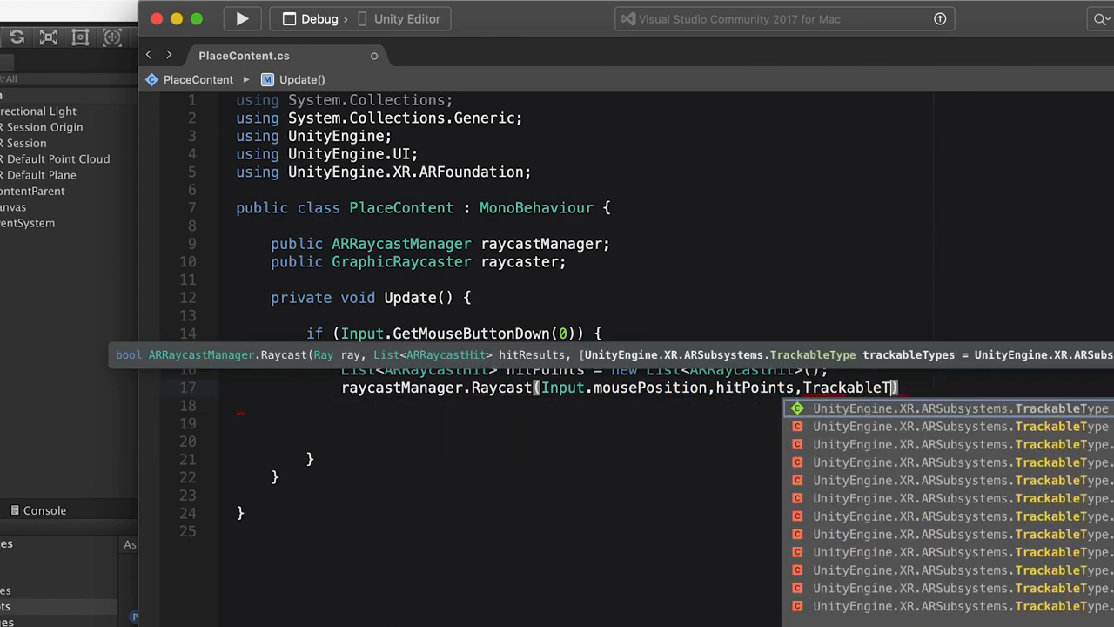
type(".Planes")
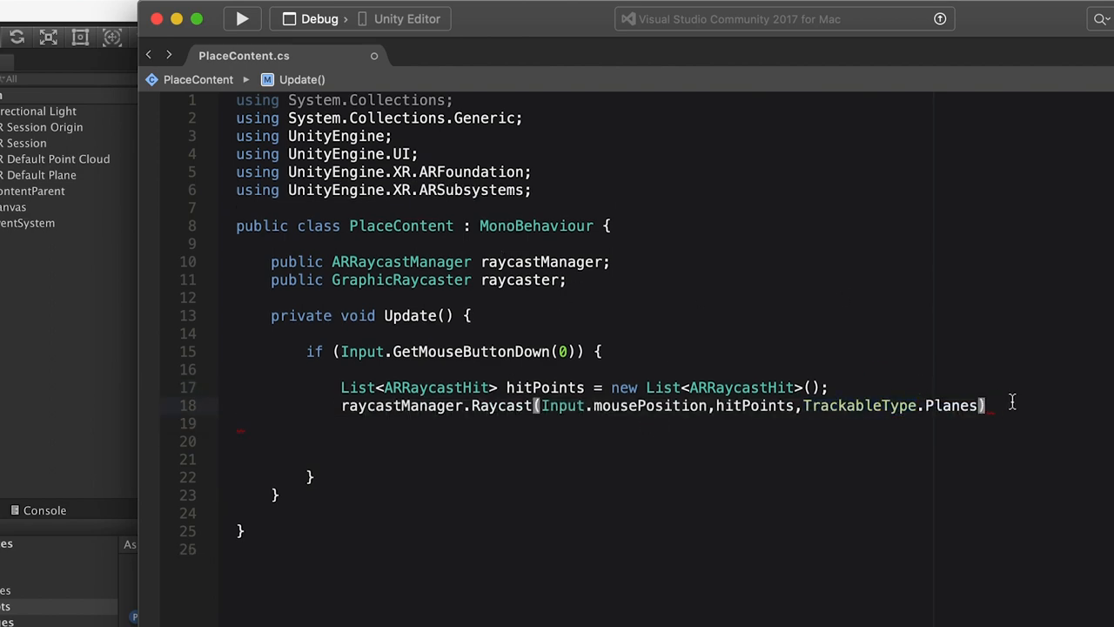
Step: When hits exist, set the object's position and rotation from hitPoints[0].pose
type("if (hitp")
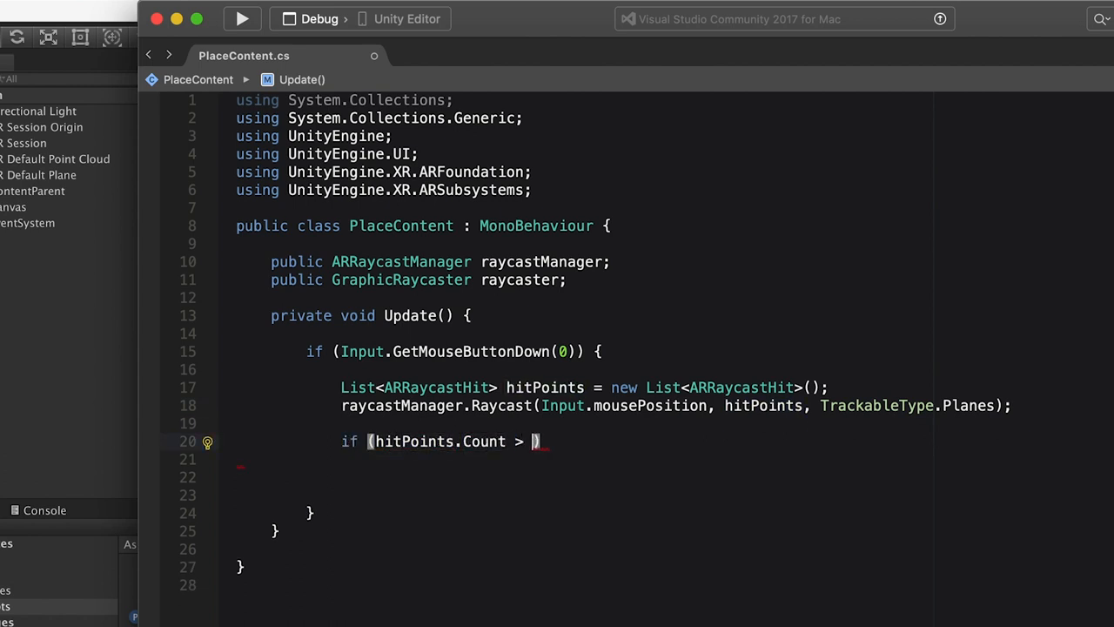
type("0) {")
type("Pose pose")
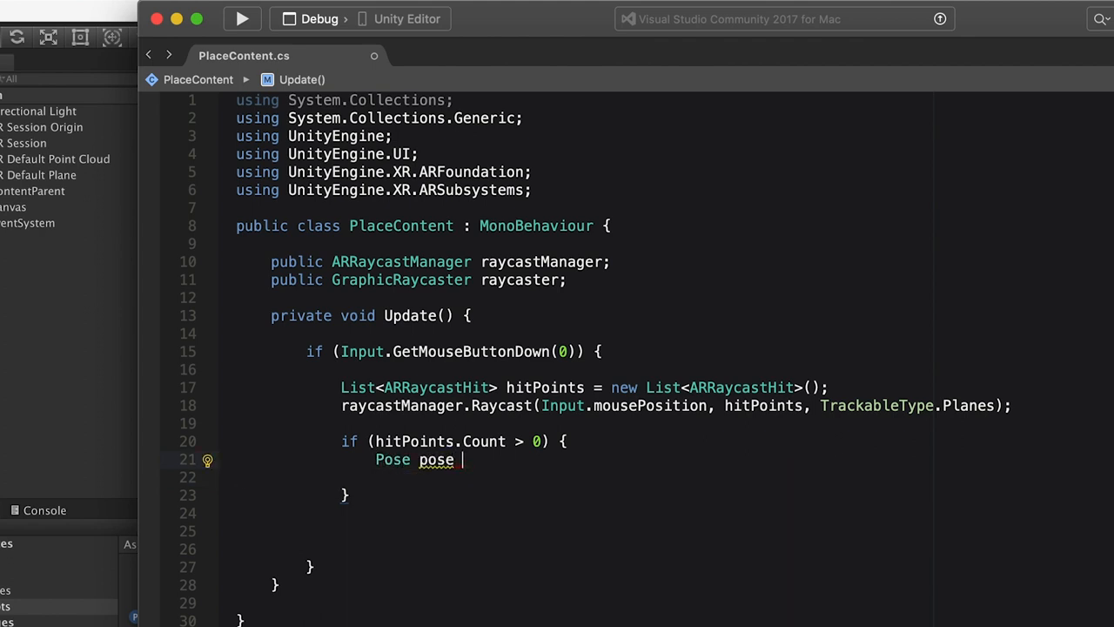
type("= hitPoints[0].po")
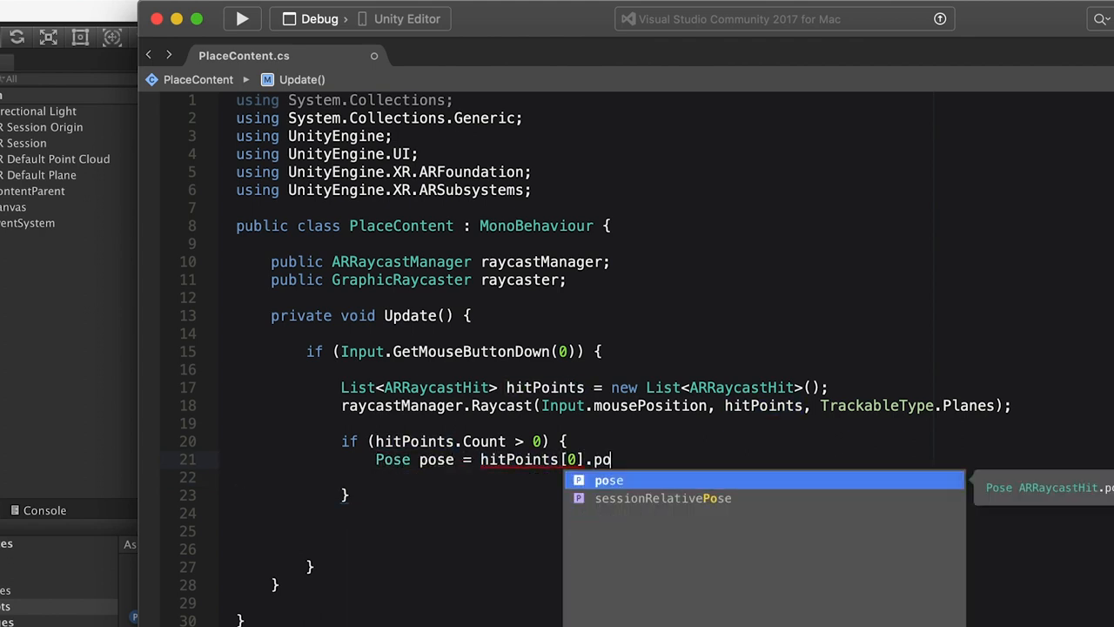
type("se;")
left_click(661, 477)
type("transform.rotation = p")
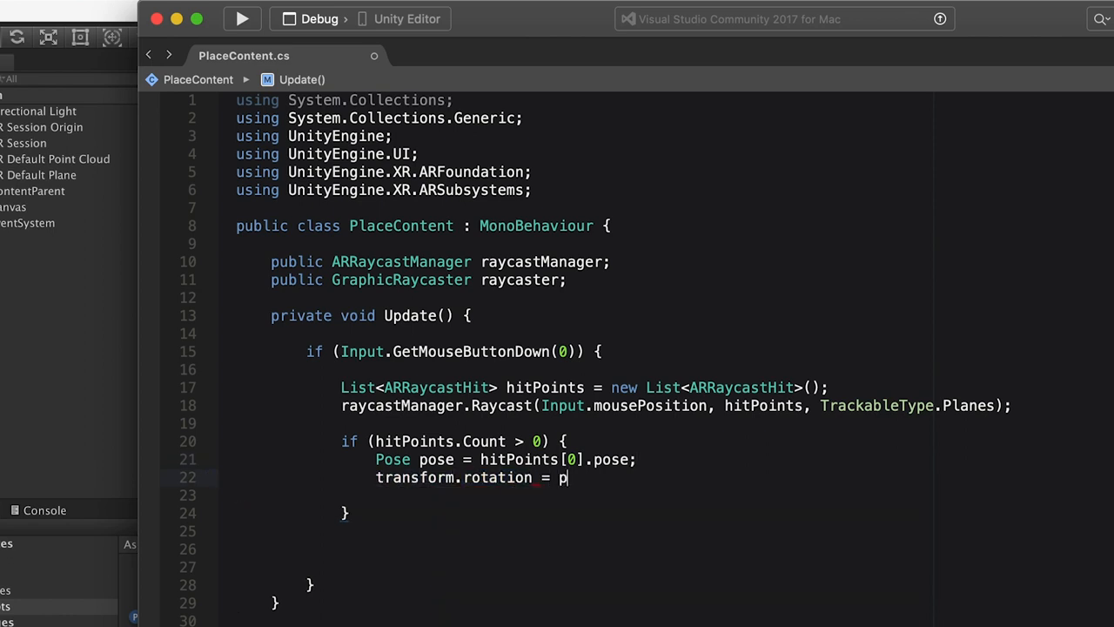
type("ose.rotation;")
type("bool IsClickO")
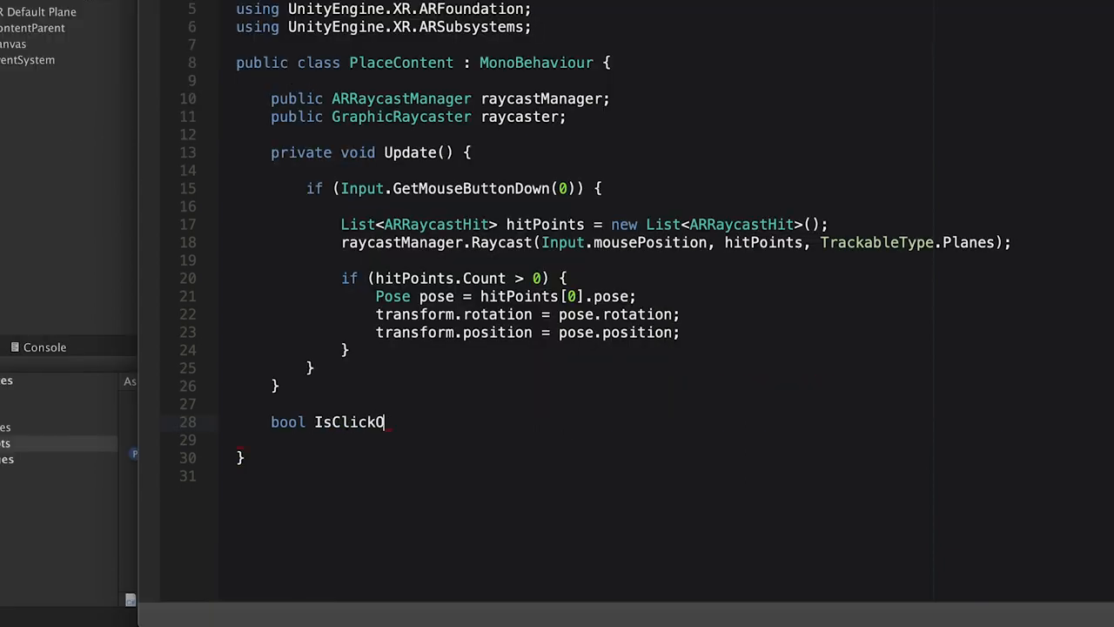
Step: Write IsClickOverUI() building PointerEventData for EventSystem.current at Input.mousePosition
type("verUI() {")
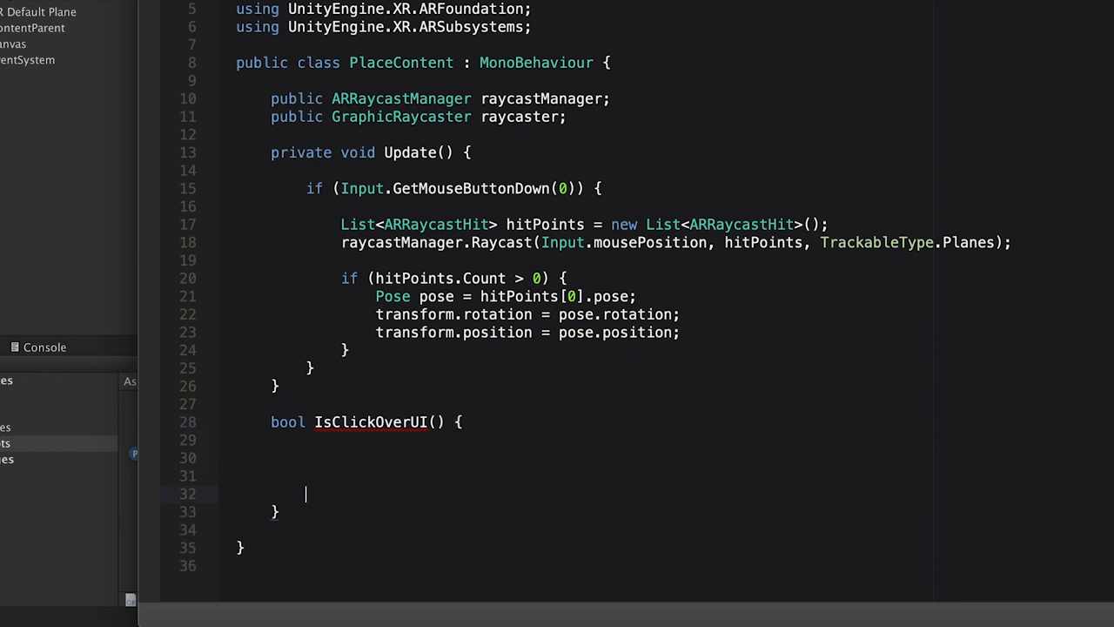
type("PointerEventData")
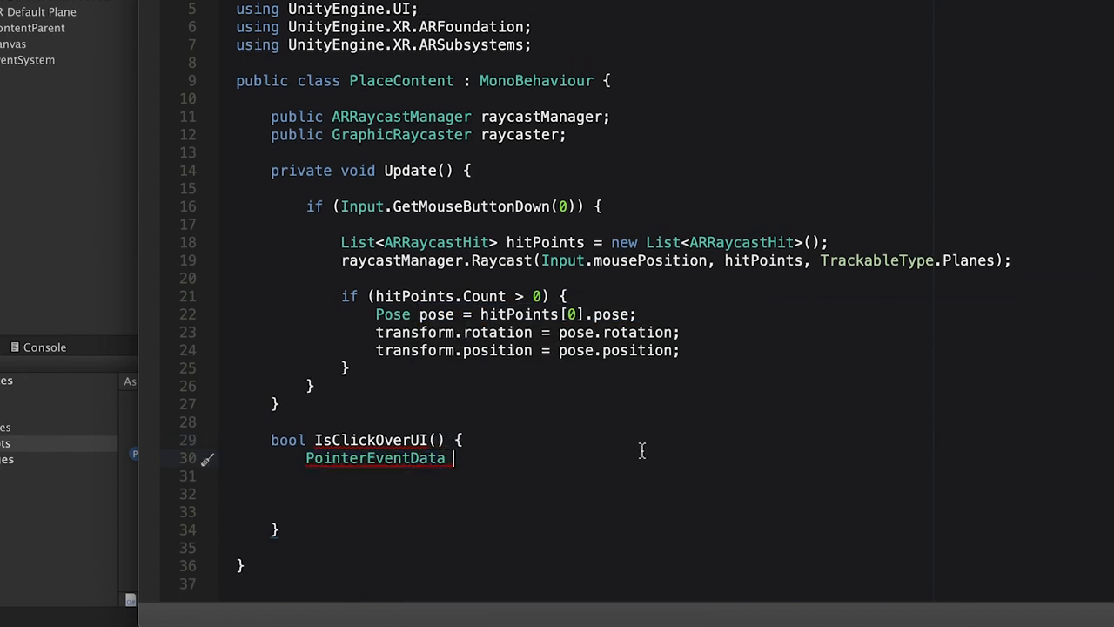
type("data")
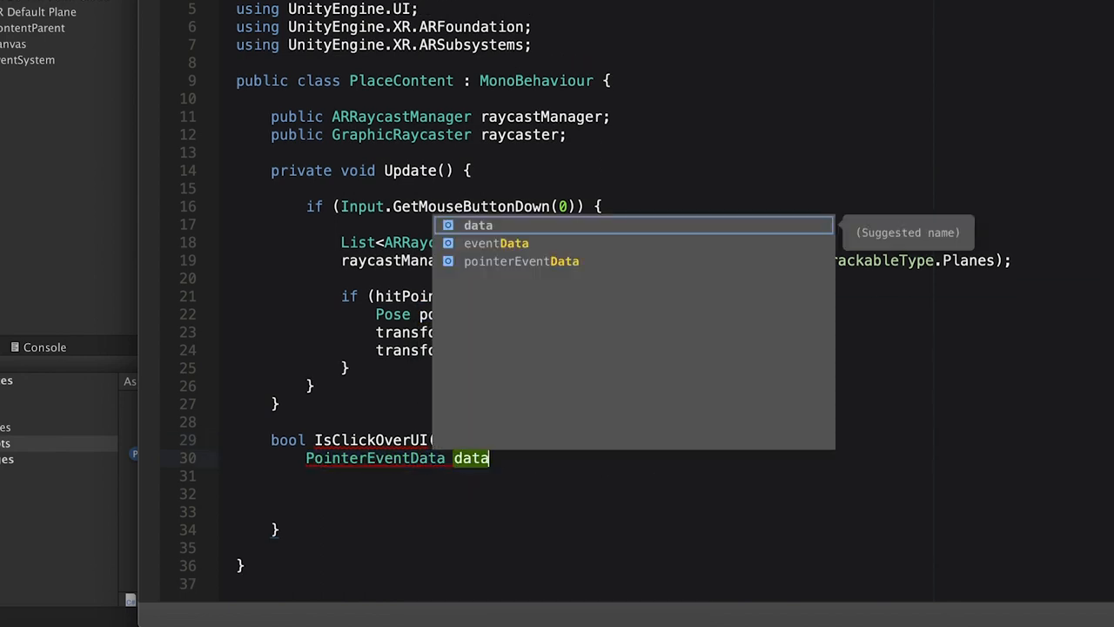
type("= new PointerEventData")
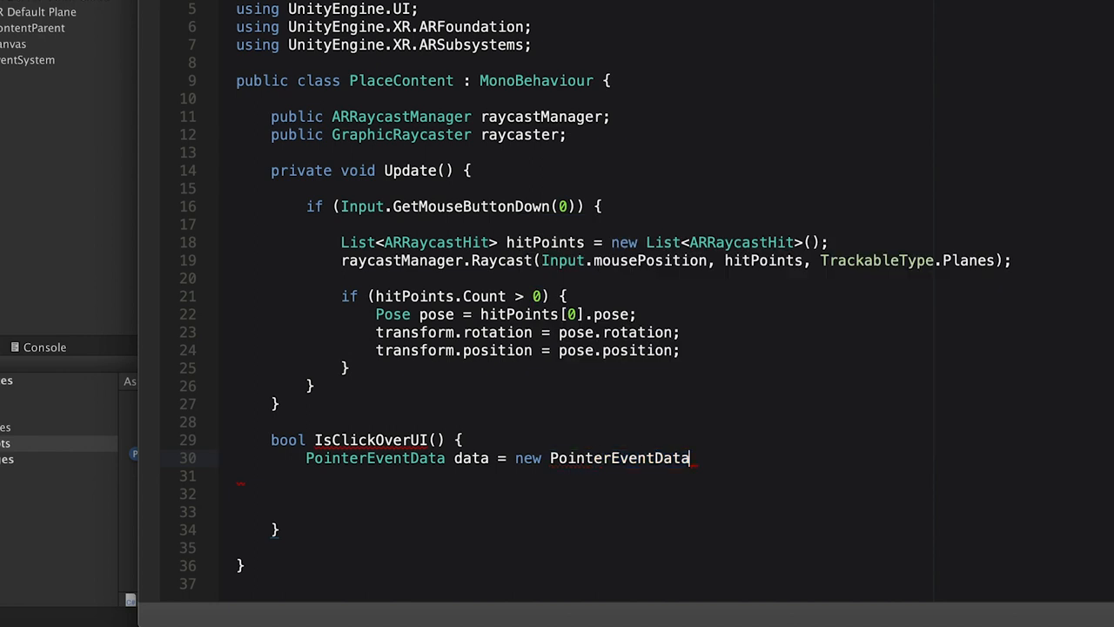
type("(EventSytem.current")
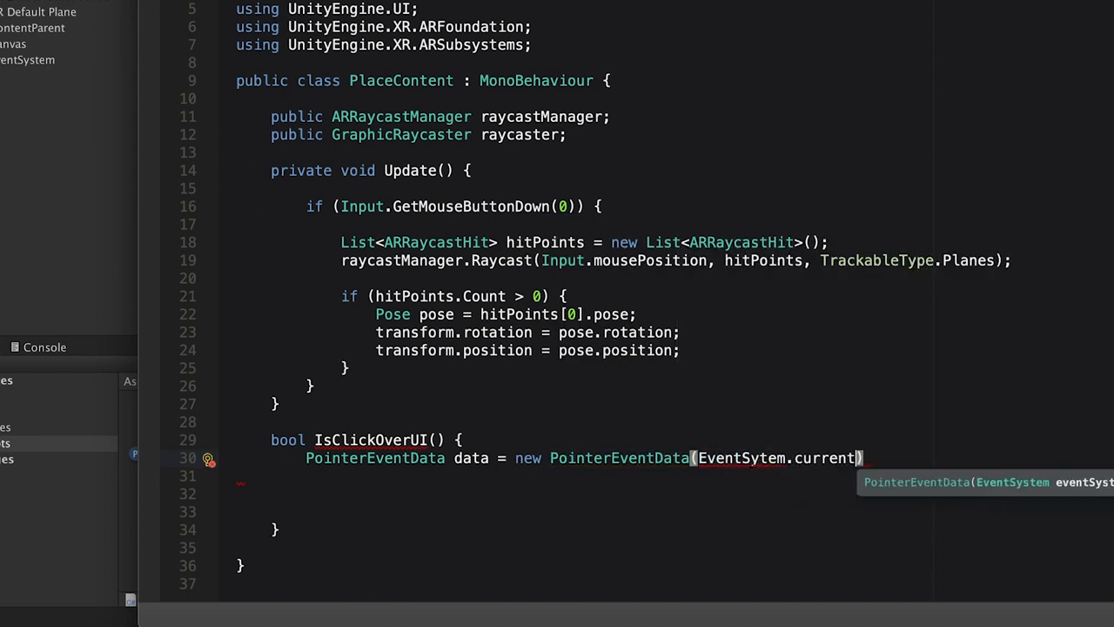
type("{")
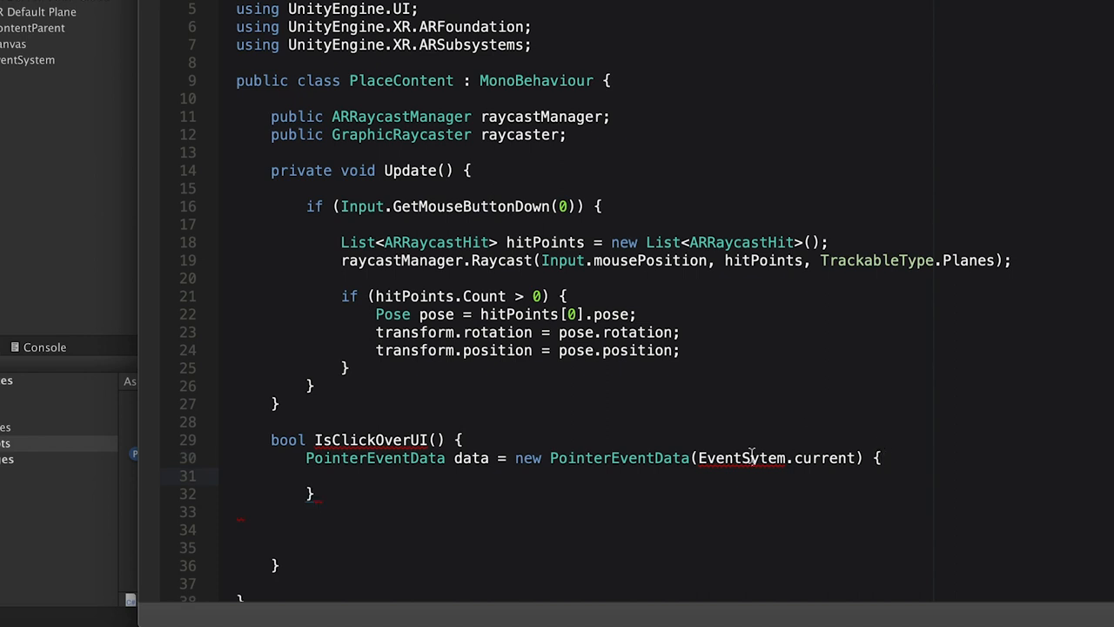
left_click(699, 485)
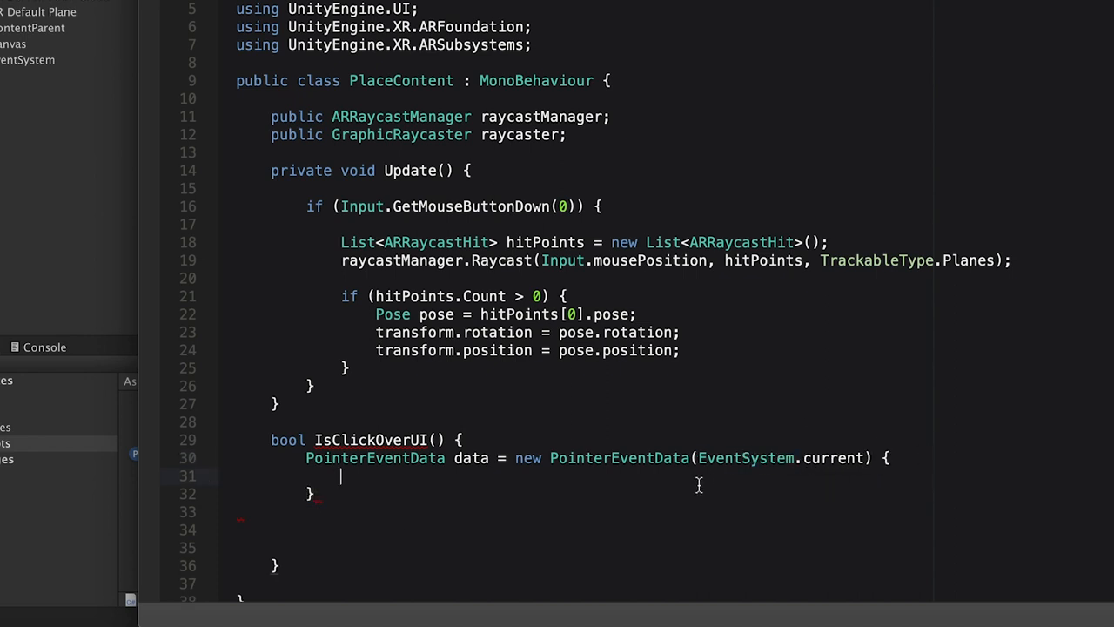
type("position = Input.mousePosition;")
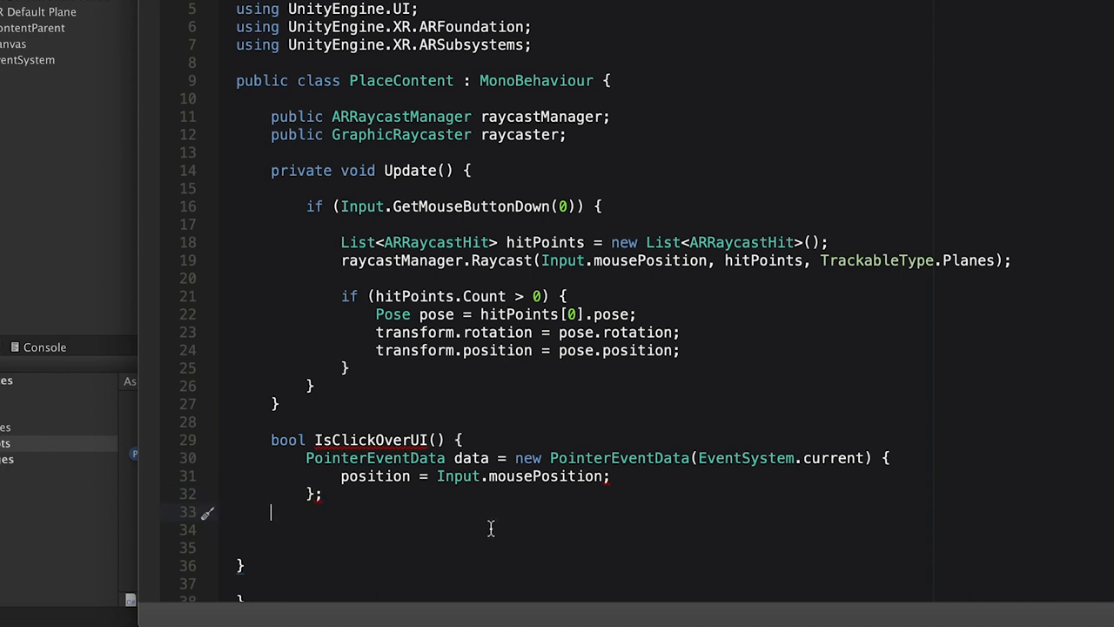
type("List<RayC>")
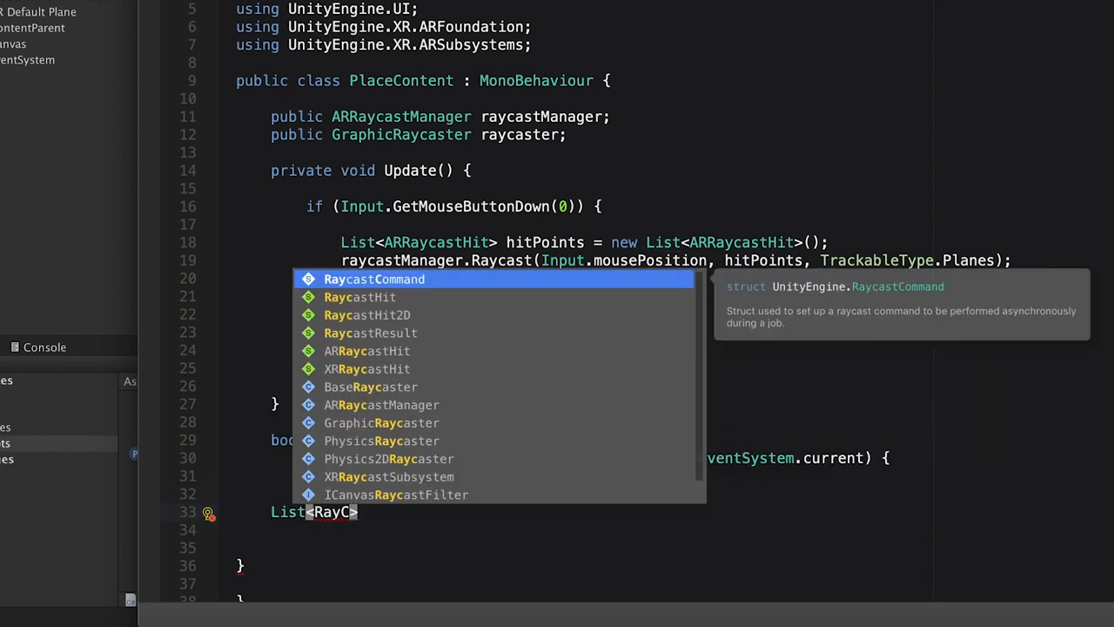
Step: Raycast the UI into a RaycastResult list and return results.Count > 0
type("astResult")
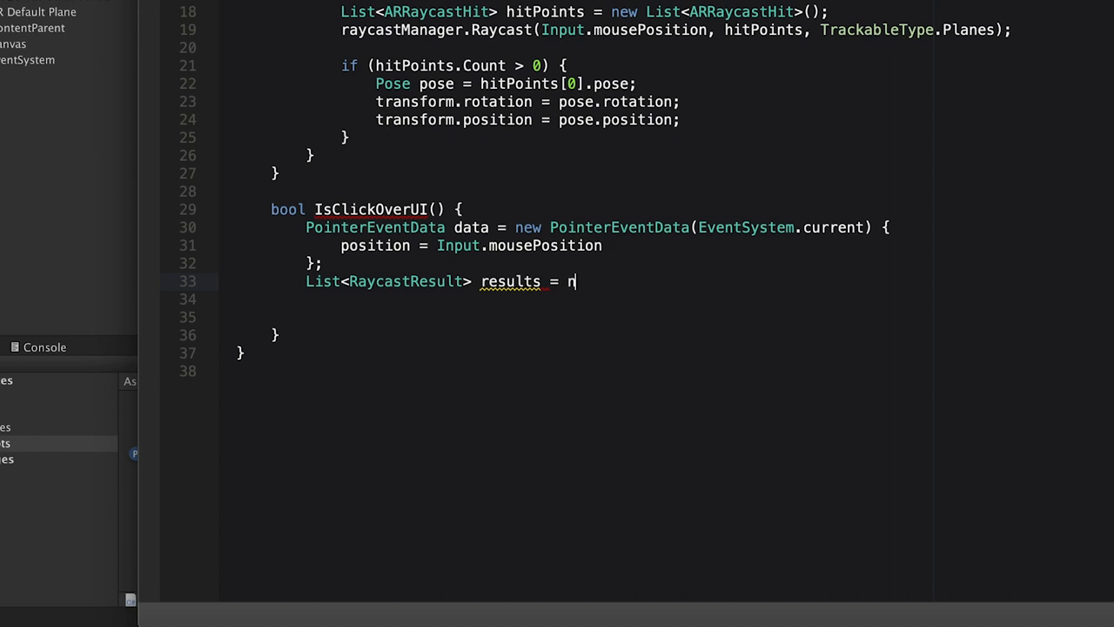
type("ew List<RaycastResult>();")
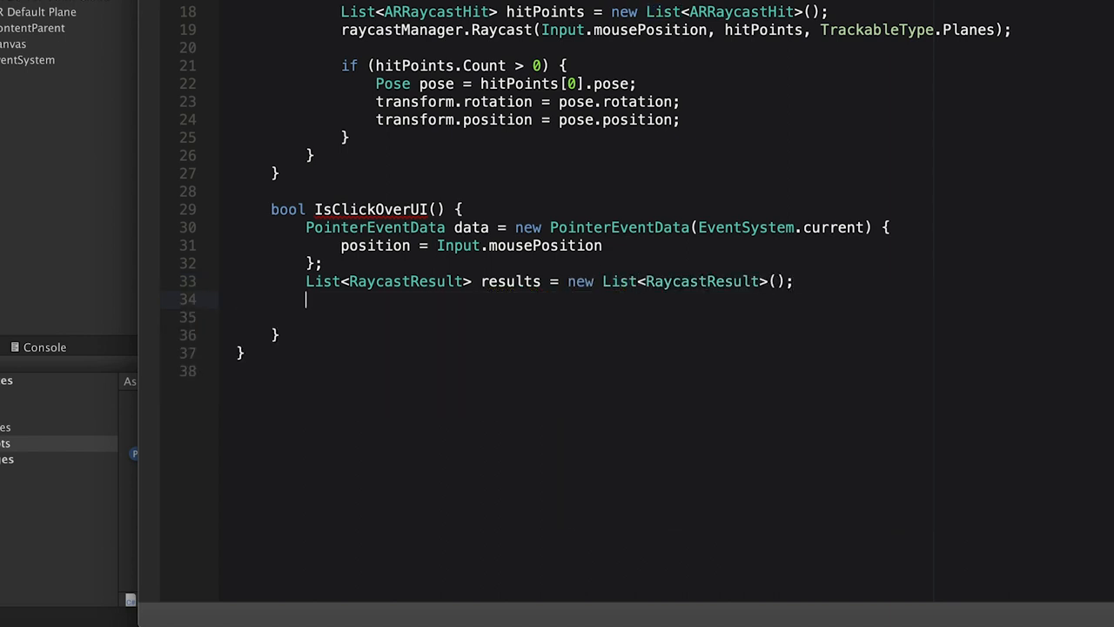
type("raycaster.ra")
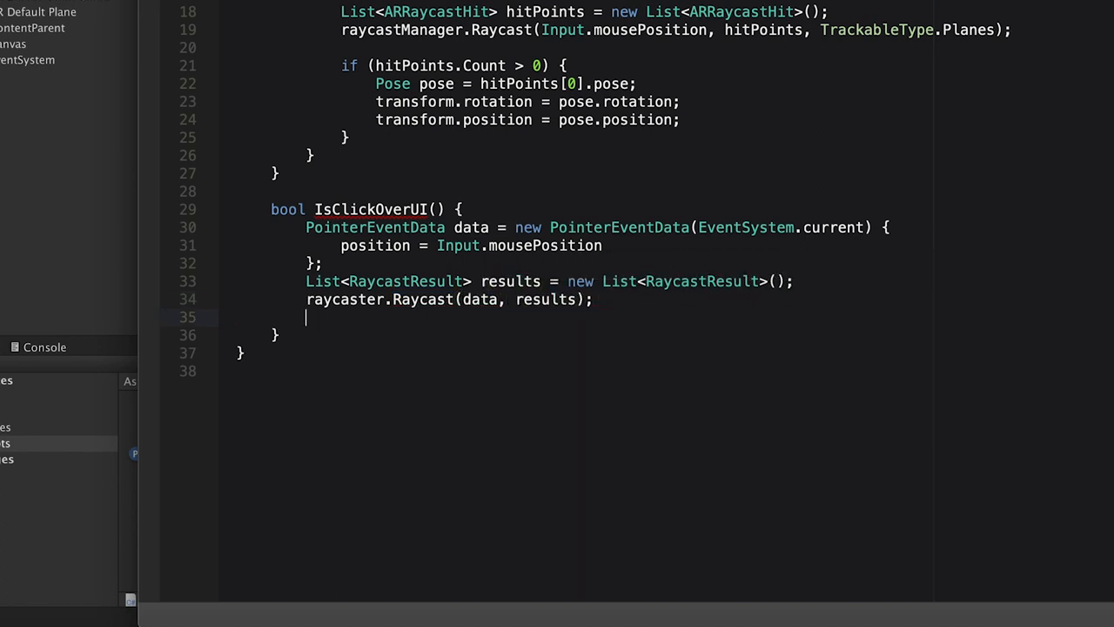
type("return results.")
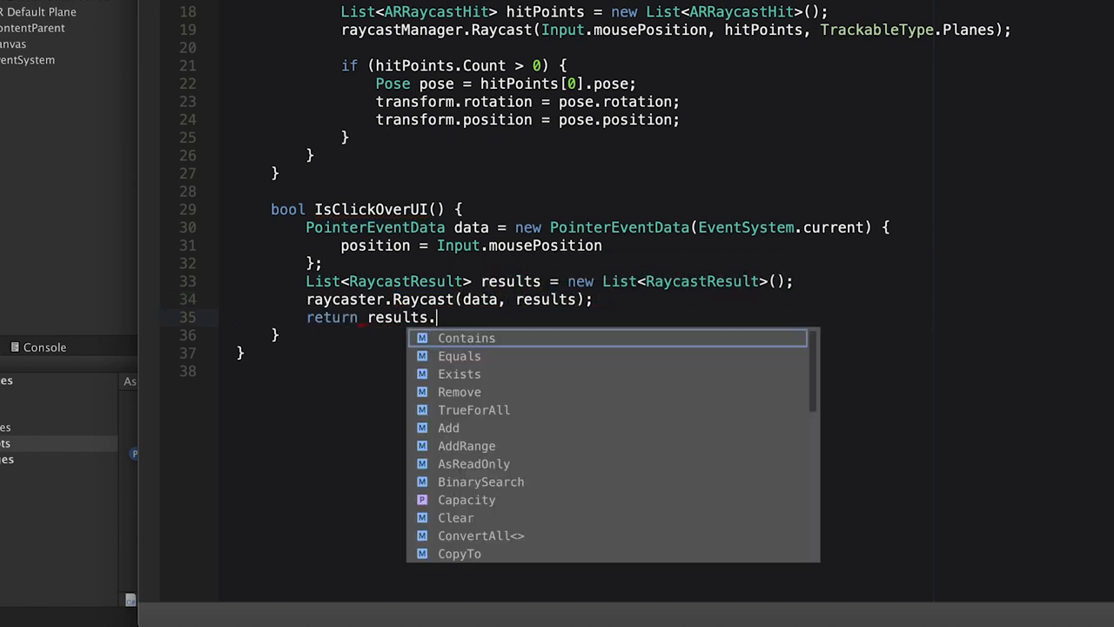
type("Count > 0;")
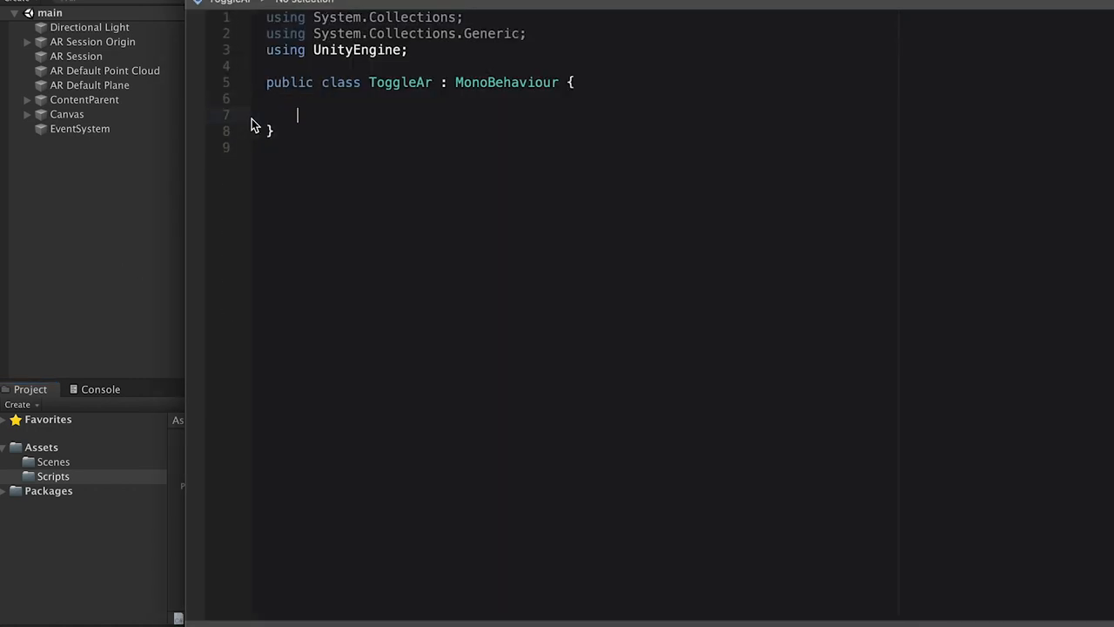
Step: Declare public ARPlaneManager and ARPointCloudManager fields and import UnityEngine.XR.ARFoundation
type("public AR")
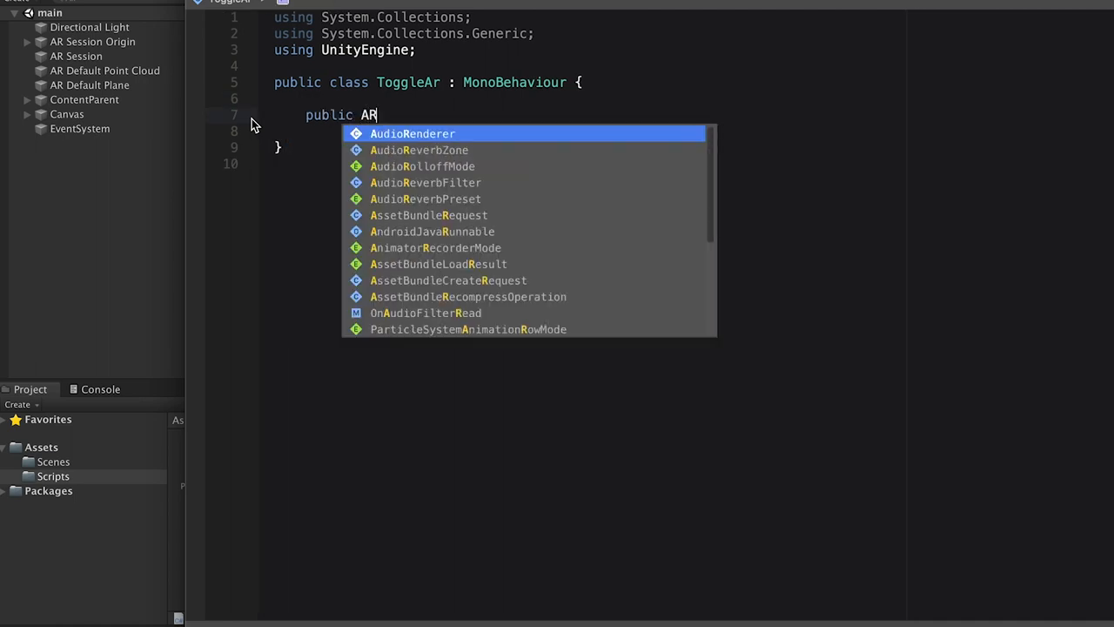
type("PlaneManager")
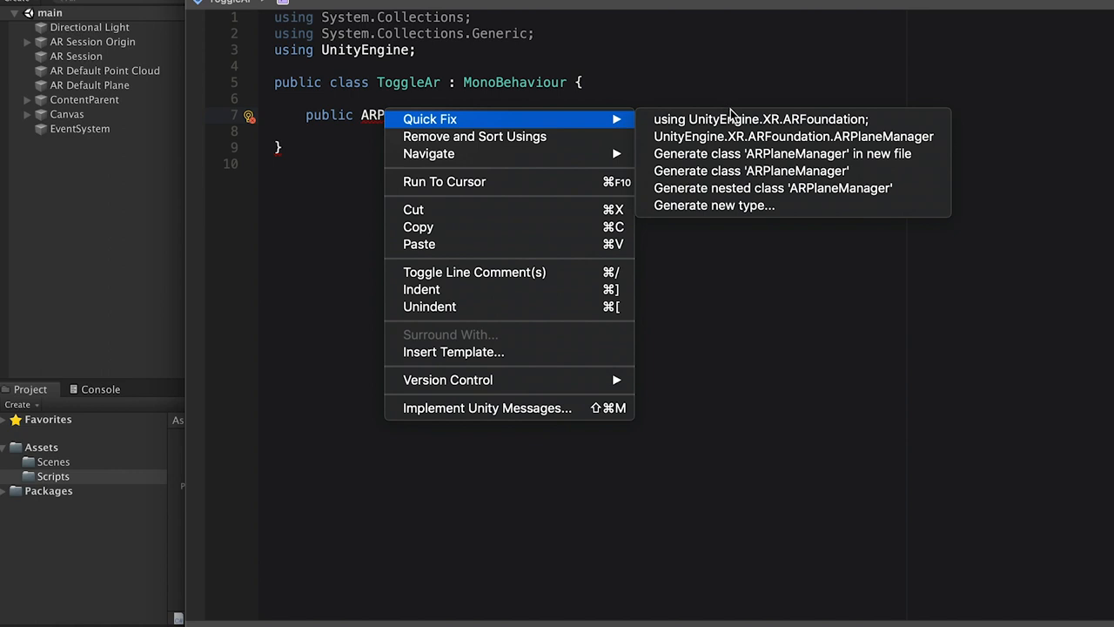
left_click(758, 119)
type("public ARPointCloudManager pointCloudManager;")
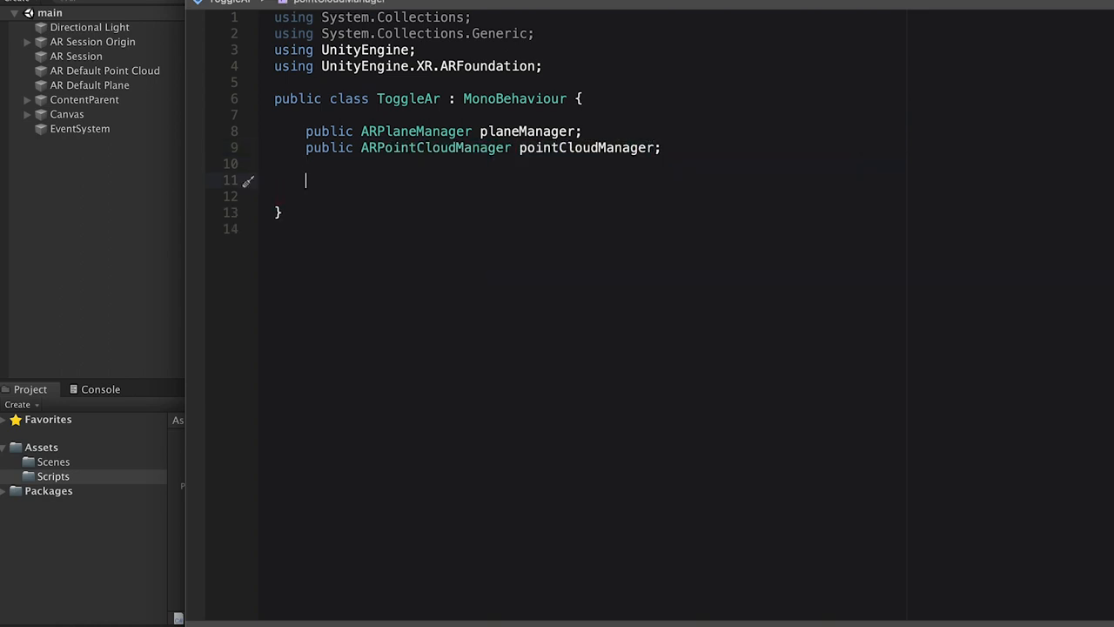
type("void")
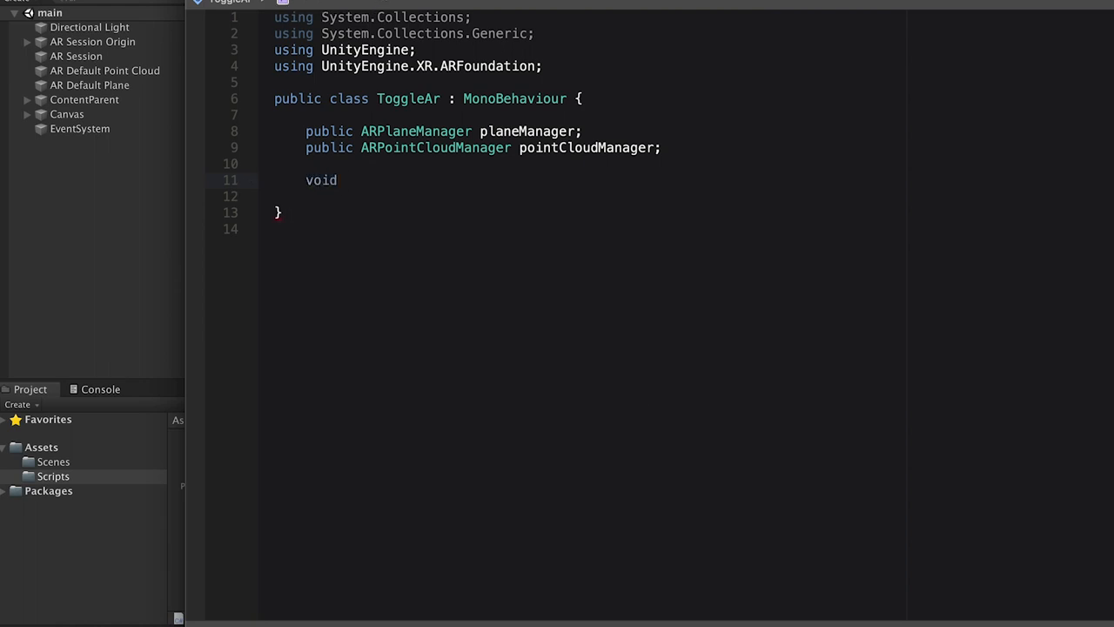
Step: Write VisualizePlanes(bool) and VisualizePoints(bool), enabling each manager and toggling its trackables' gameObjects
type("Visualize")
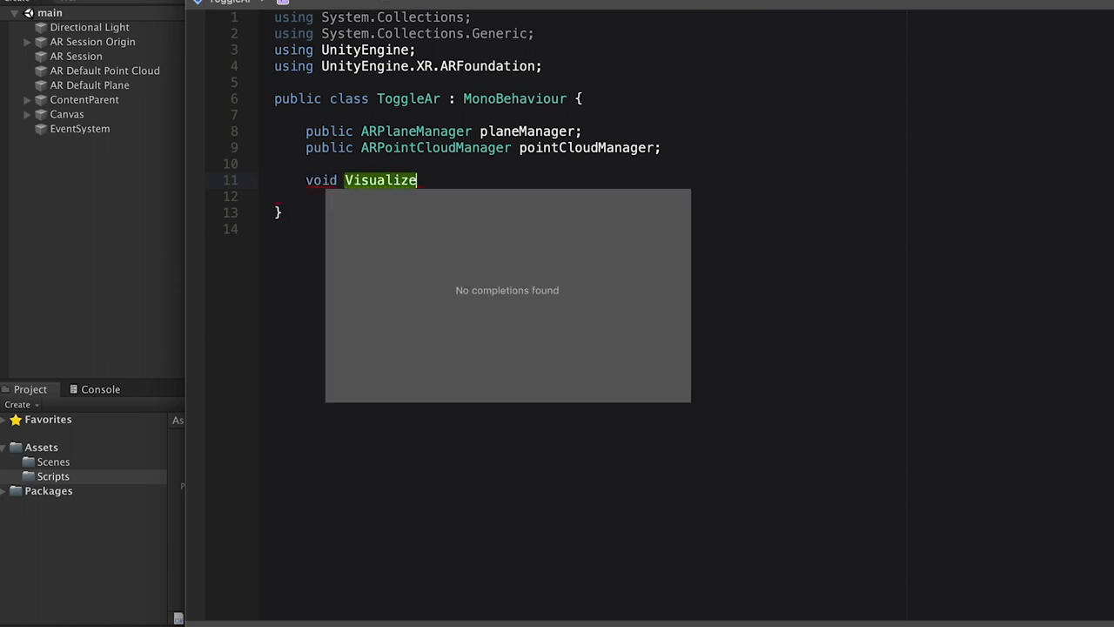
type("Planes(bool active) {")
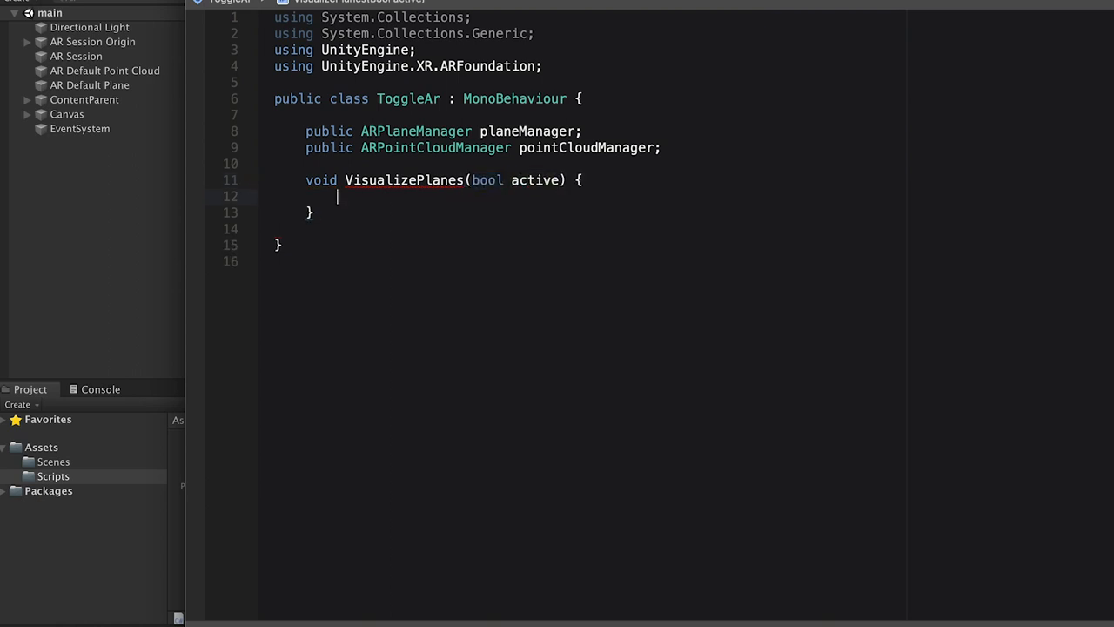
type("planeManager.enabled = active;")
type("foreach")
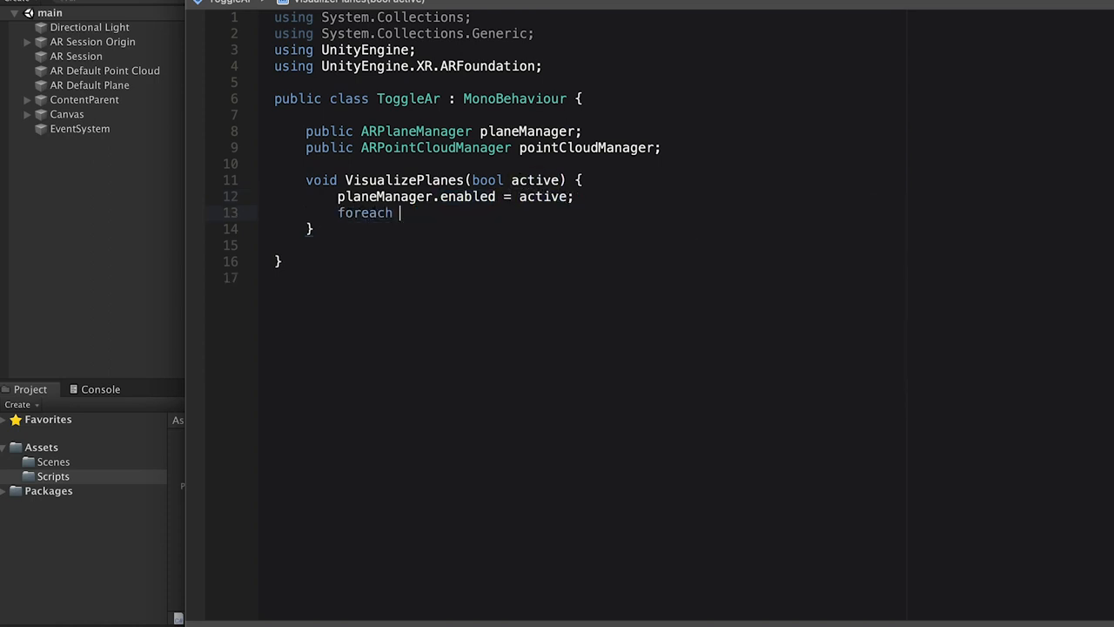
type("(ARPlane plane in planeManager.trackables) {")
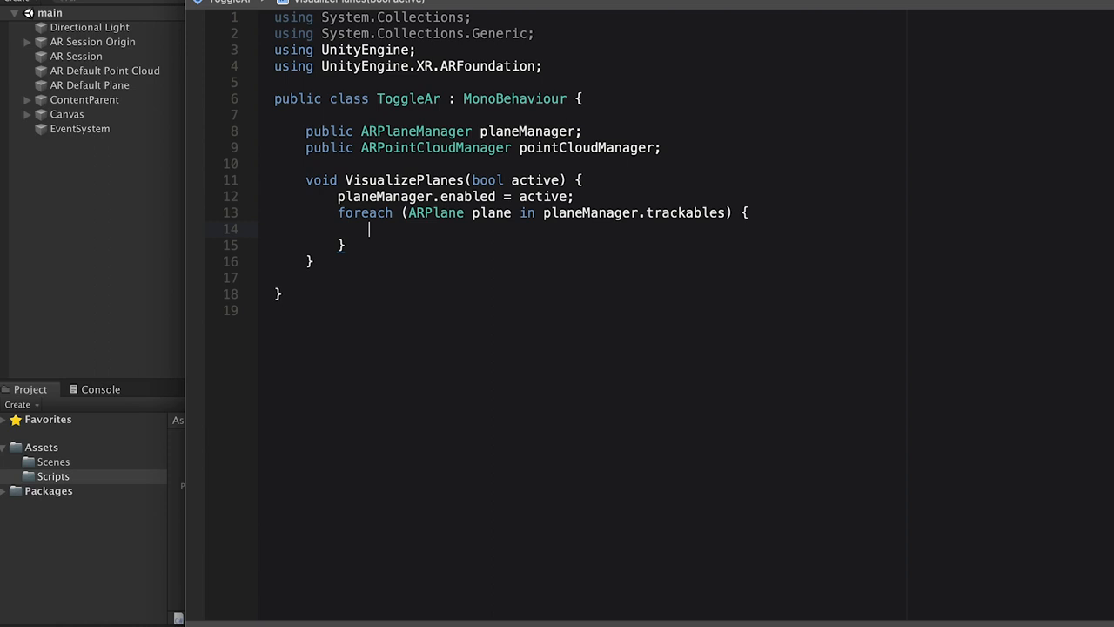
type("plane.gameObject.SetActive(active);")
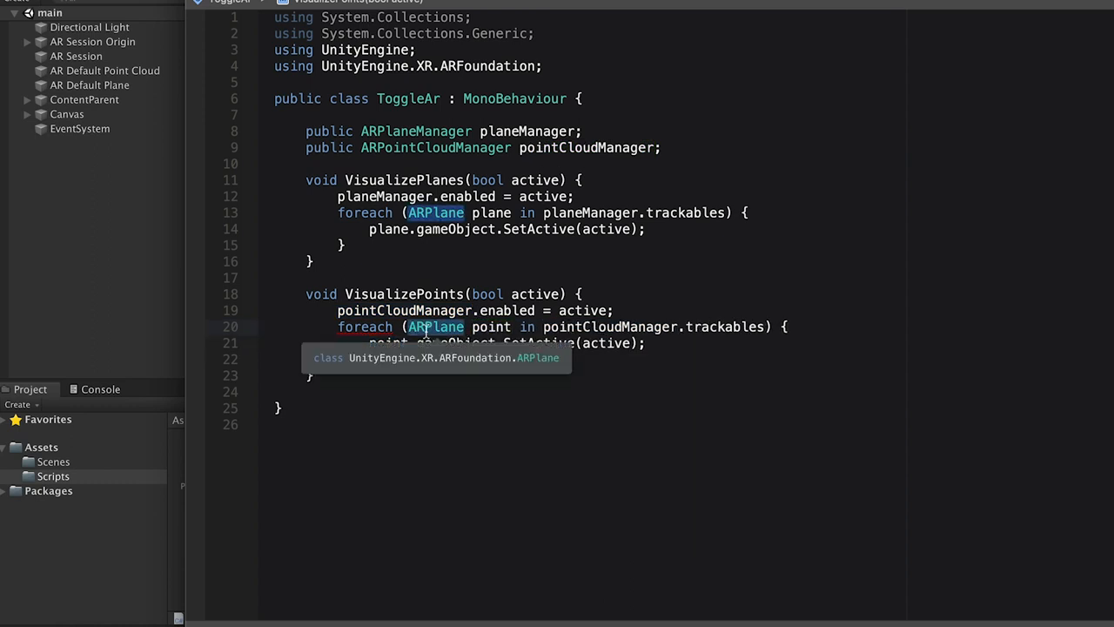
type("ARPointCloud")
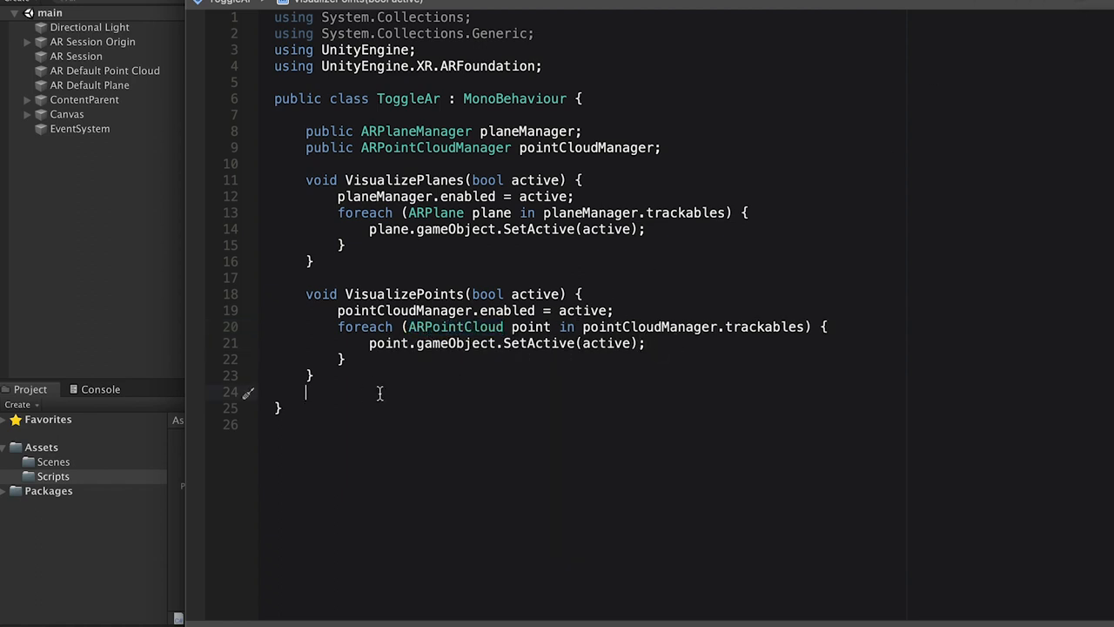
type("p")
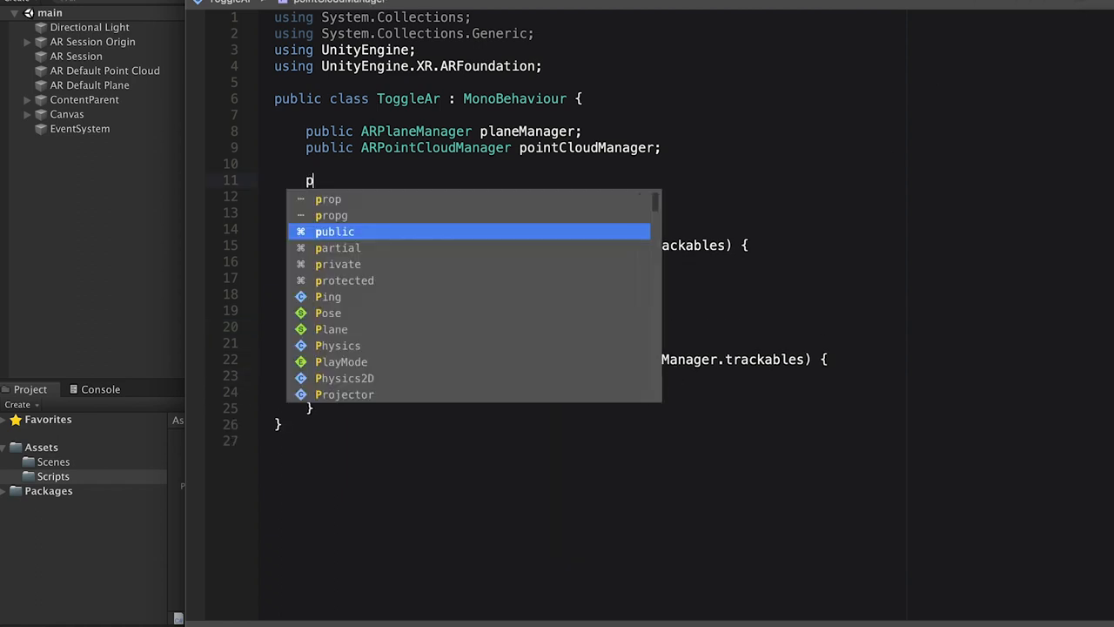
Step: Declare public void OnValueChanged(bool isOn) in ToggleAr
type("ublic void OnValue")
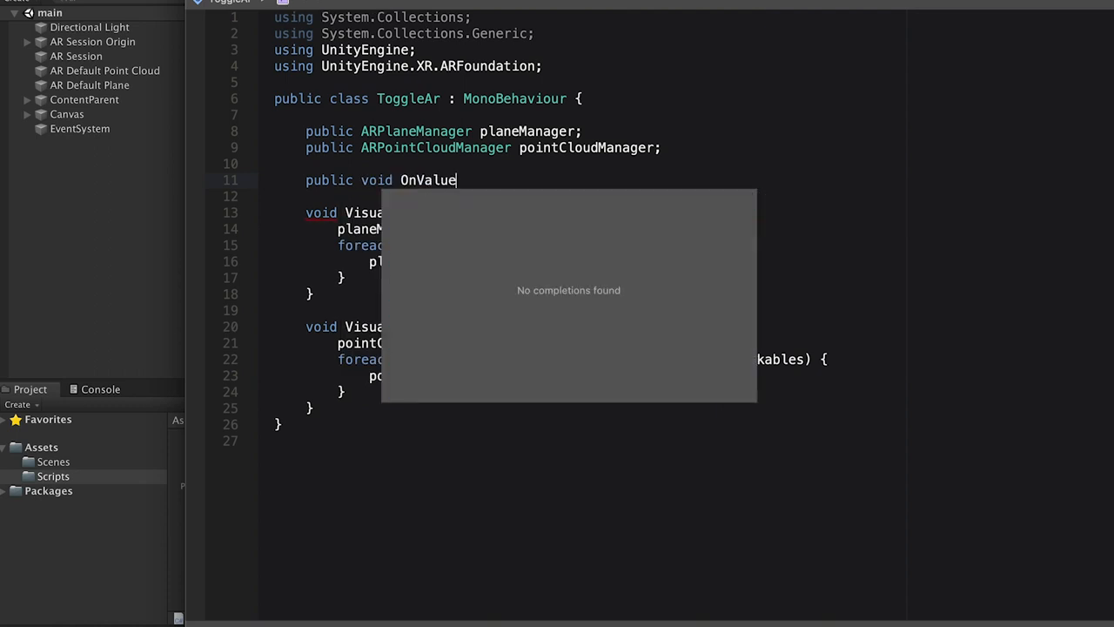
type("Changed")
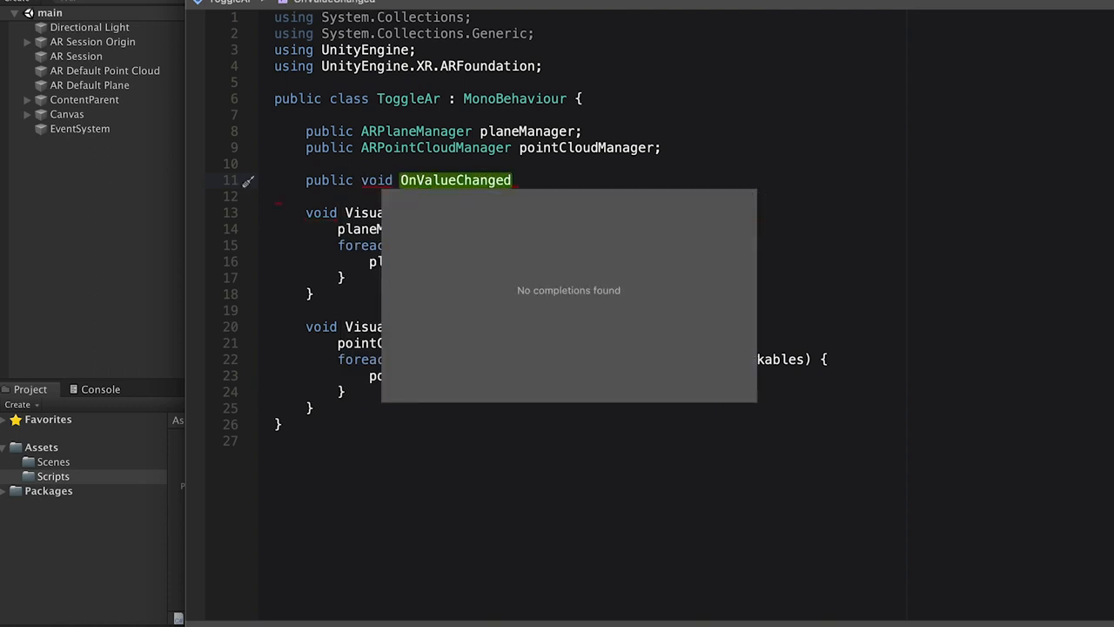
type("(bool isOn)")
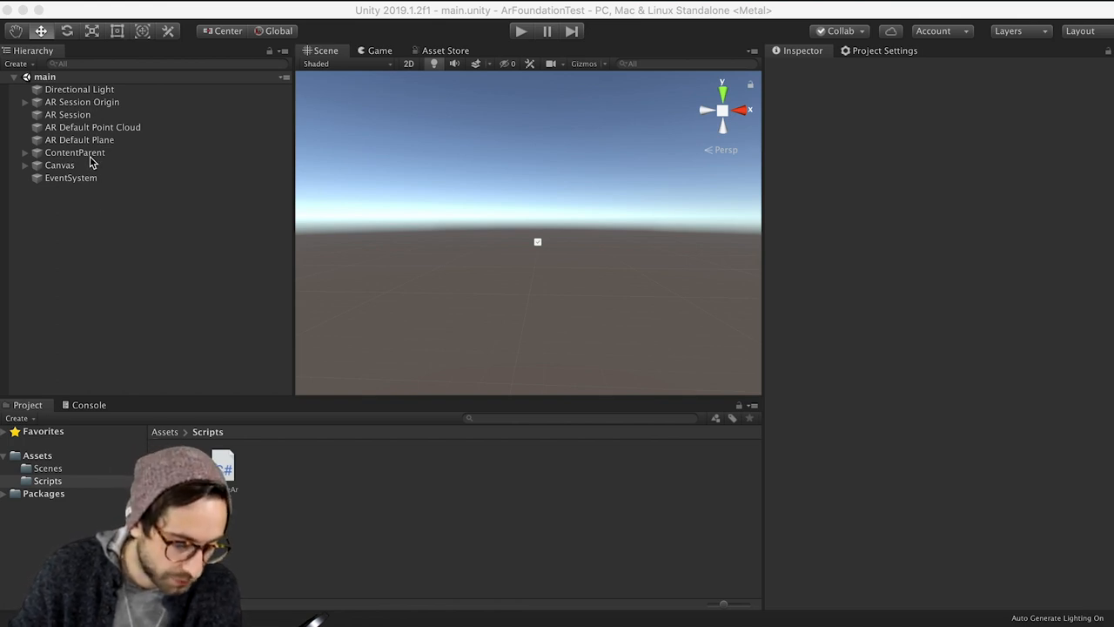
Step: Add the Place Content component to the ContentParent object
left_click(73, 151)
type("place")
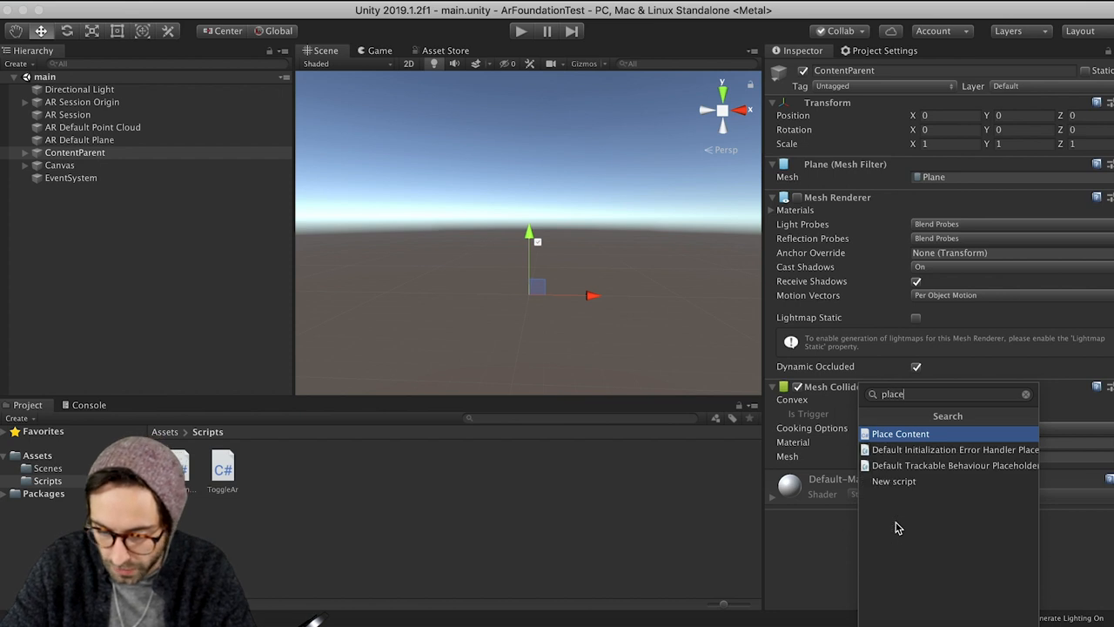
left_click(900, 433)
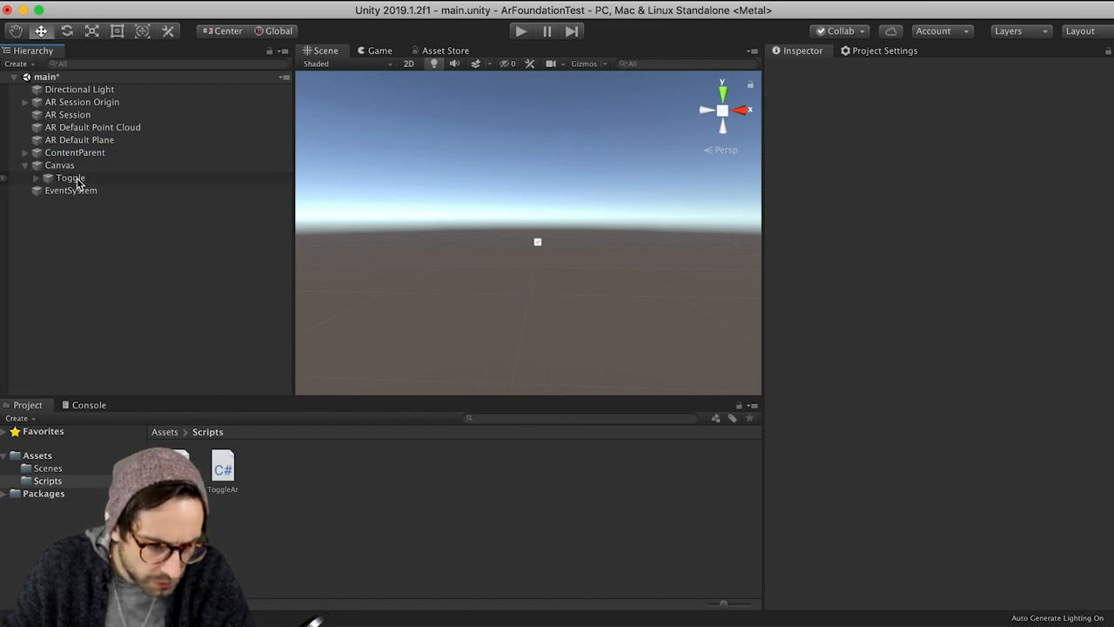
Step: Attach the Toggle Ar script to Canvas > Toggle, searching 'togg' in Add Component
left_click(70, 177)
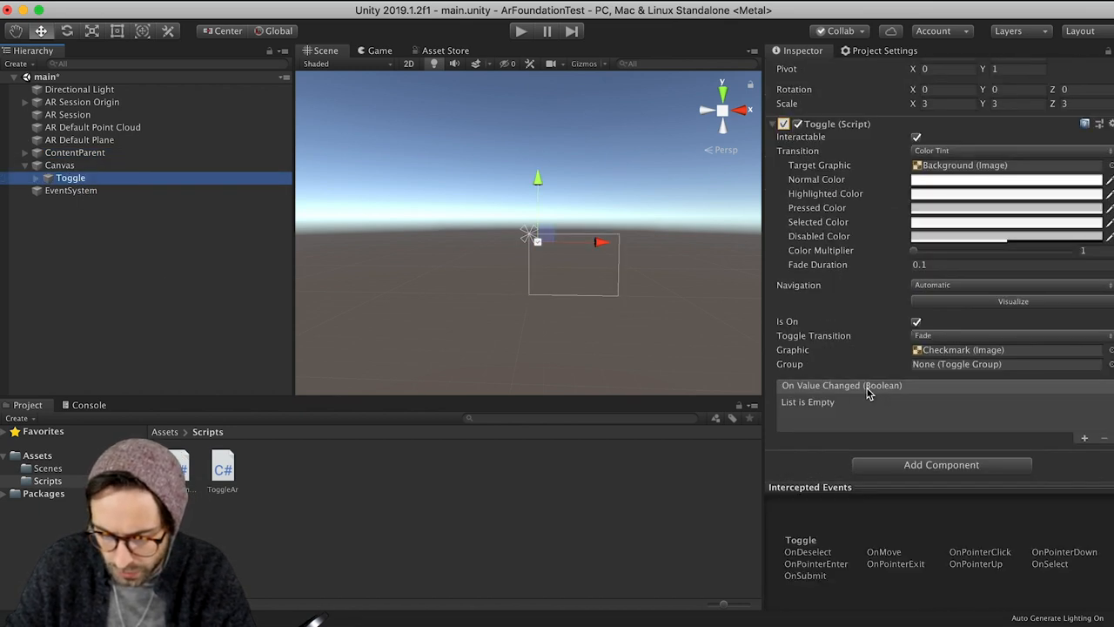
type("place")
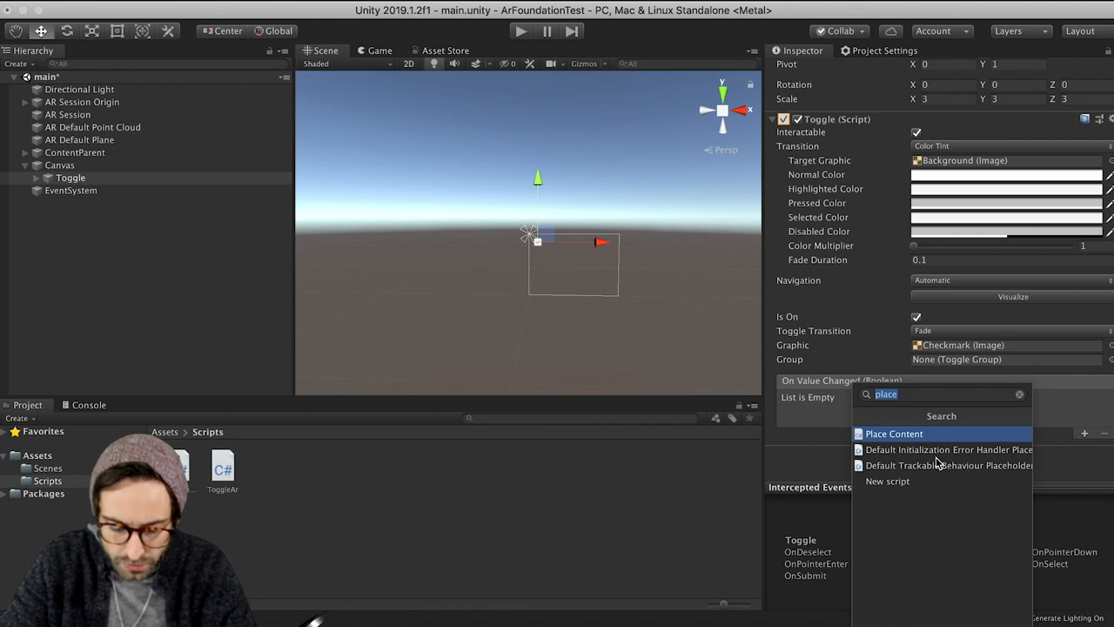
type("art")
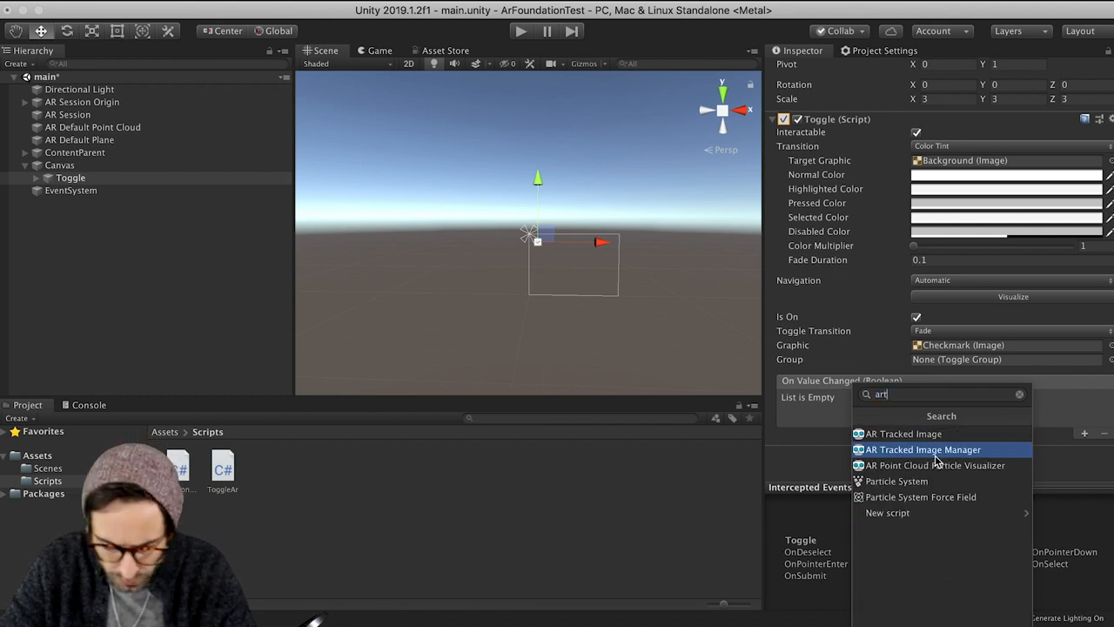
type("togg")
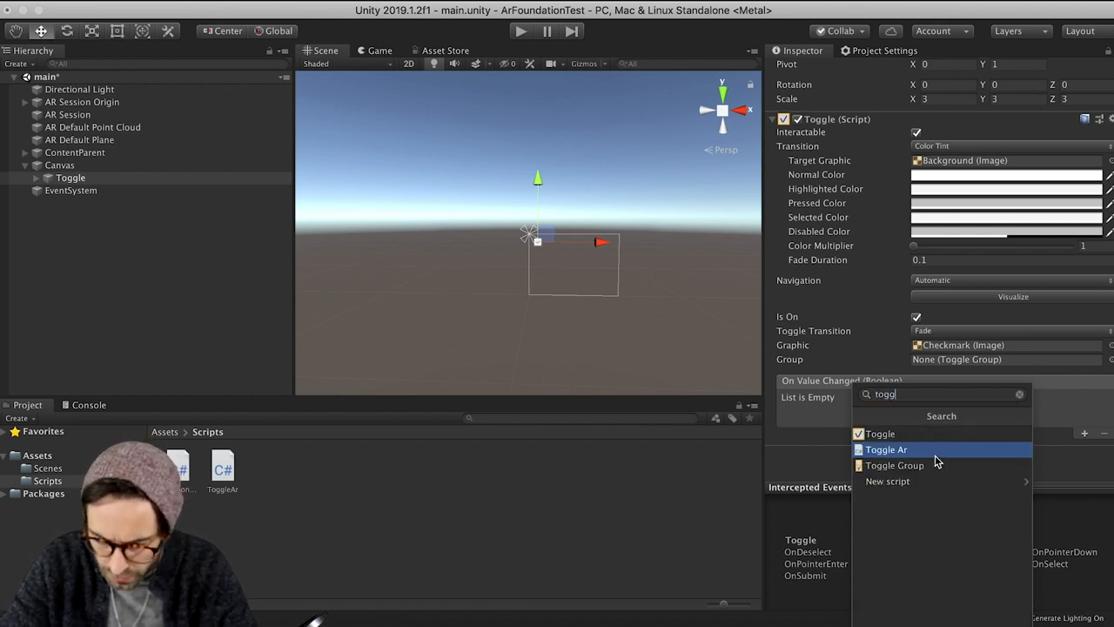
left_click(883, 449)
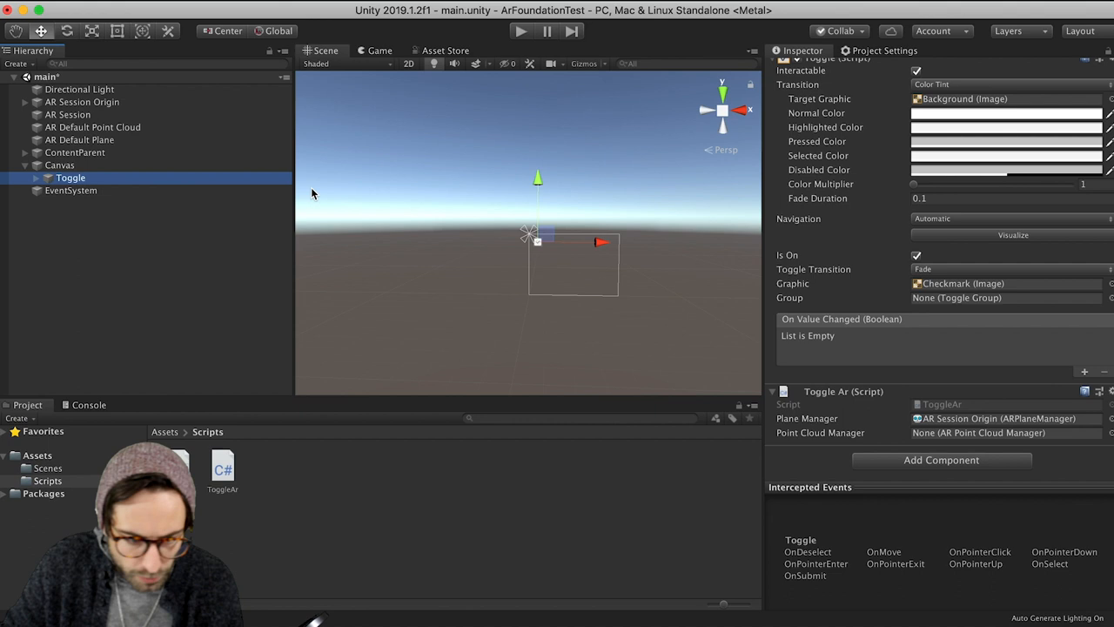
Step: Add an On Value Changed listener calling ToggleAr.OnValueChanged with the dynamic bool
left_click(1005, 433)
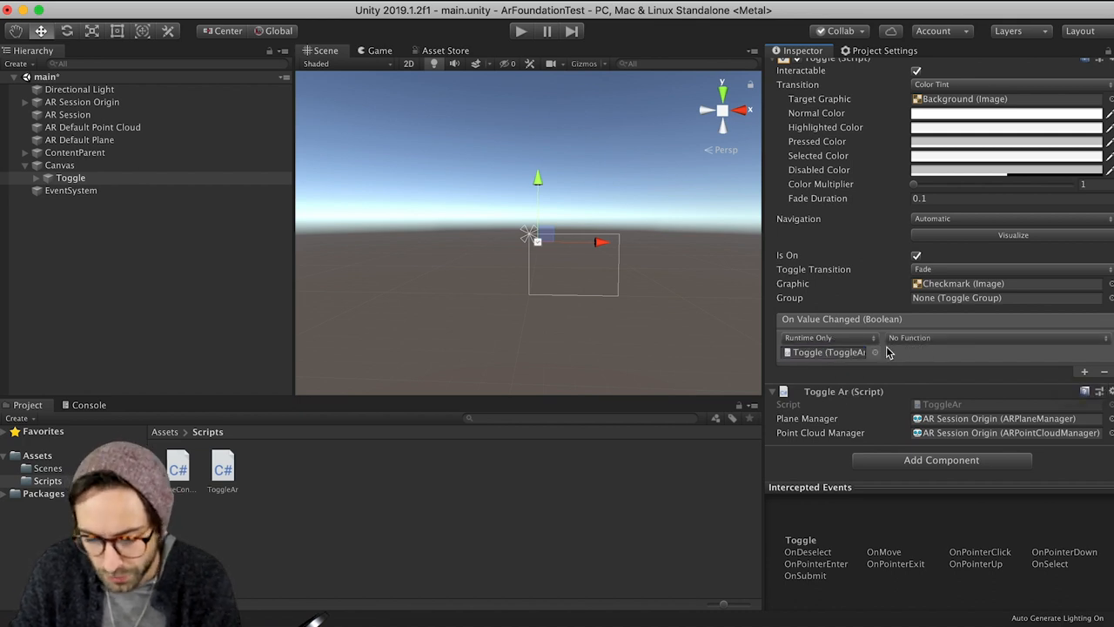
left_click(1005, 338)
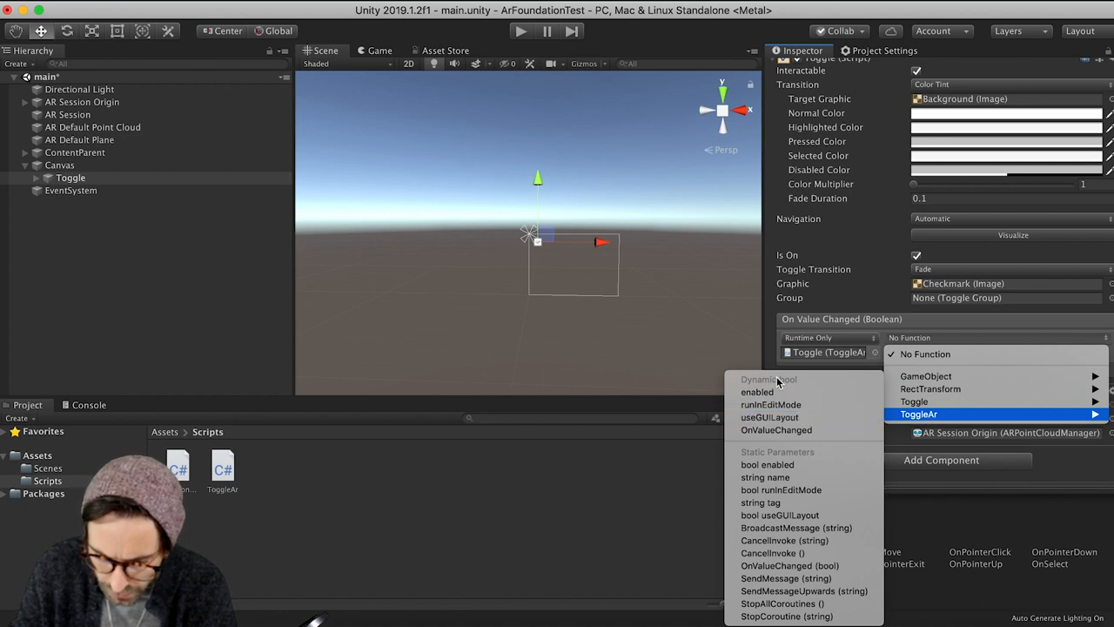
mouse_move(776, 430)
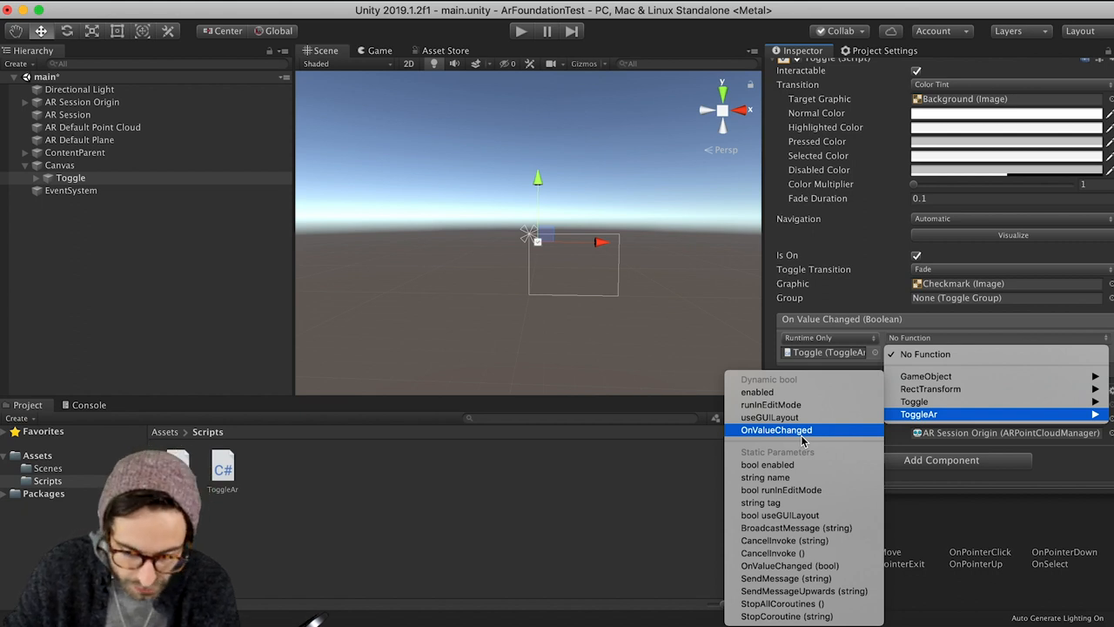
left_click(775, 429)
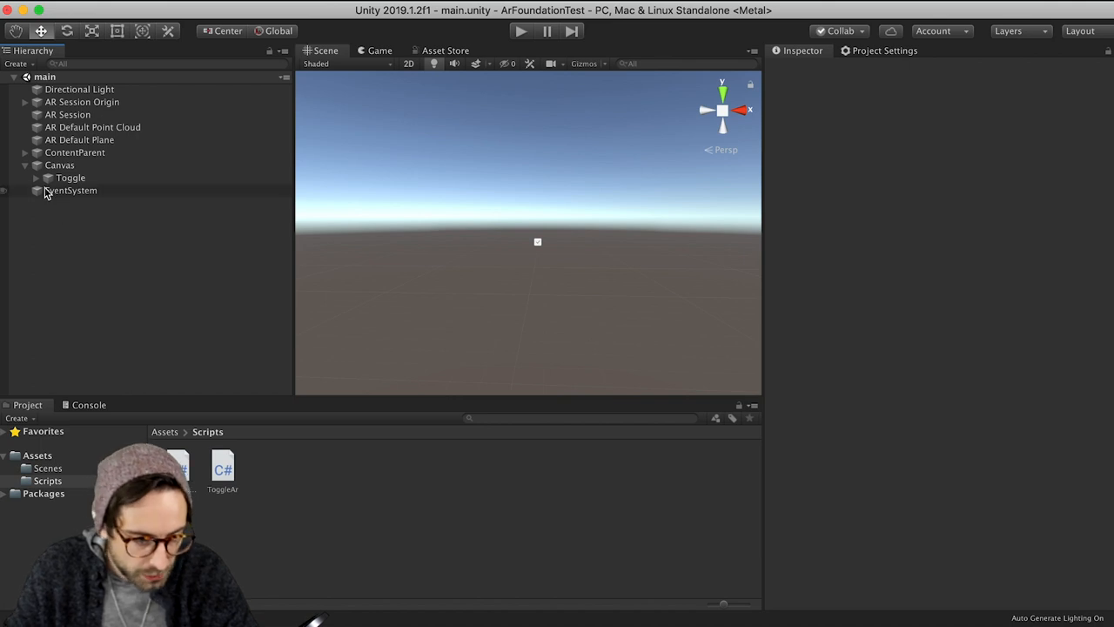
Step: Test the Toggle in play mode in the Game view, then stop playing
left_click(85, 404)
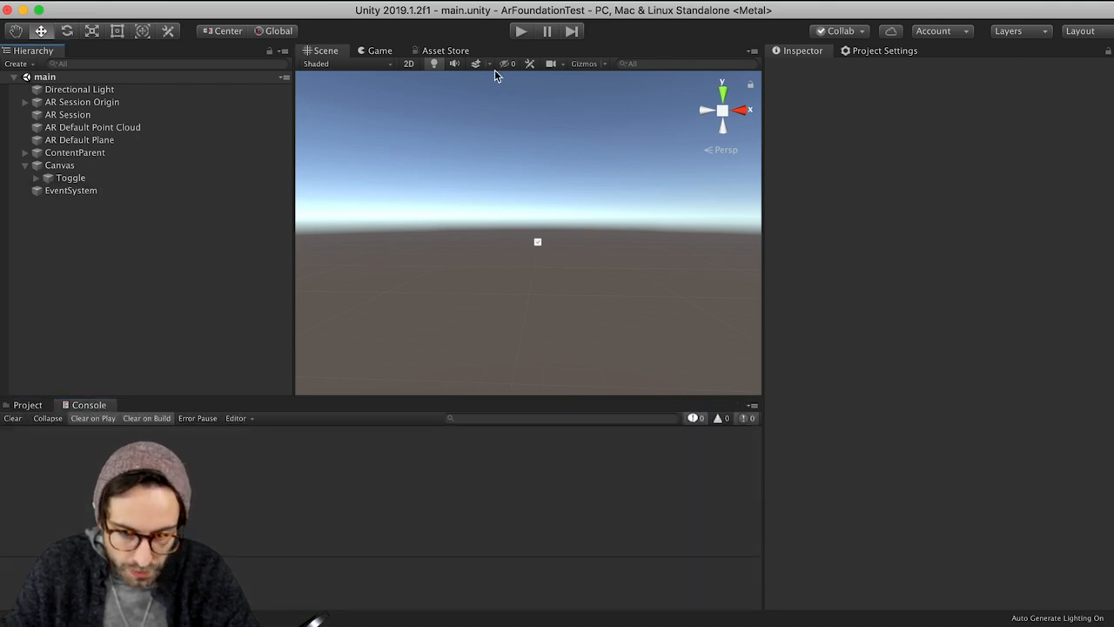
left_click(520, 32)
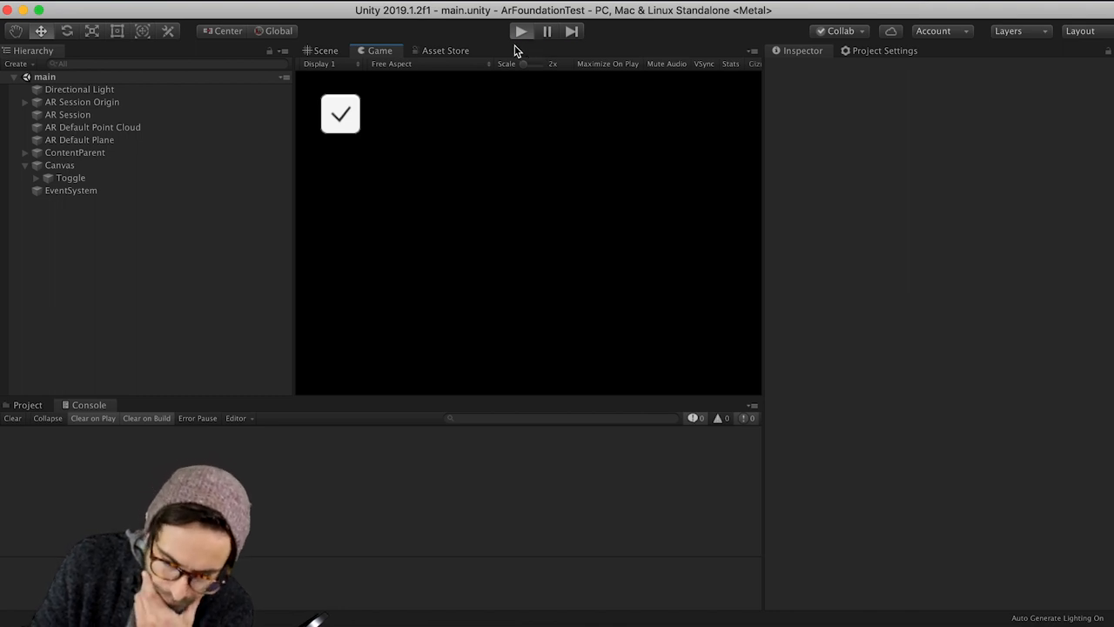
left_click(523, 32)
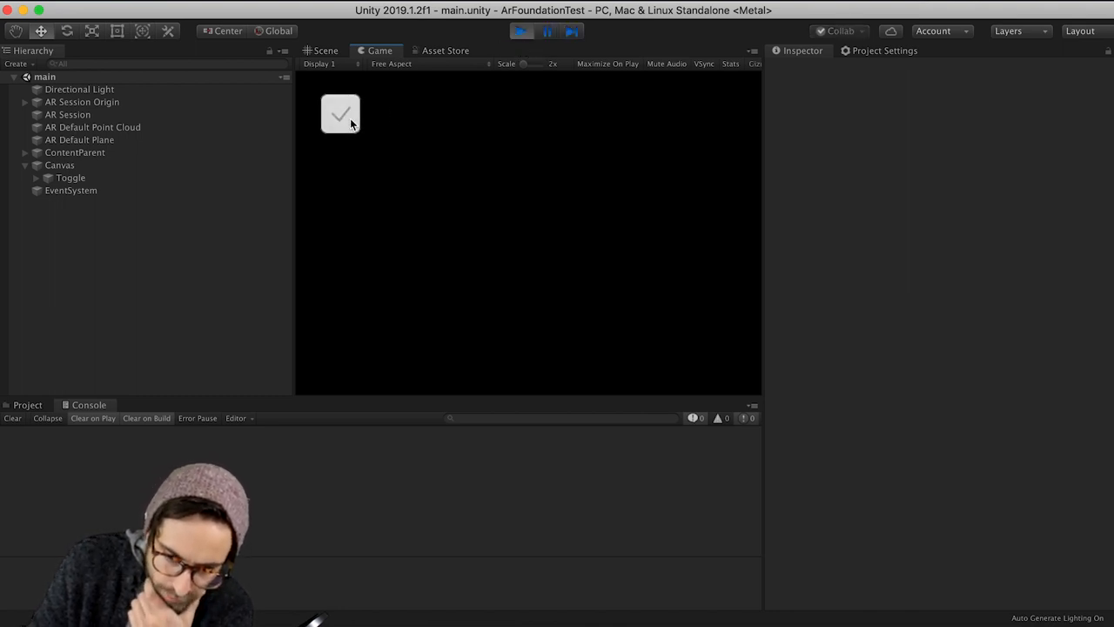
left_click(520, 32)
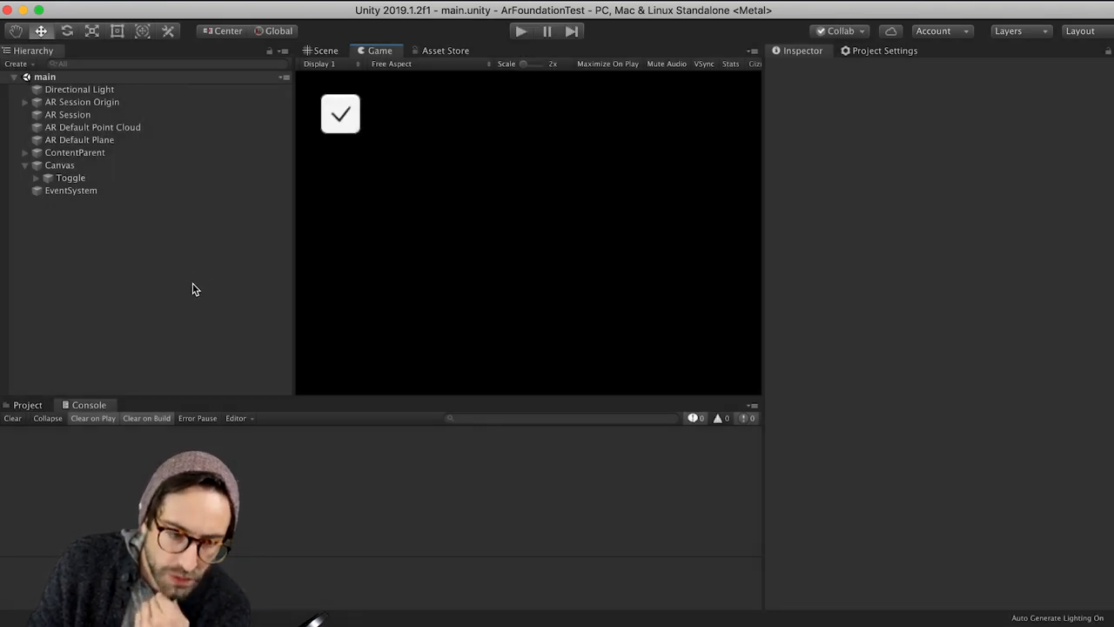
left_click(26, 164)
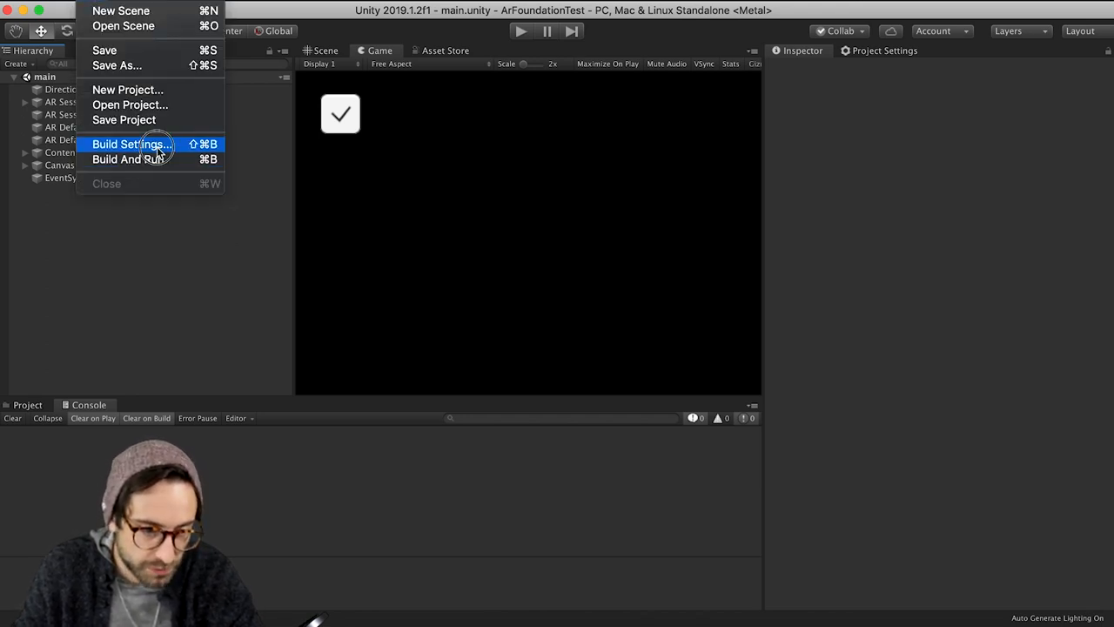
Step: Switch the build platform to Android in Build Settings and open Player Settings
left_click(129, 143)
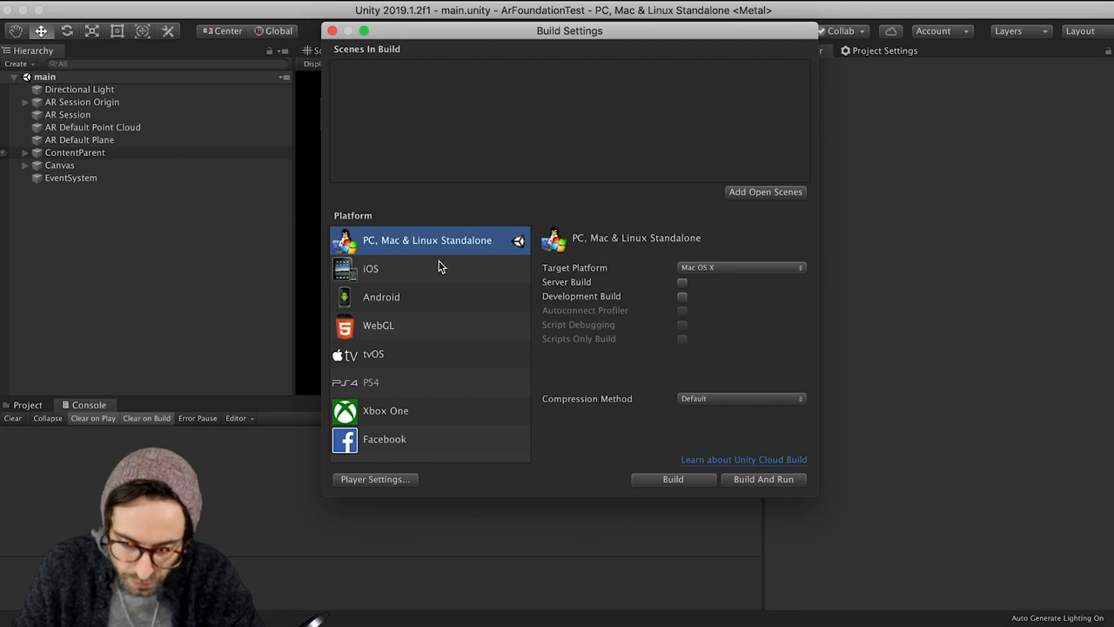
left_click(381, 297)
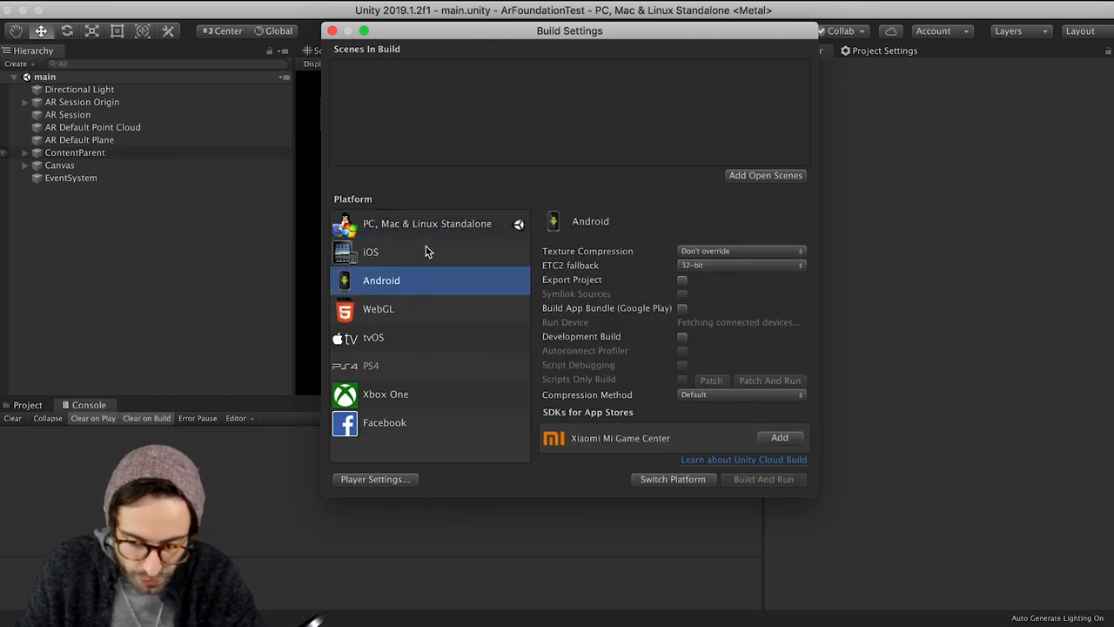
left_click(672, 479)
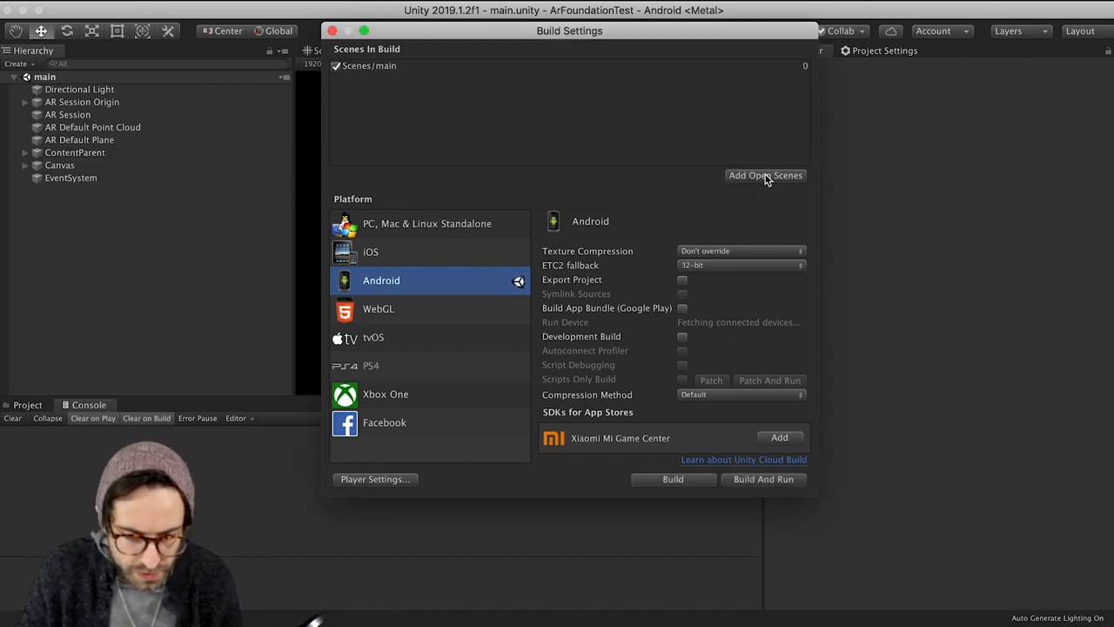
mouse_move(403, 433)
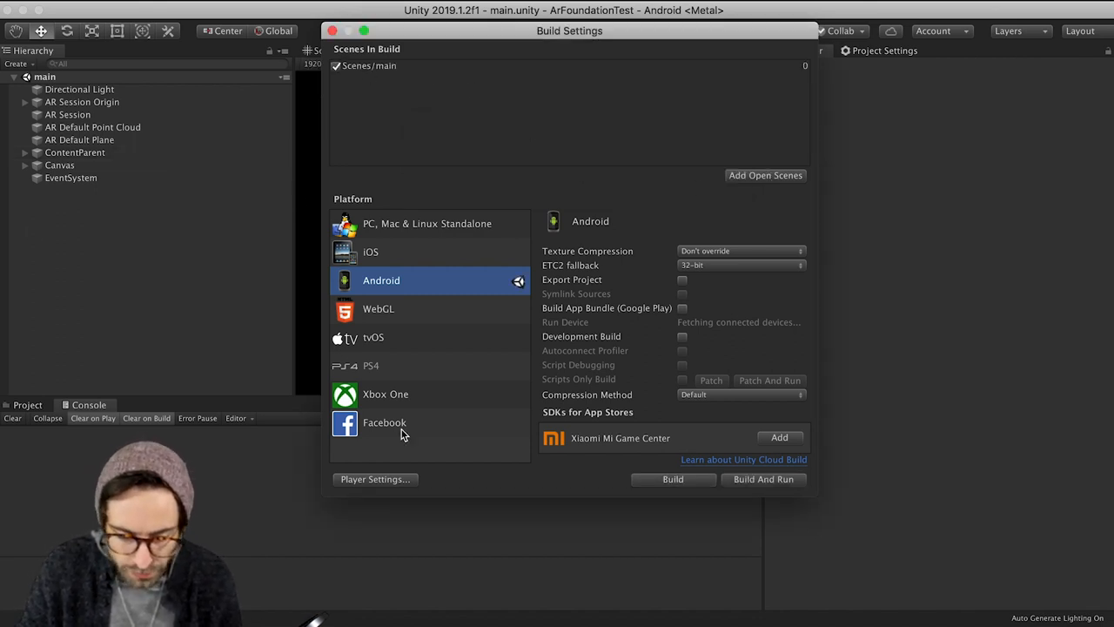
left_click(375, 478)
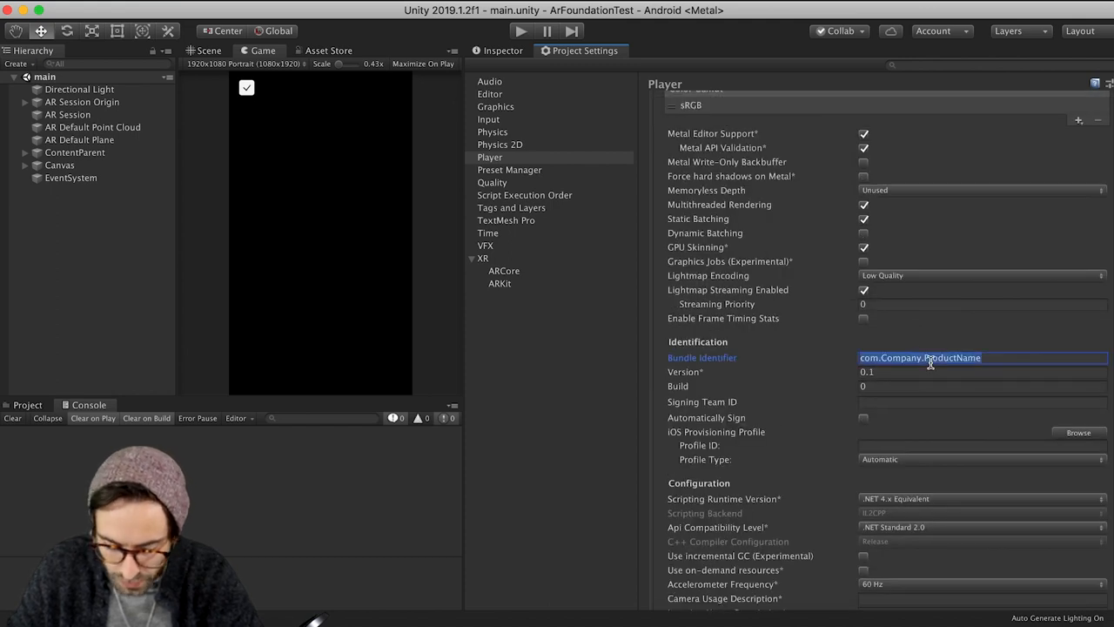
Step: Set the bundle identifier to com.matthew.testar2
type("com.matthew.testar2")
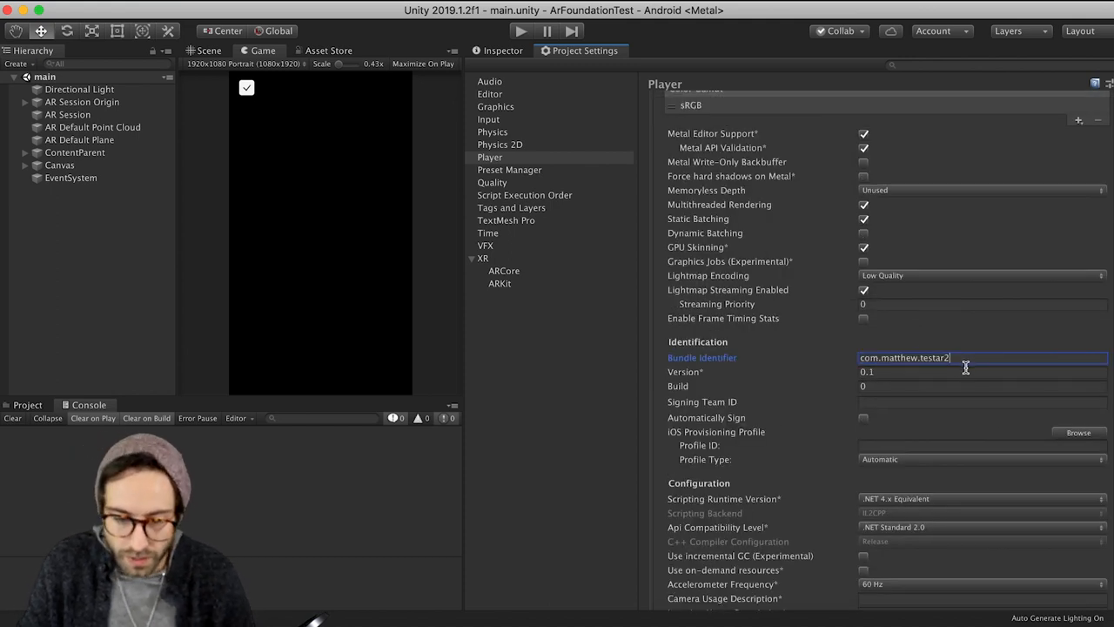
scroll("down", 3)
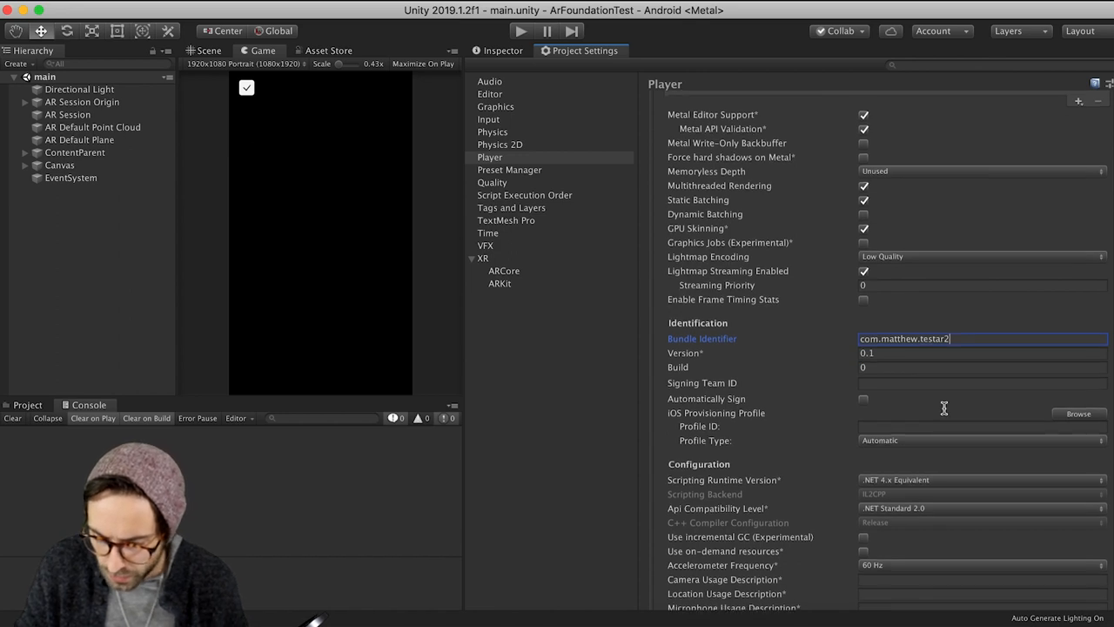
scroll("down", 3)
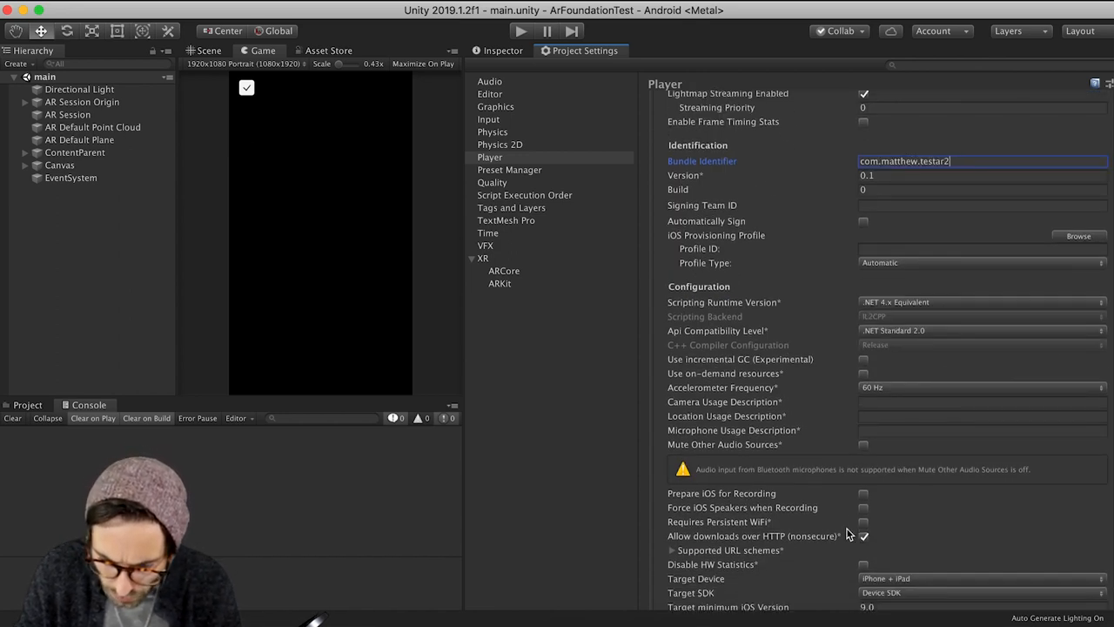
scroll("down", 3)
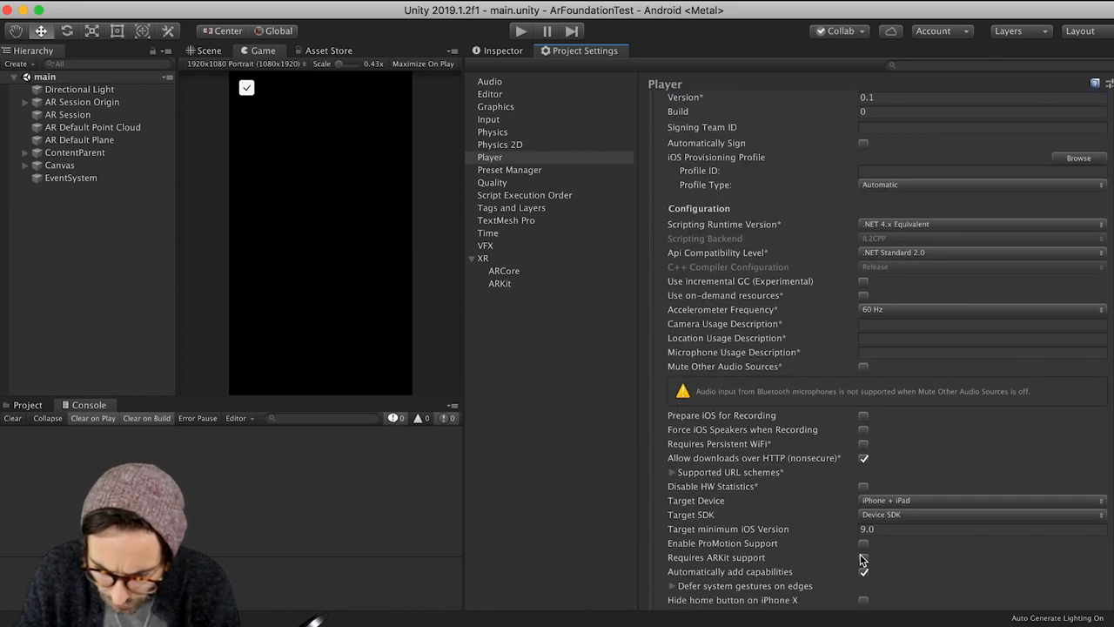
Step: Require ARKit support, set minimum iOS version 11.0, and choose Universal architecture
left_click(864, 558)
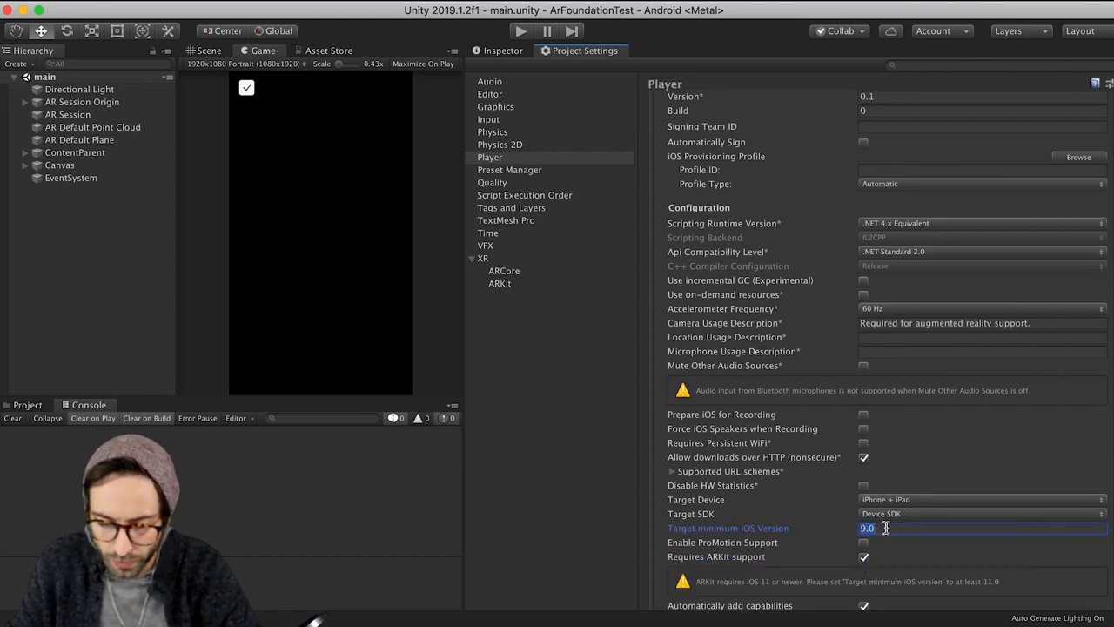
left_click(982, 323)
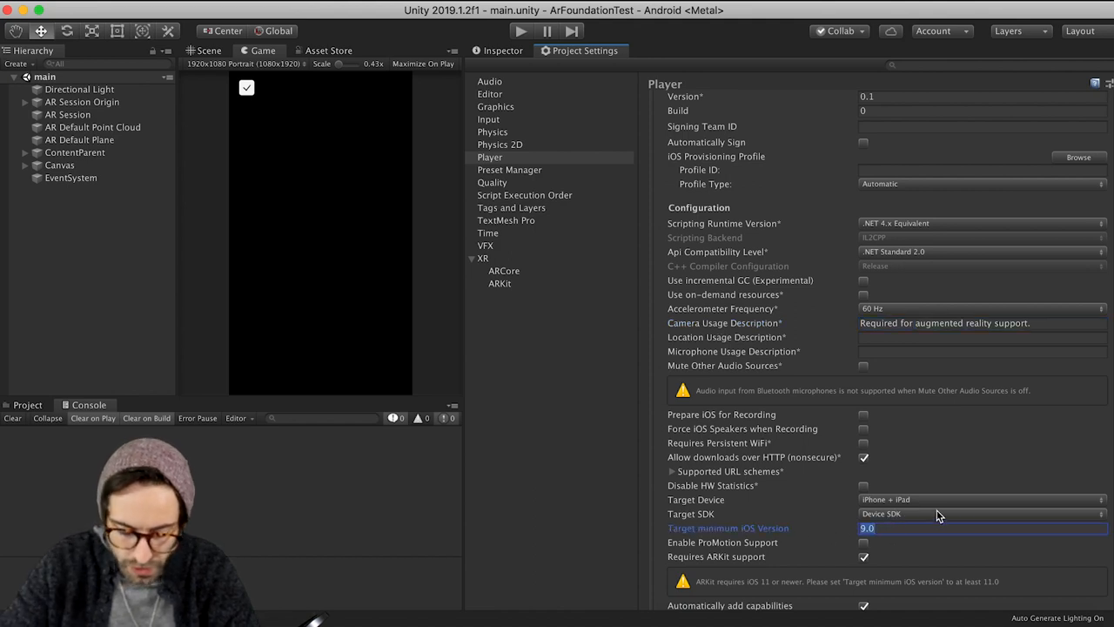
type("11.0")
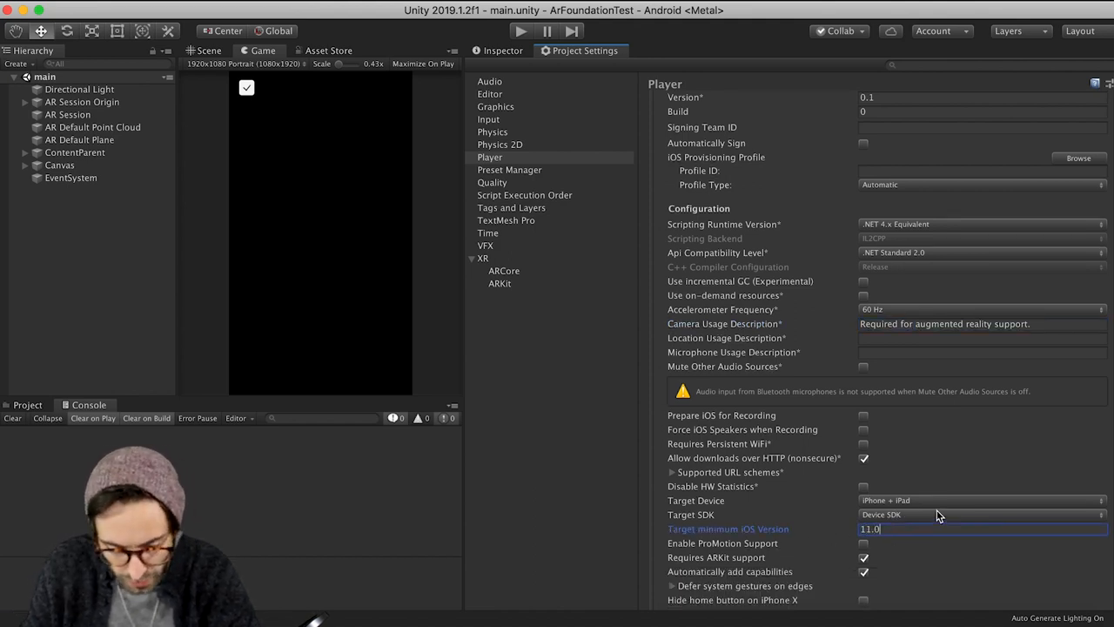
scroll("down", 3)
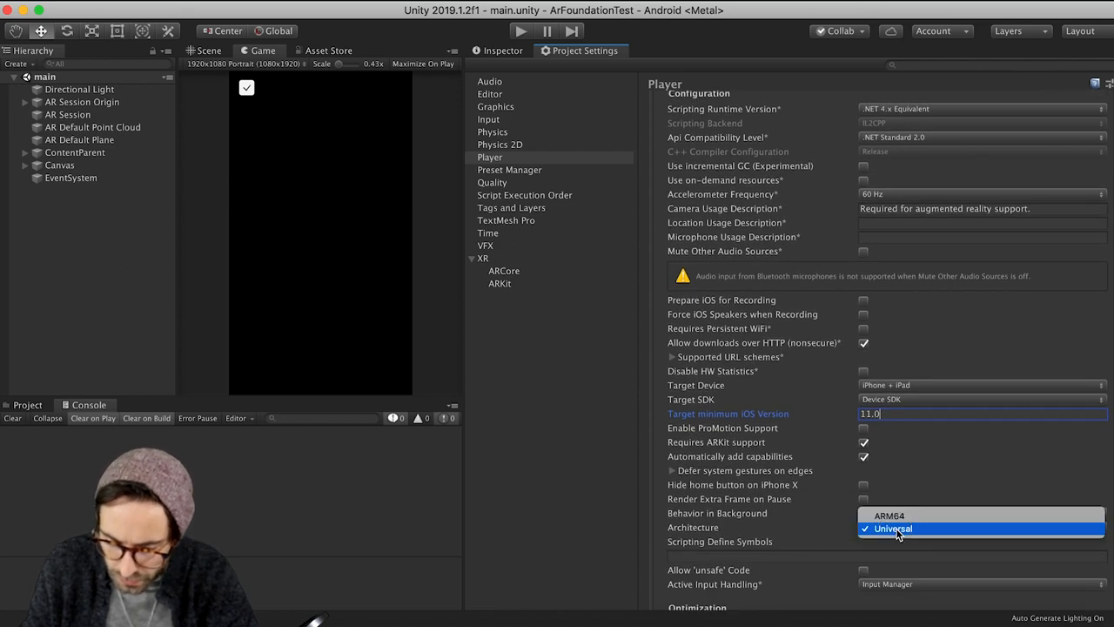
left_click(881, 516)
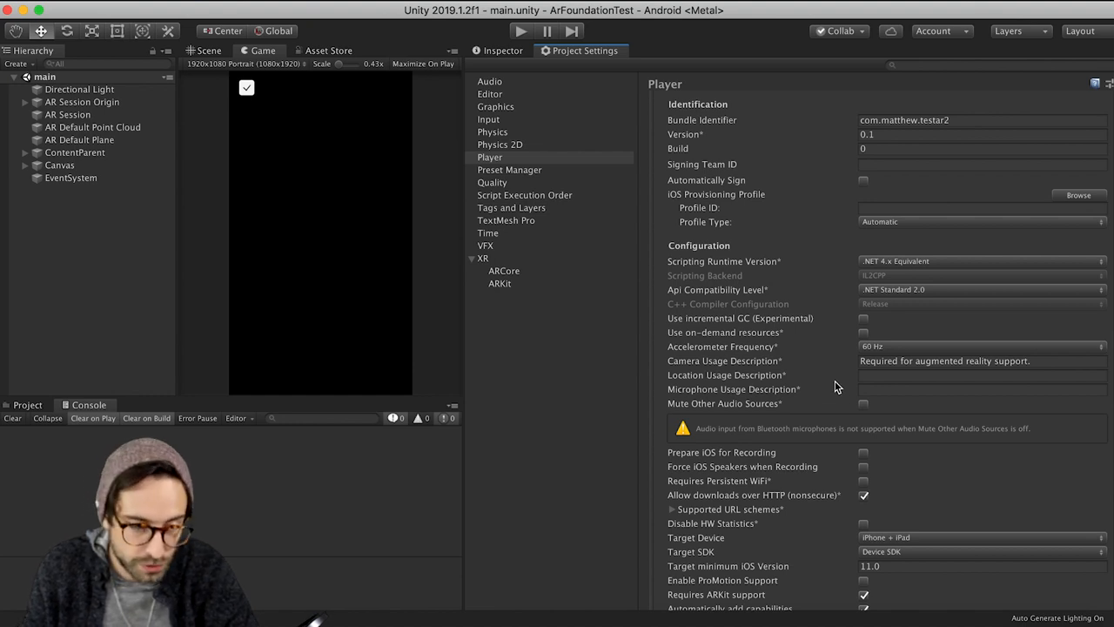
mouse_move(837, 385)
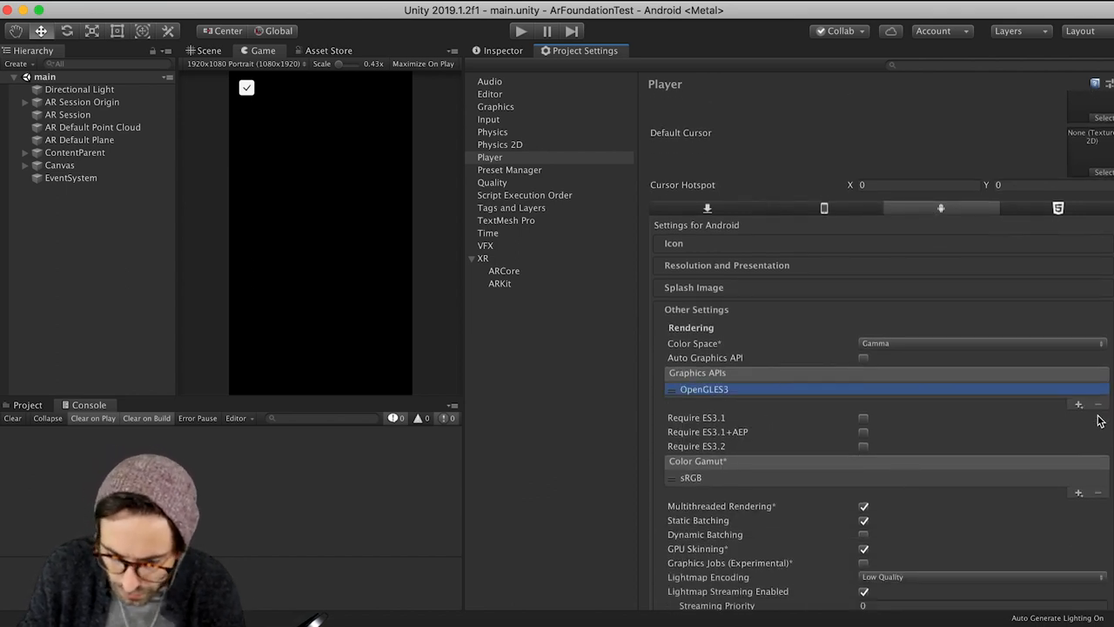
Step: Set Minimum API Level to Android 7.0 Nougat (API 24) and save the build file
scroll("down", 3)
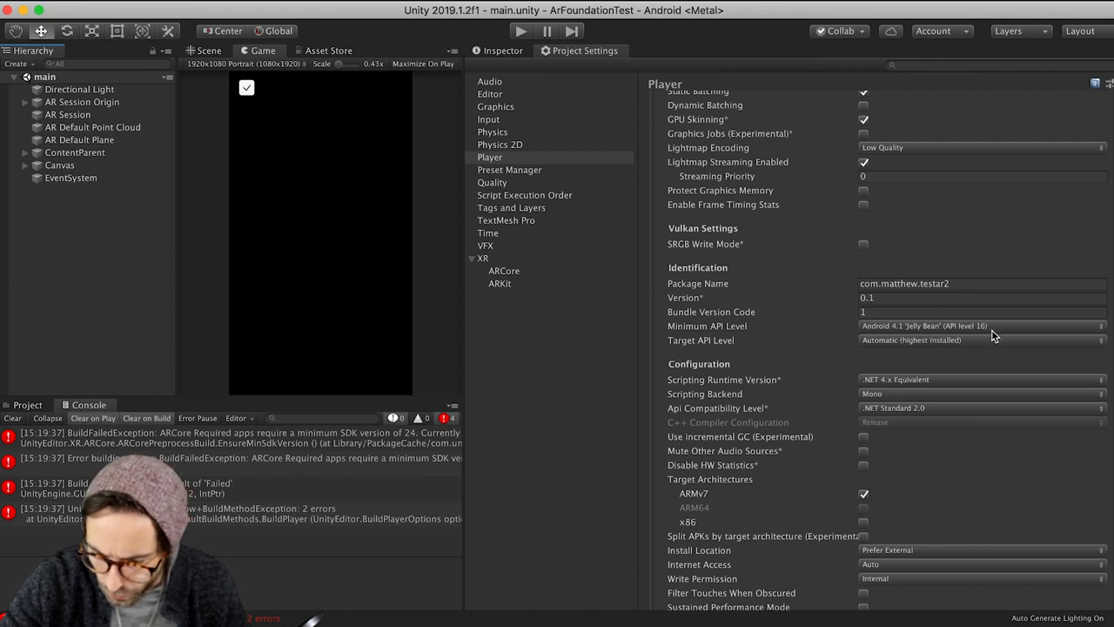
left_click(982, 326)
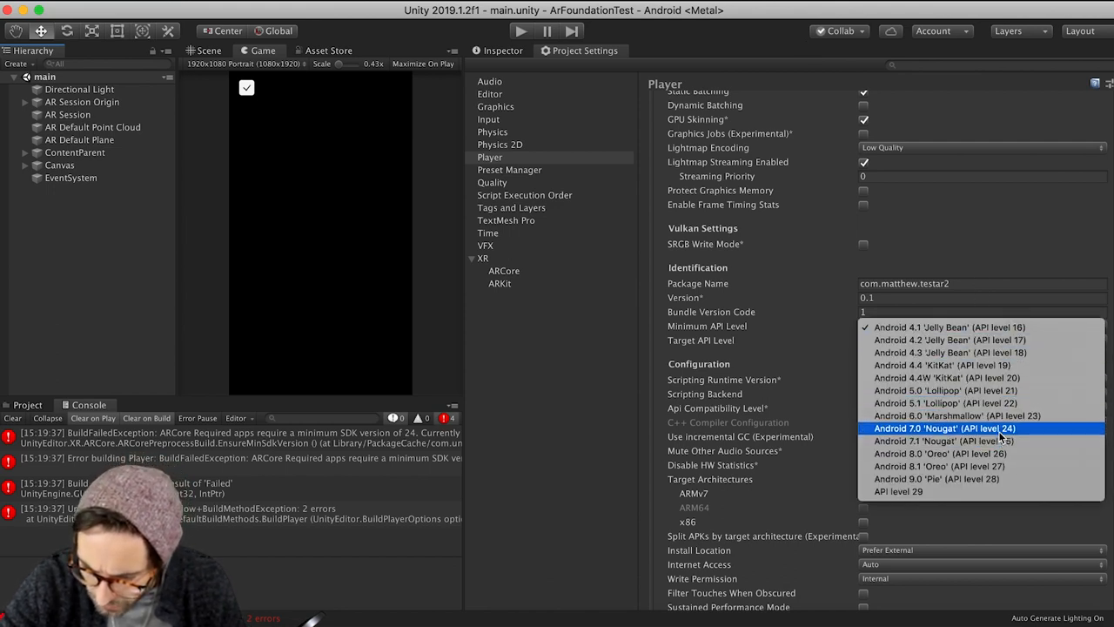
left_click(945, 427)
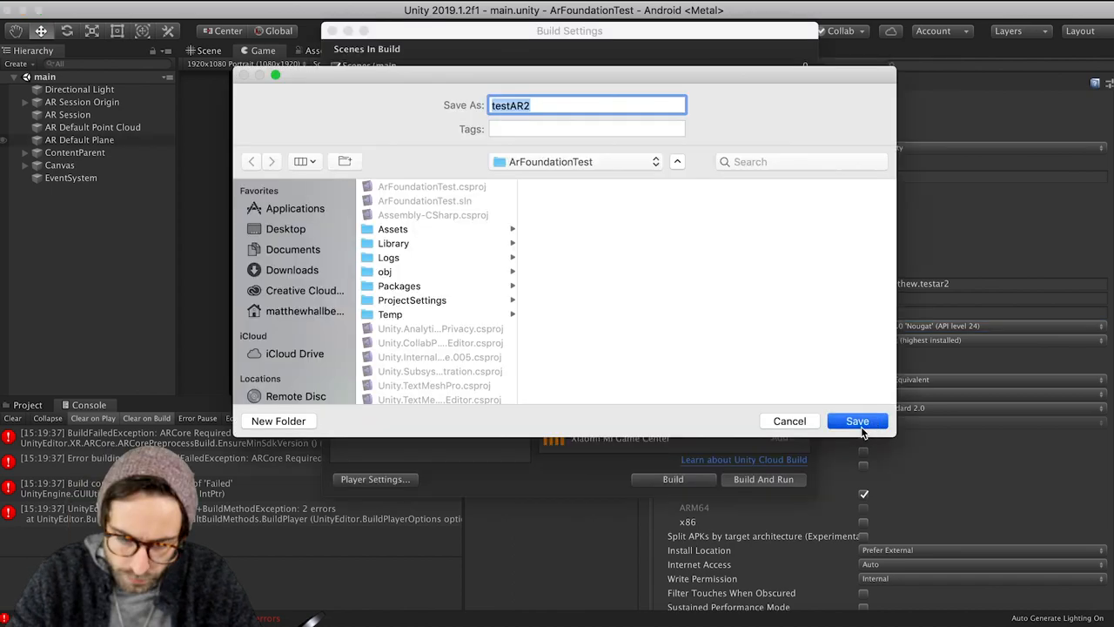
left_click(858, 421)
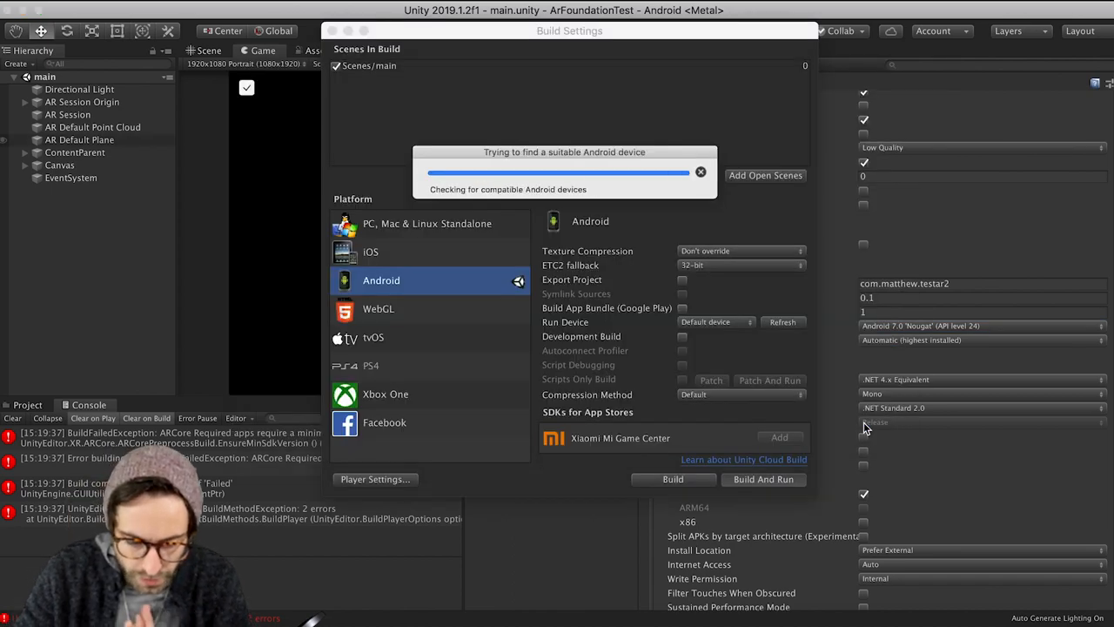